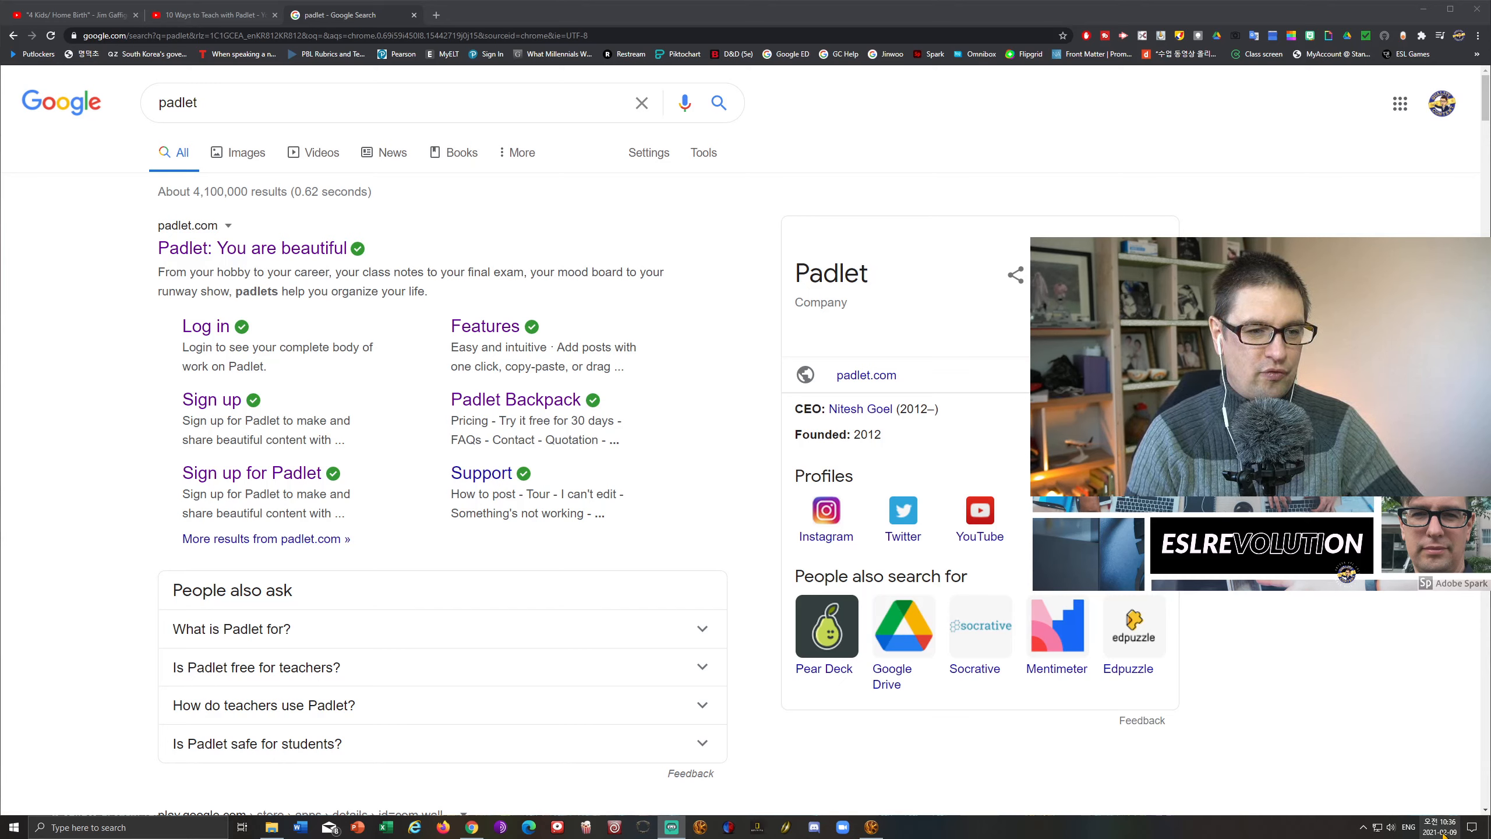
Open the 'Padlet: You are beautiful' site and scroll through its Product features page.
left_click(1436, 827)
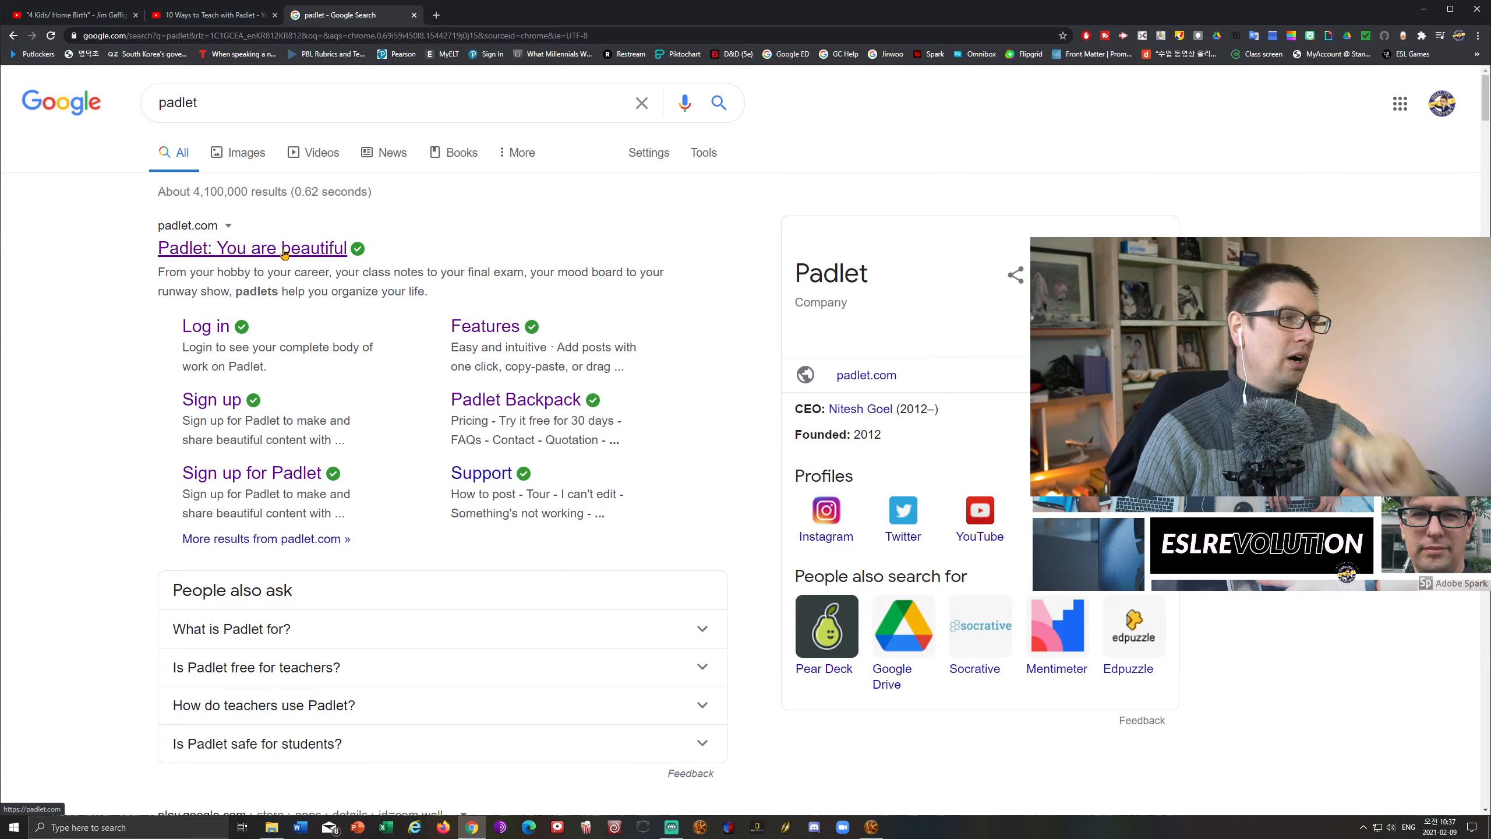
left_click(252, 248)
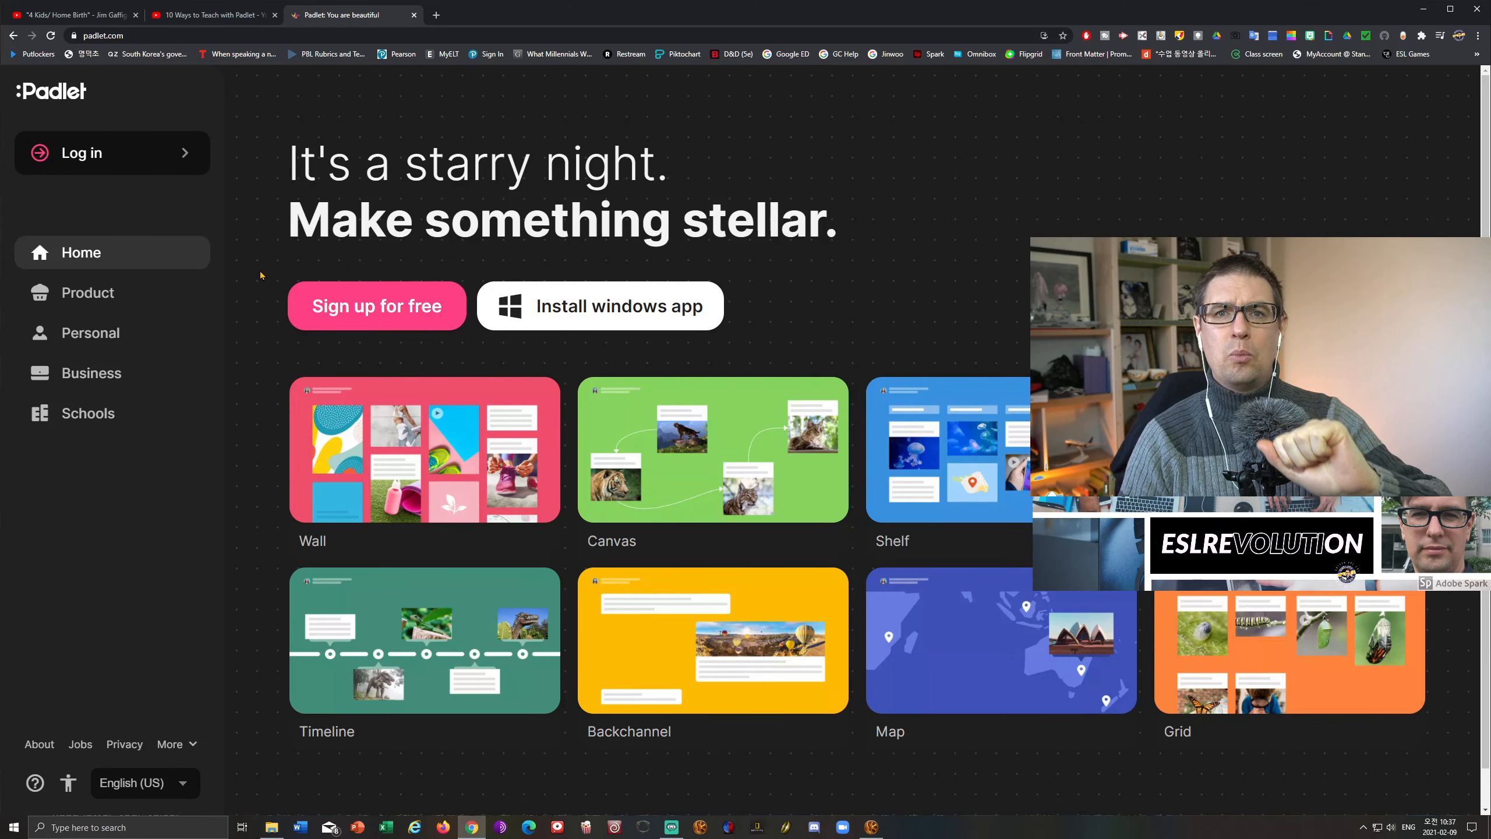
mouse_move(87, 293)
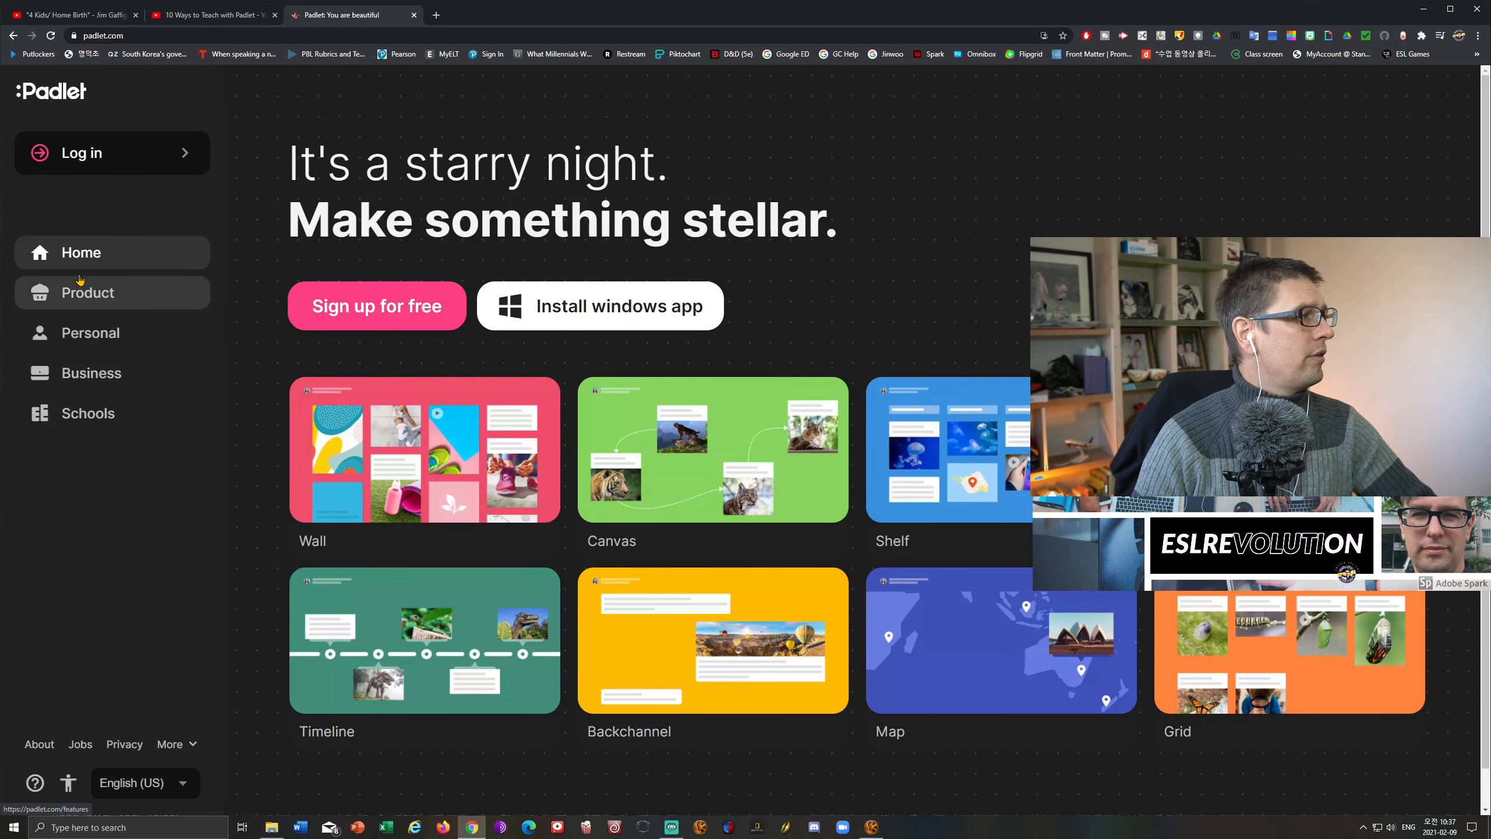
left_click(87, 292)
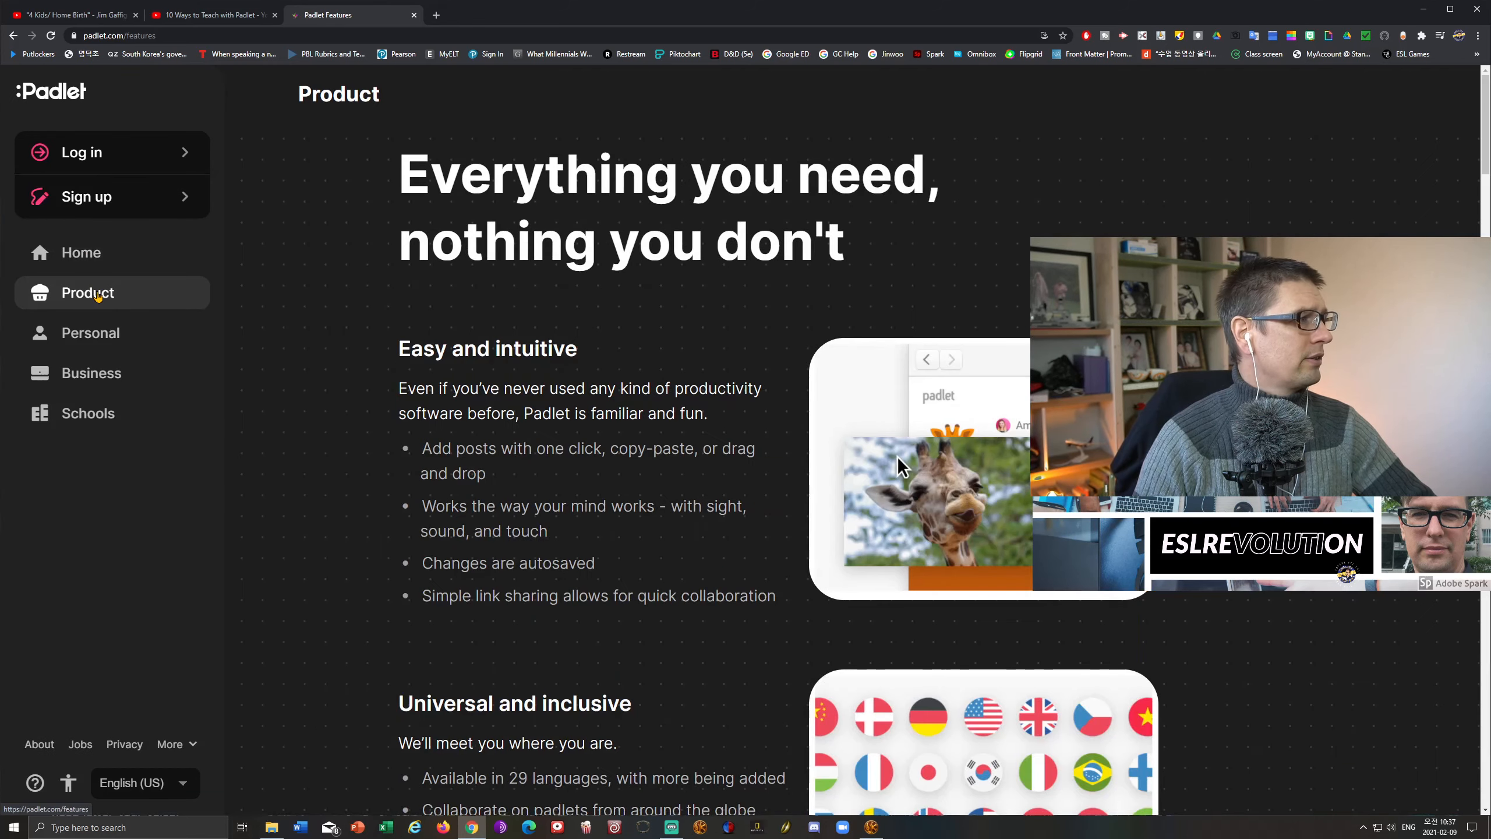
scroll("down", 3)
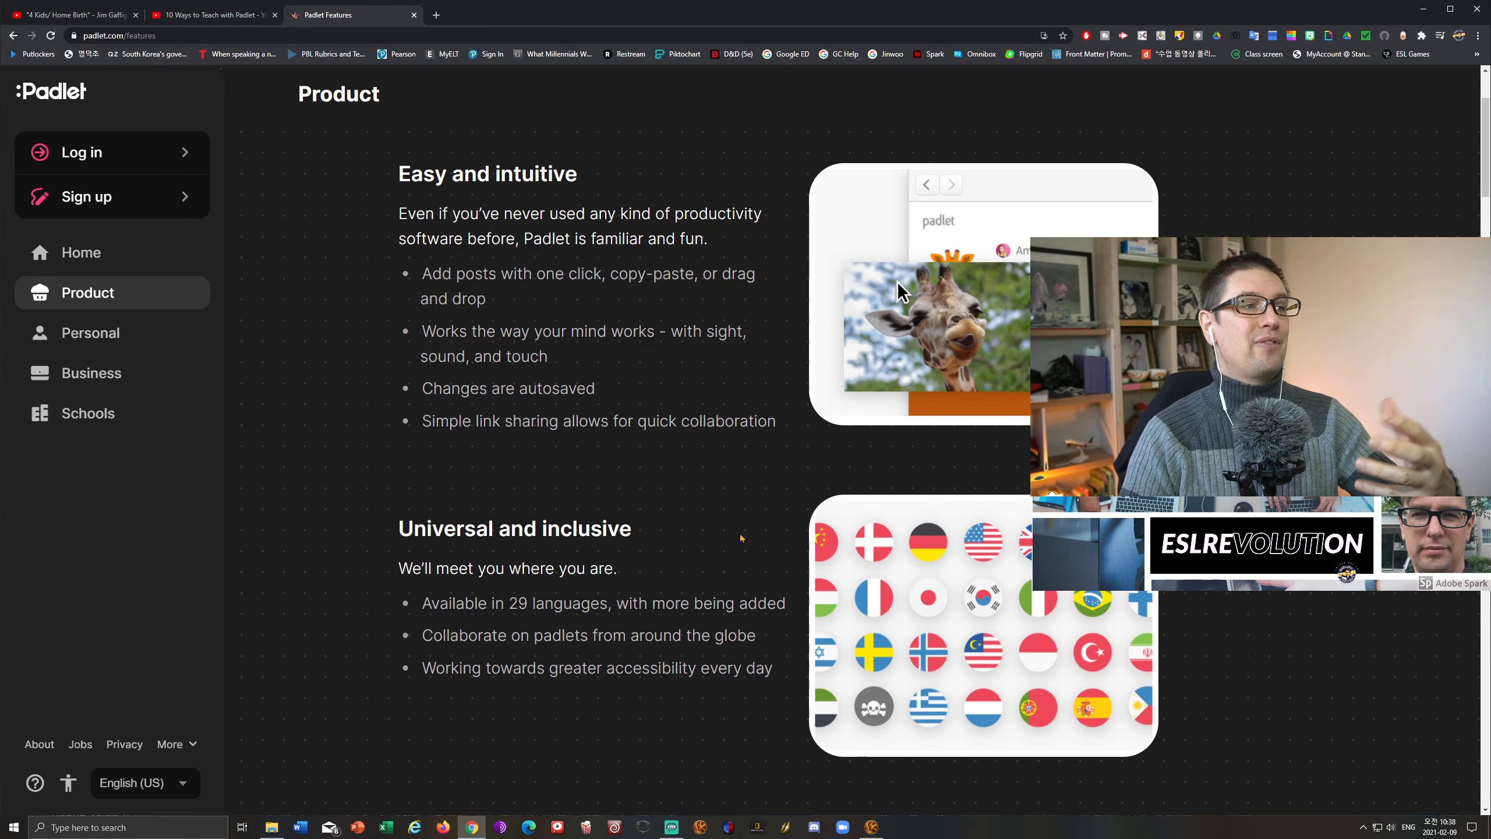
mouse_move(124, 260)
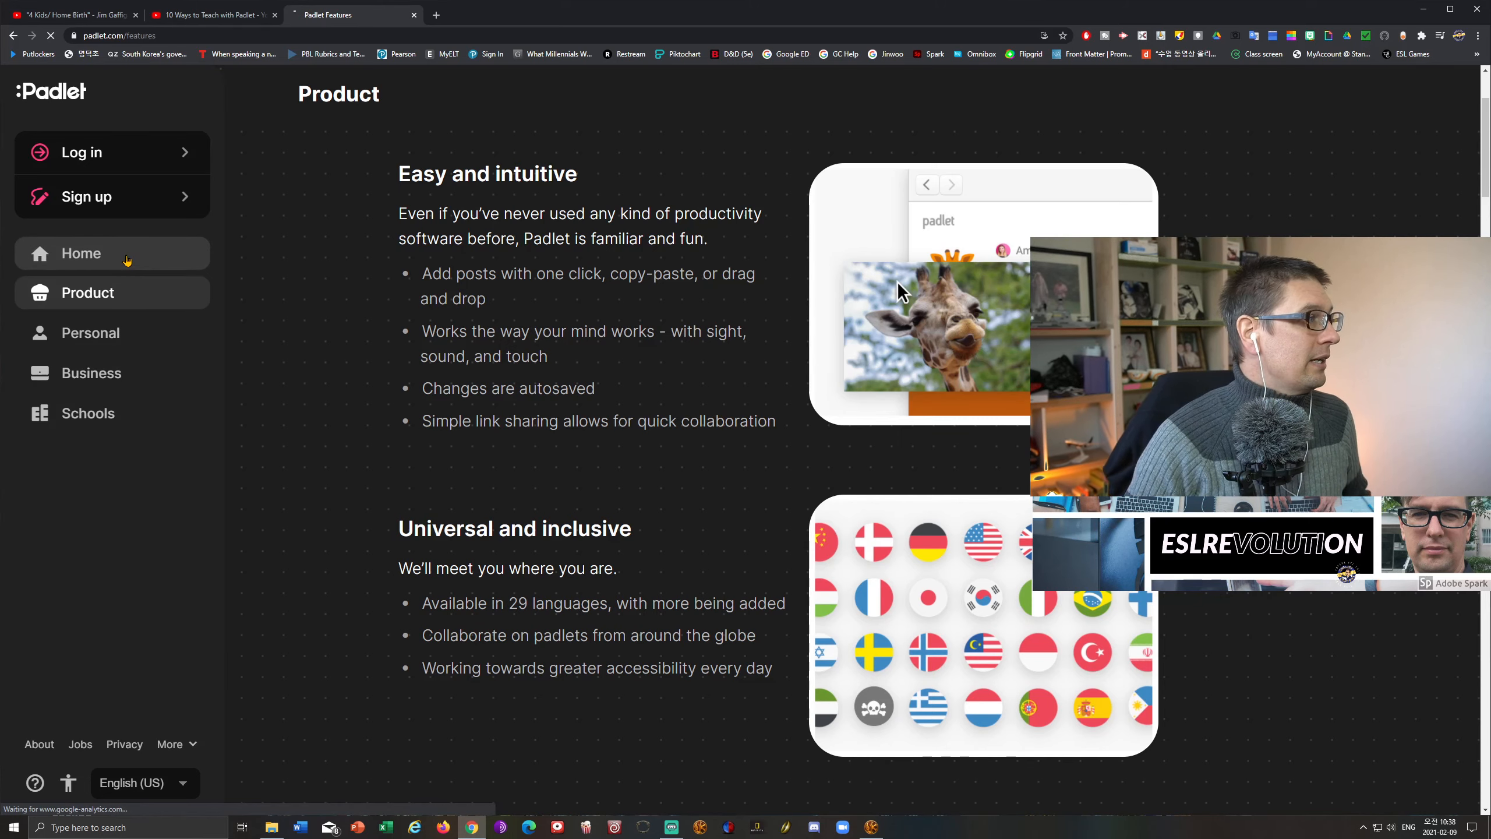
From the Padlet home page, start a free sign-up using Google.
left_click(81, 252)
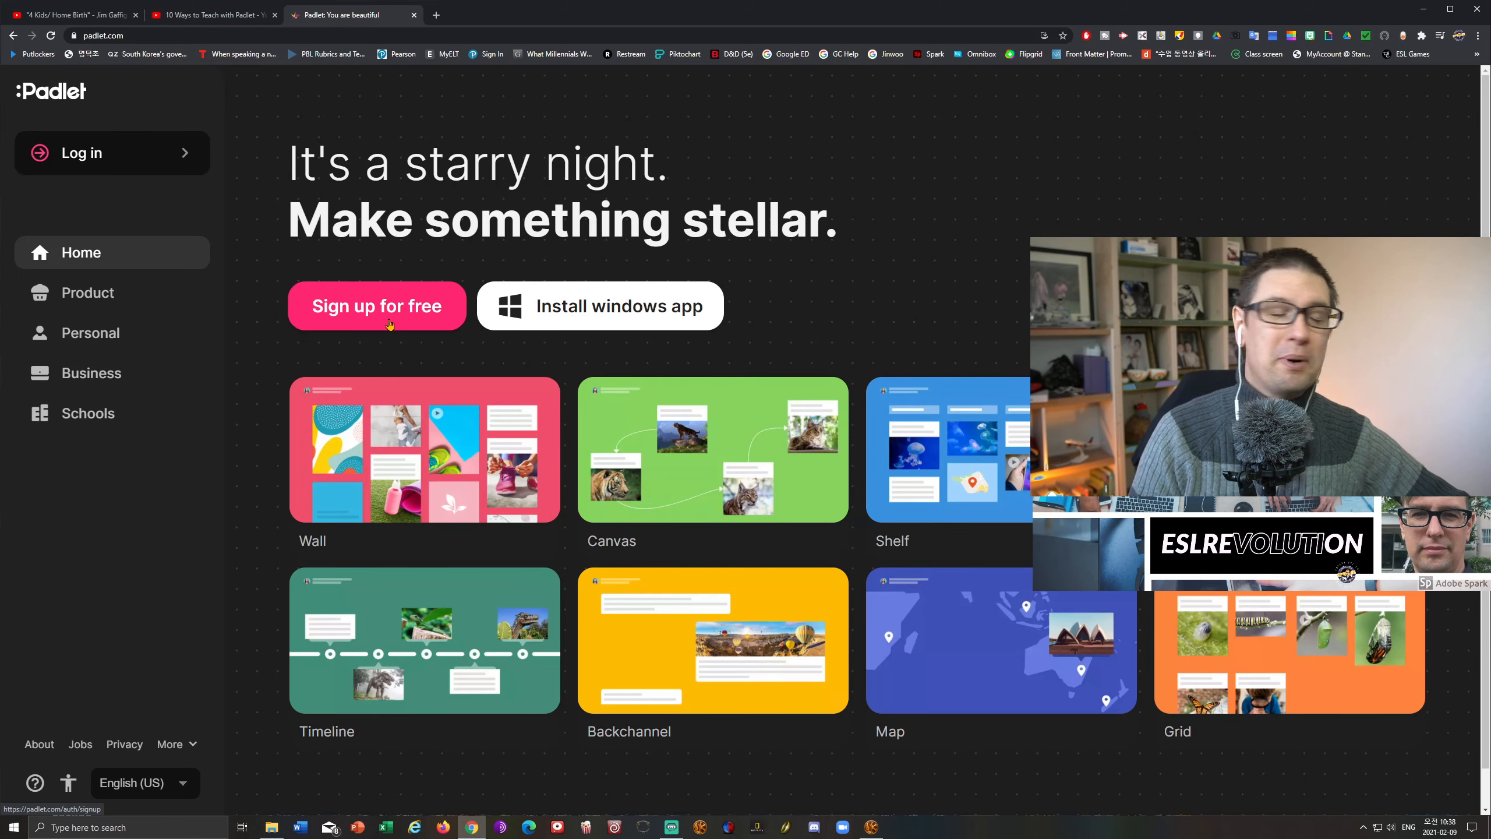
left_click(378, 306)
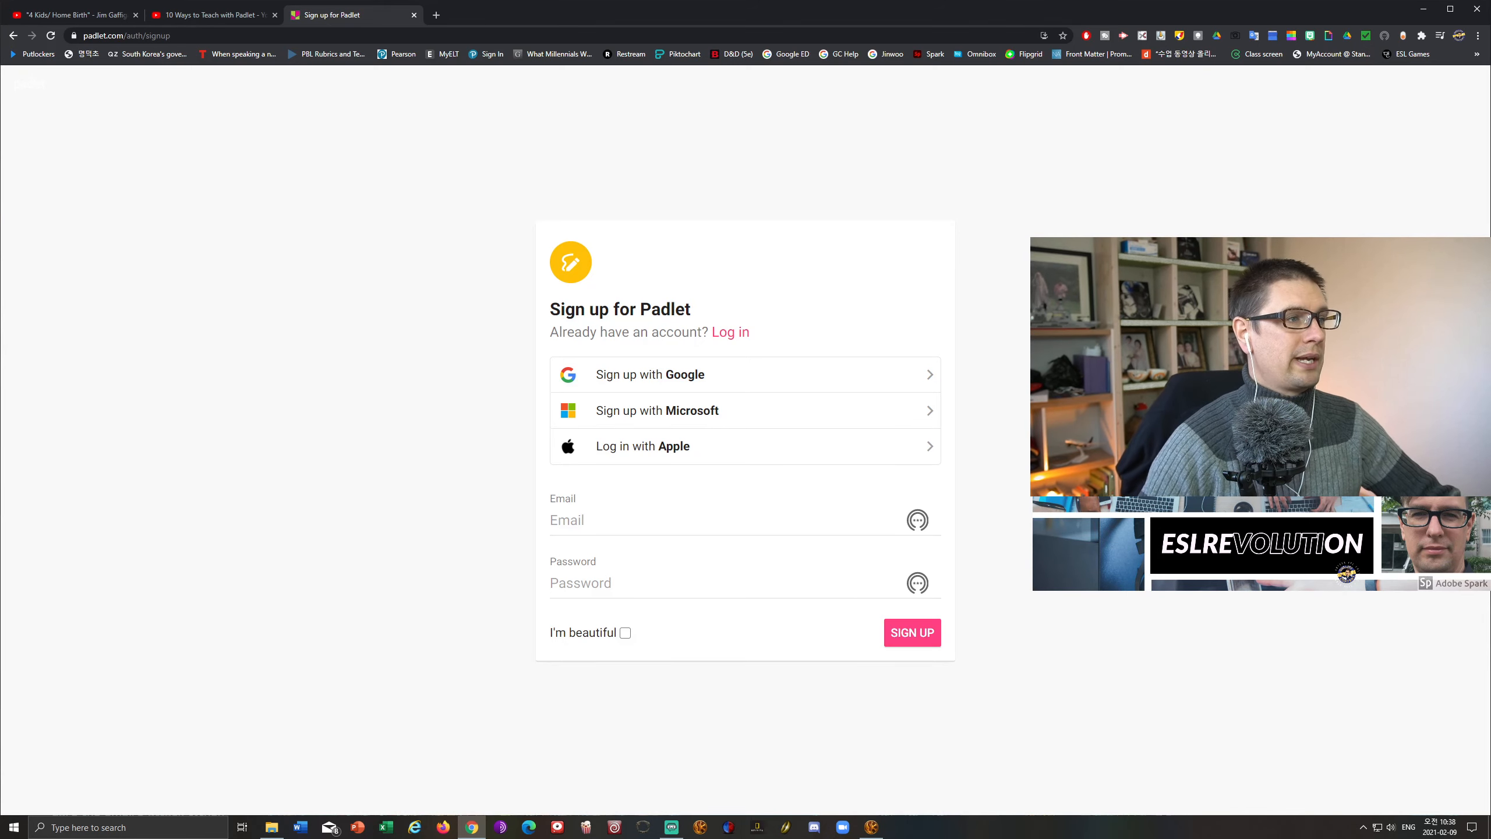
mouse_move(884, 379)
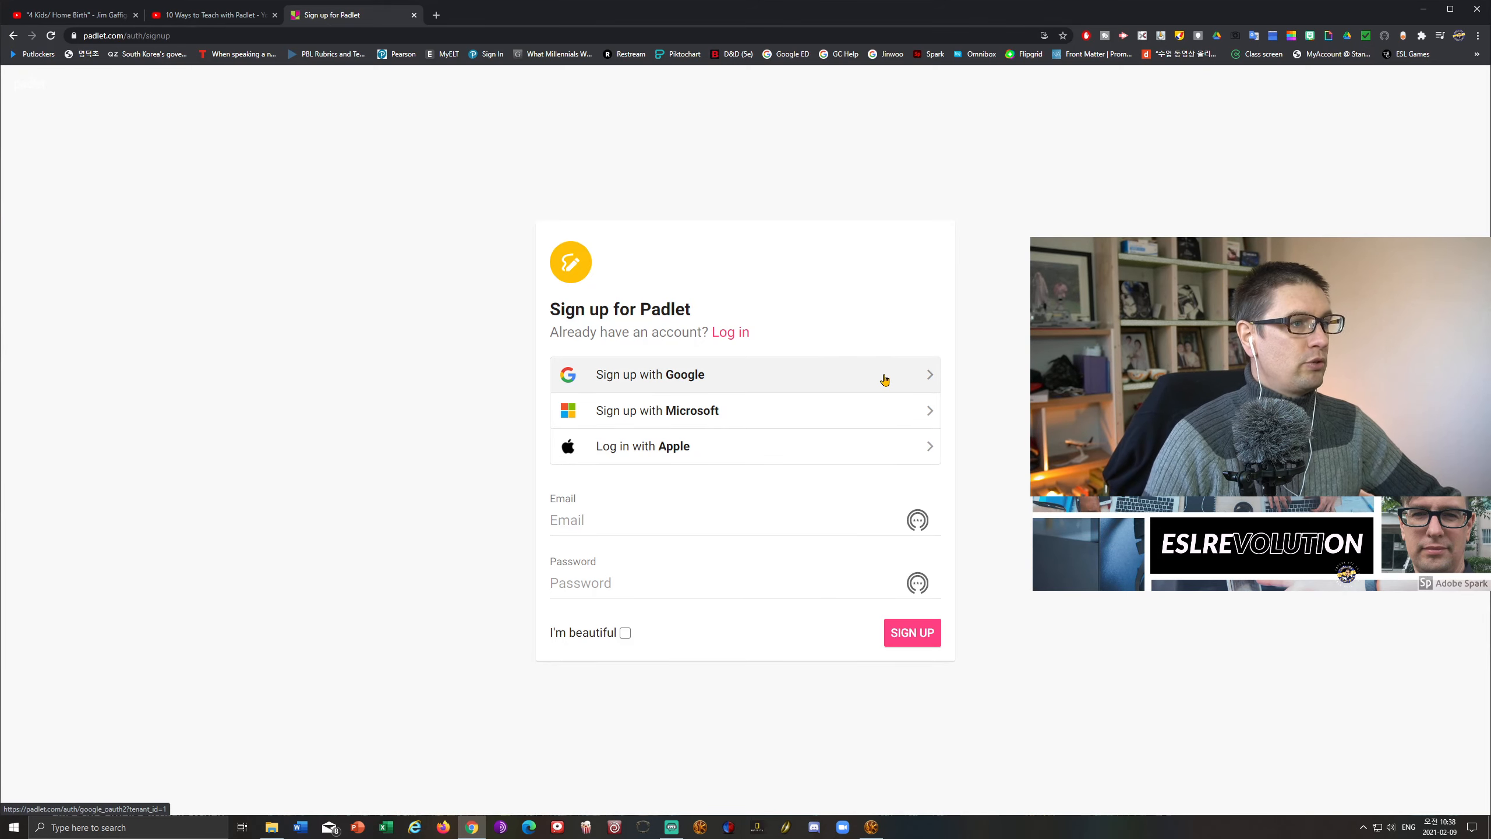
left_click(650, 374)
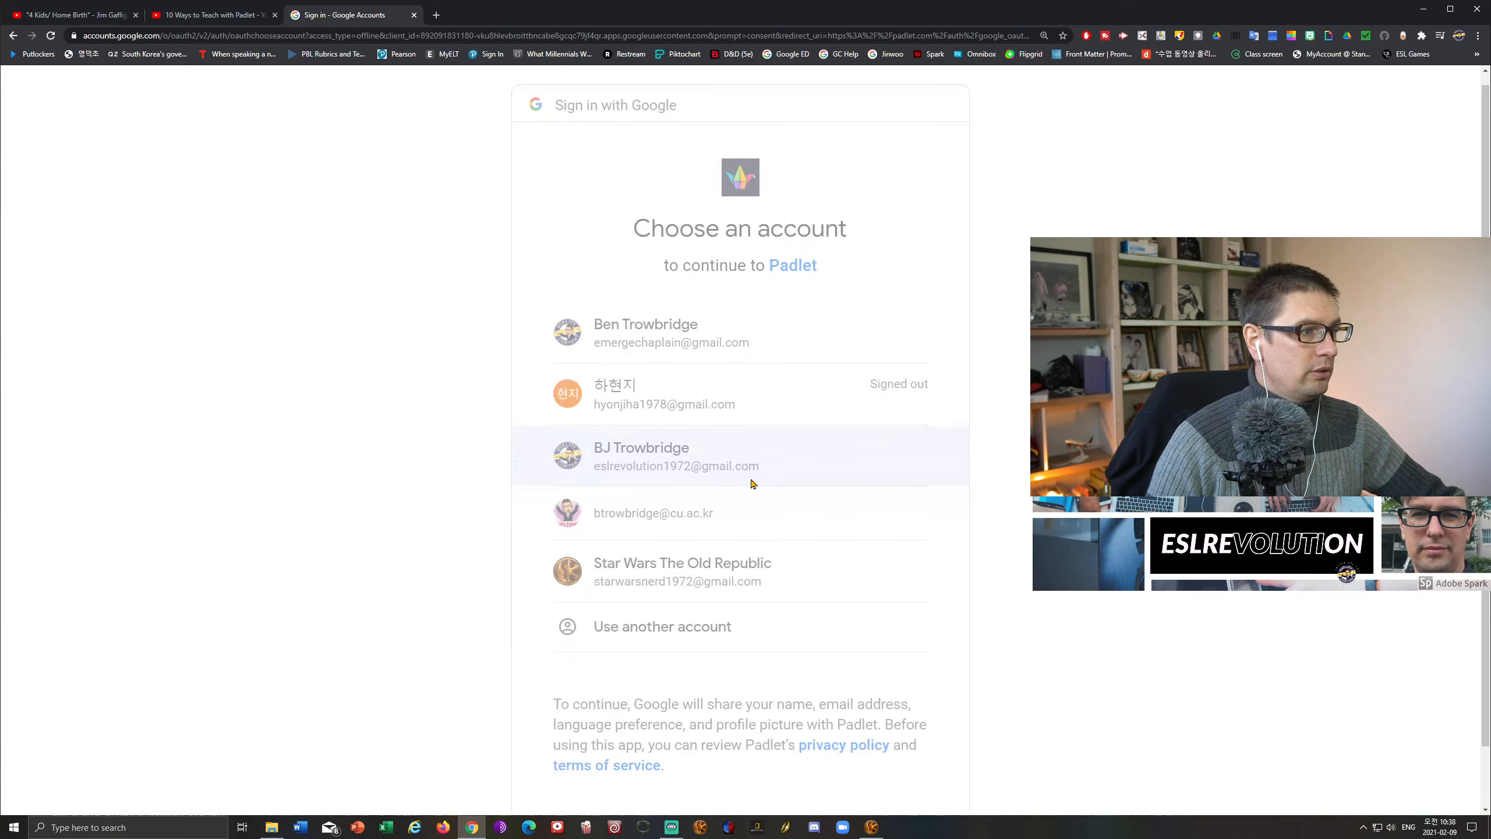
Pick the Google account from 'Choose an account' to reach the Padlet dashboard.
left_click(676, 456)
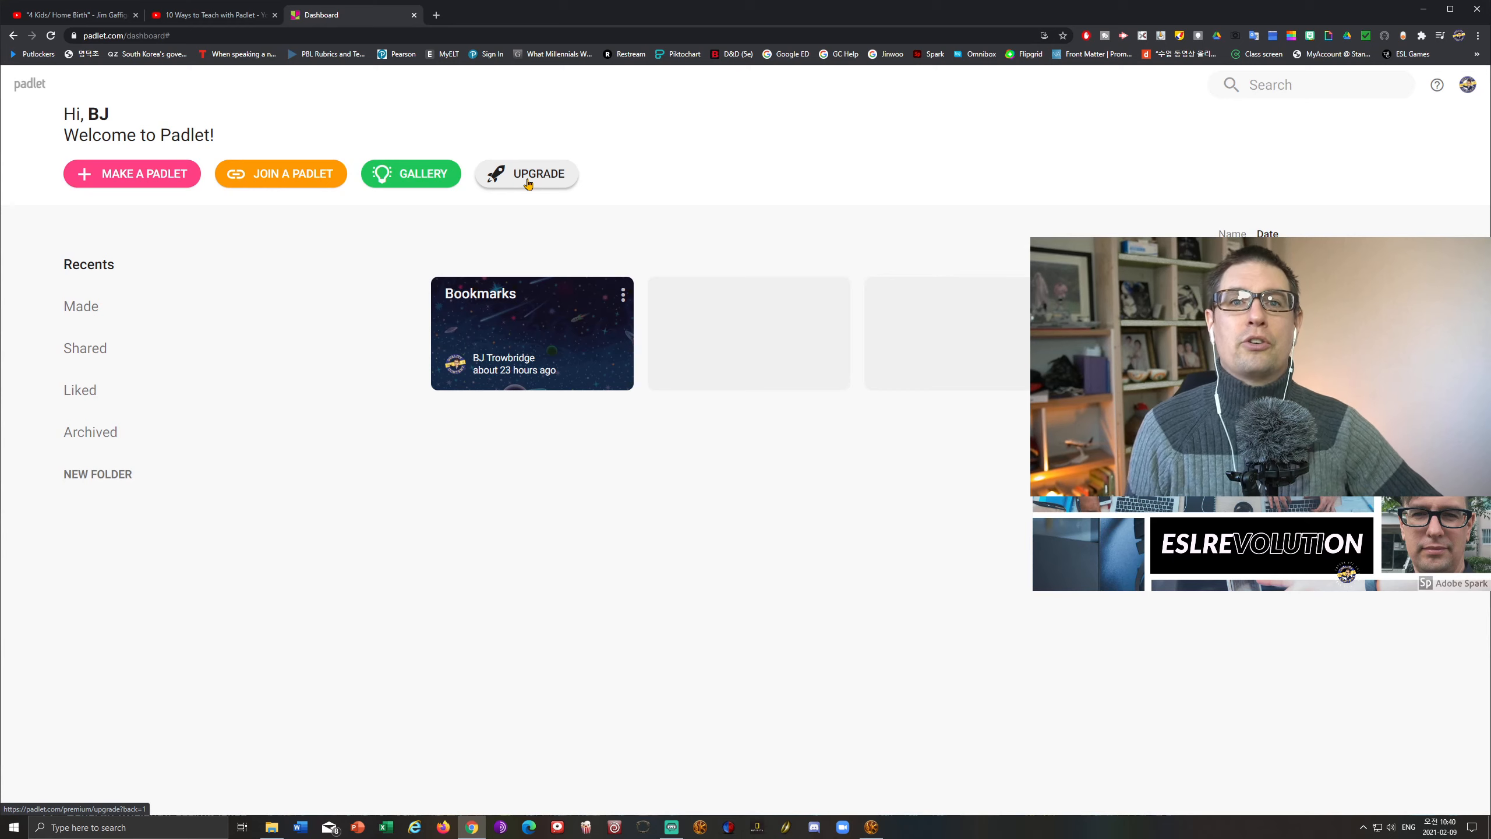
mouse_move(483, 223)
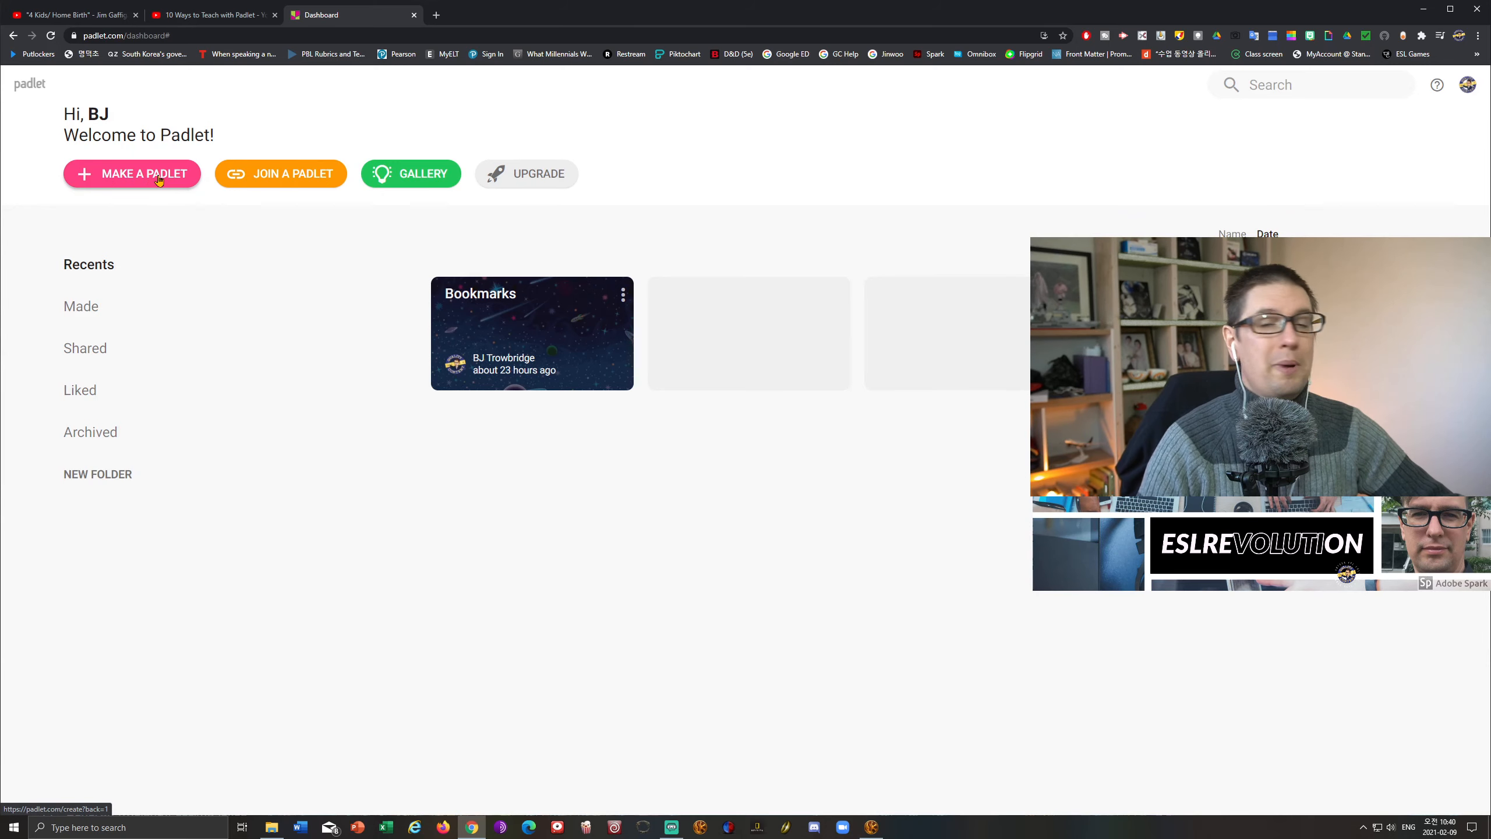
Make a new padlet from the blank Wall template, creating 'My luminous padlet'.
left_click(131, 174)
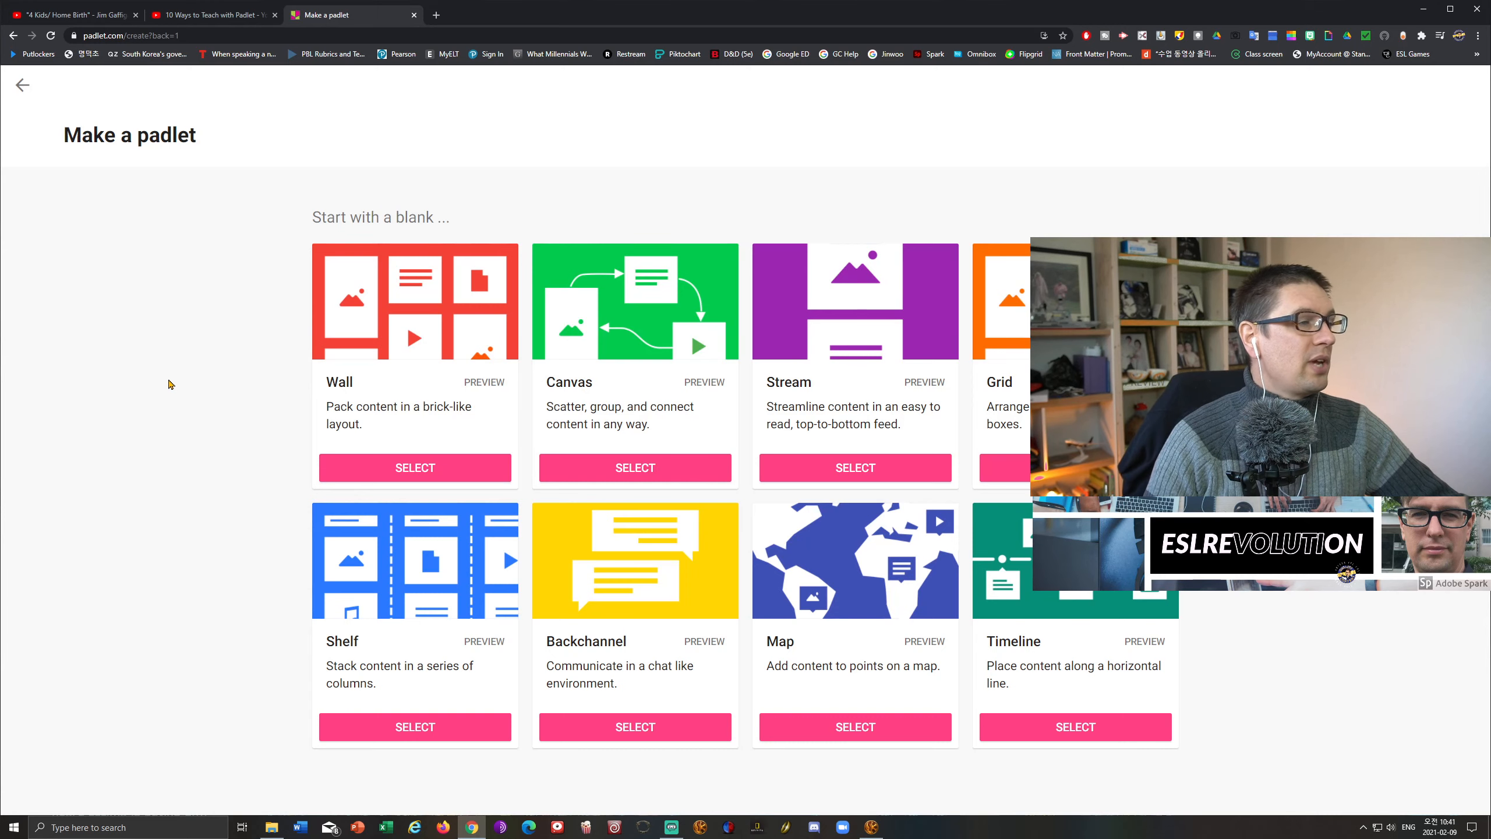
mouse_move(400, 387)
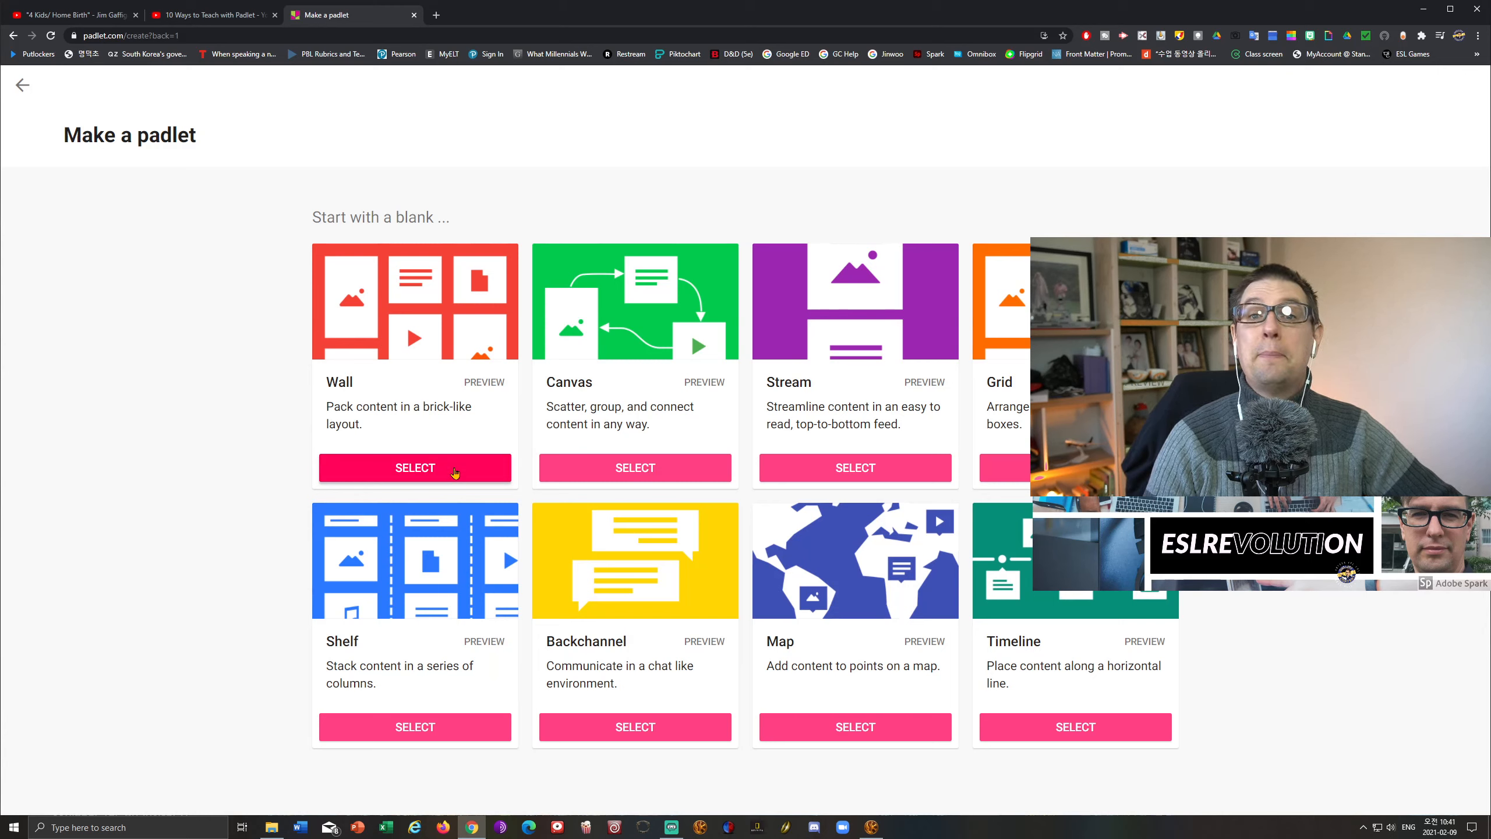
left_click(415, 467)
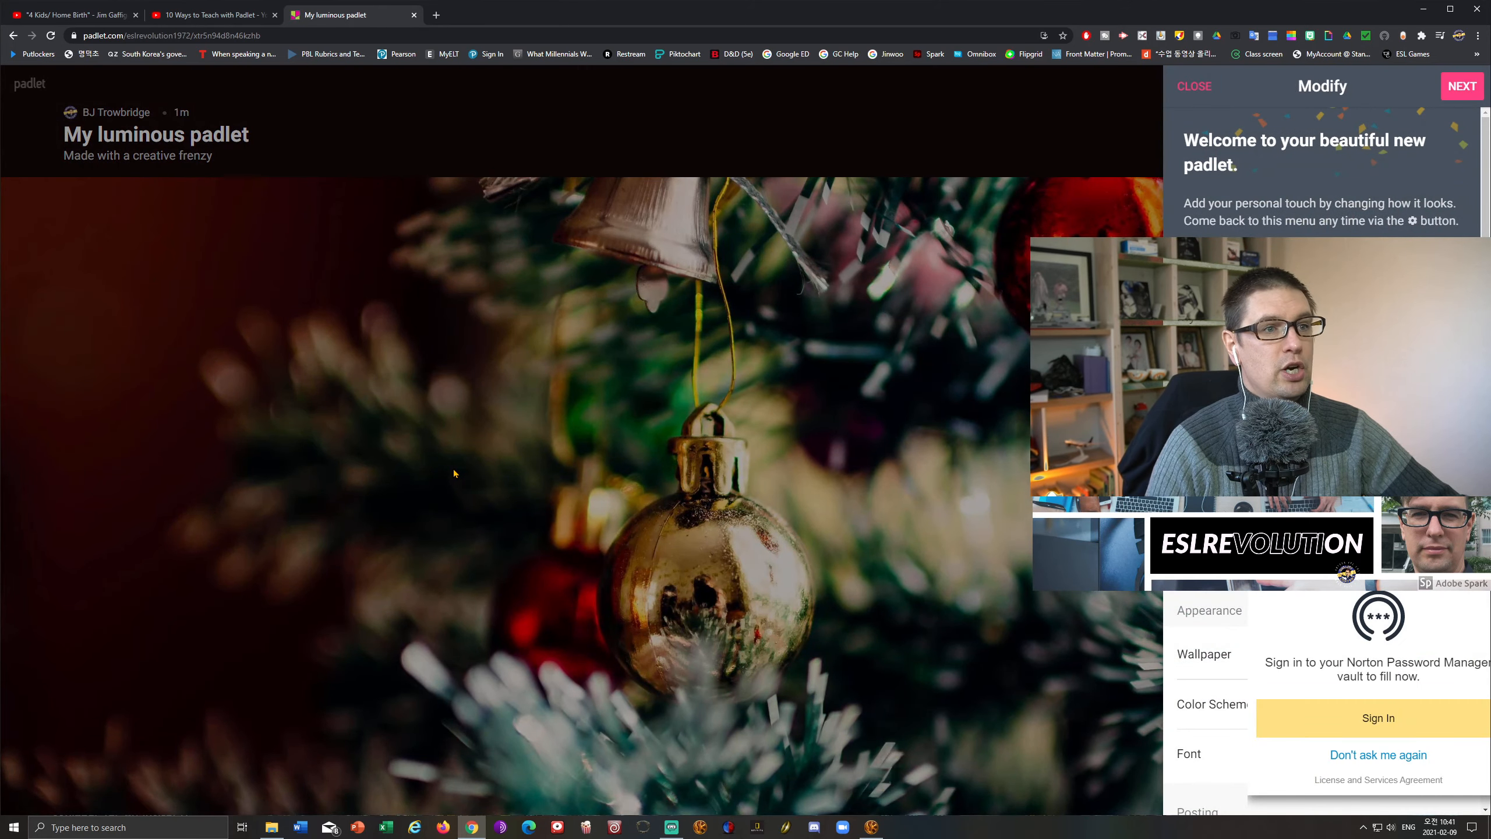
Reopen the padlet settings and set the Title to 'Padlet Introduction'.
left_click(1192, 86)
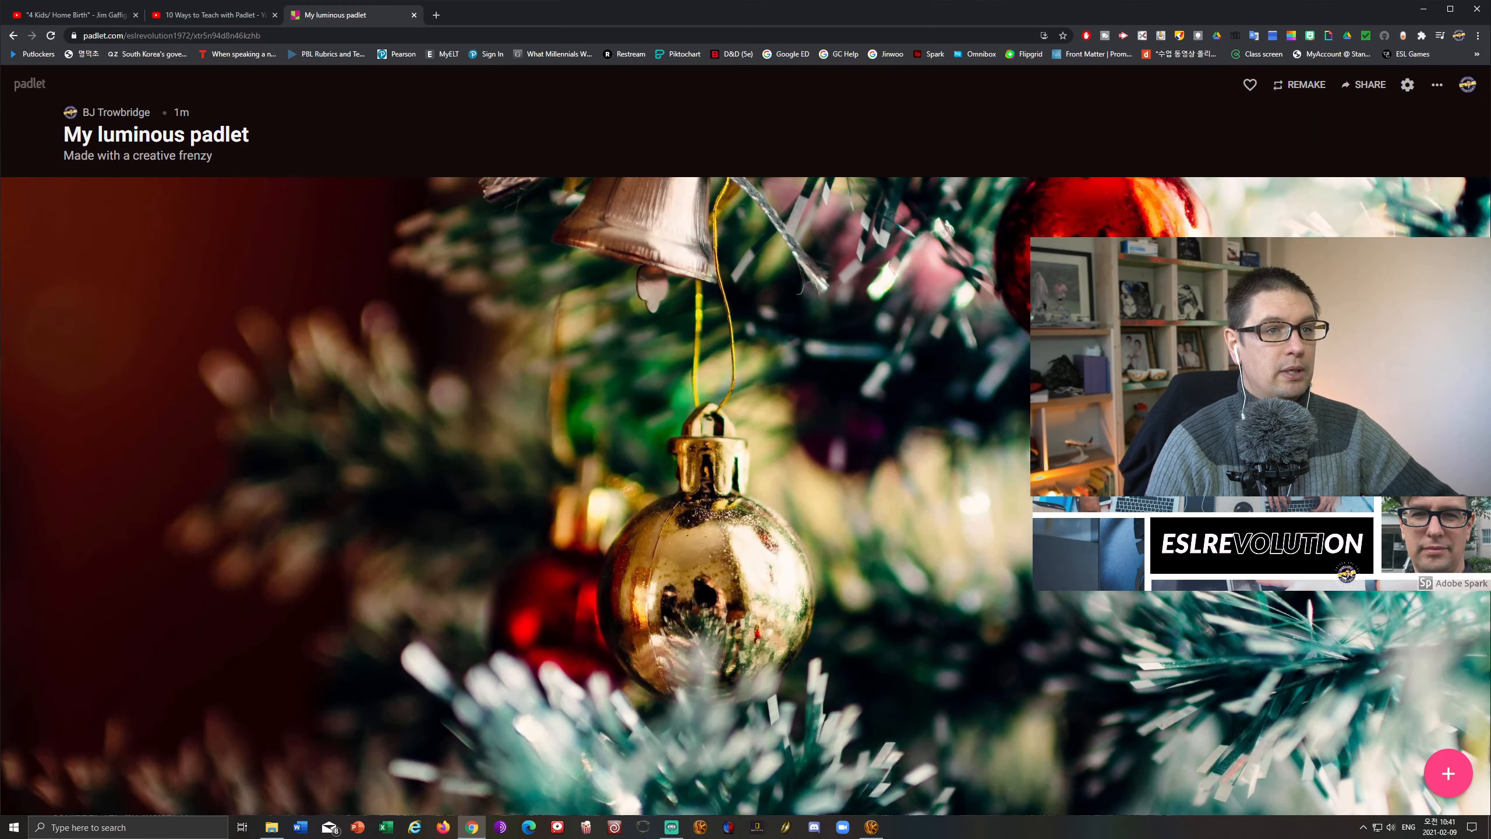
left_click(1409, 84)
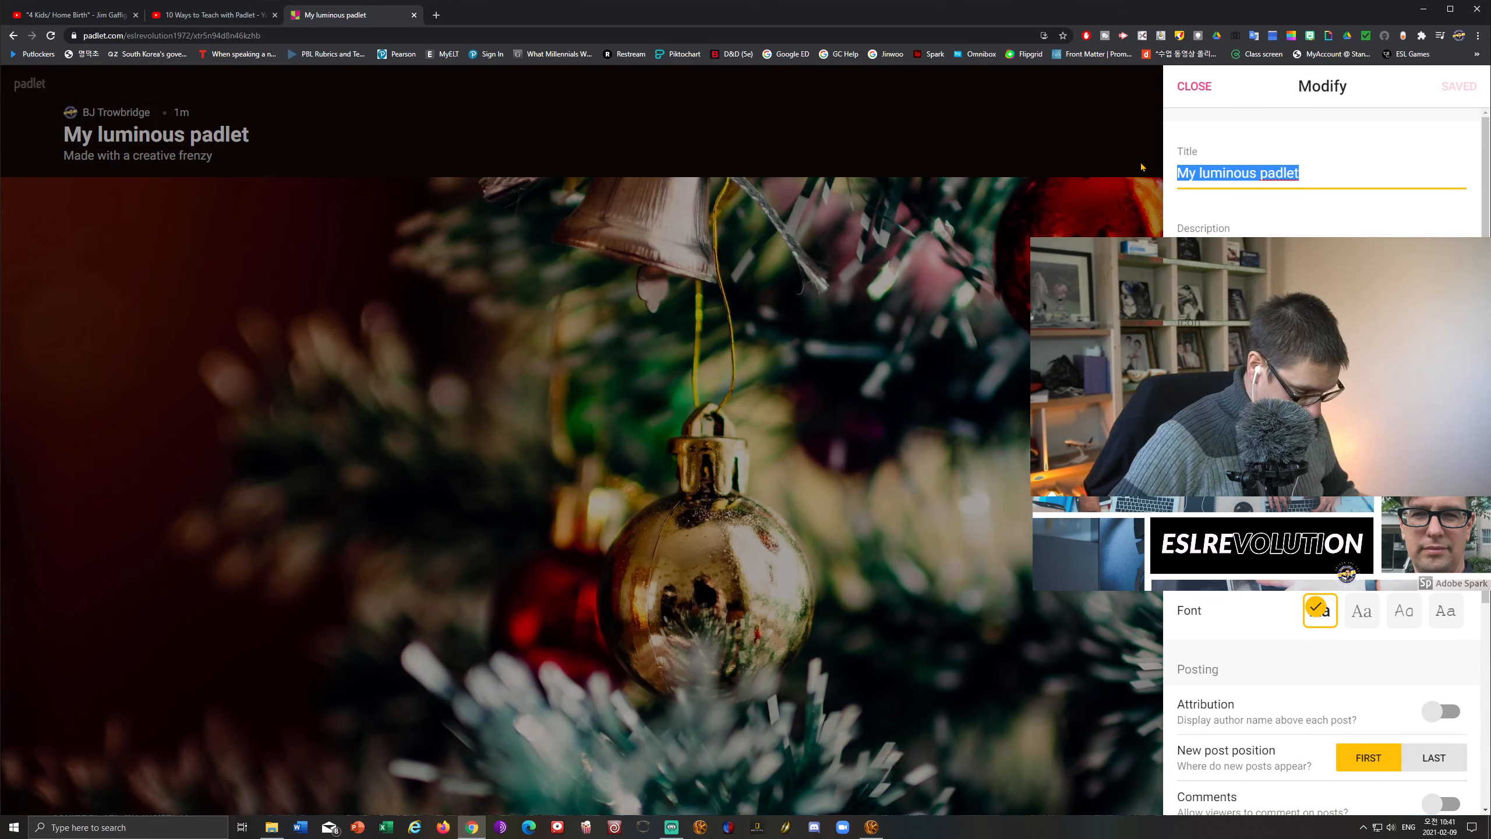
type("Padlet")
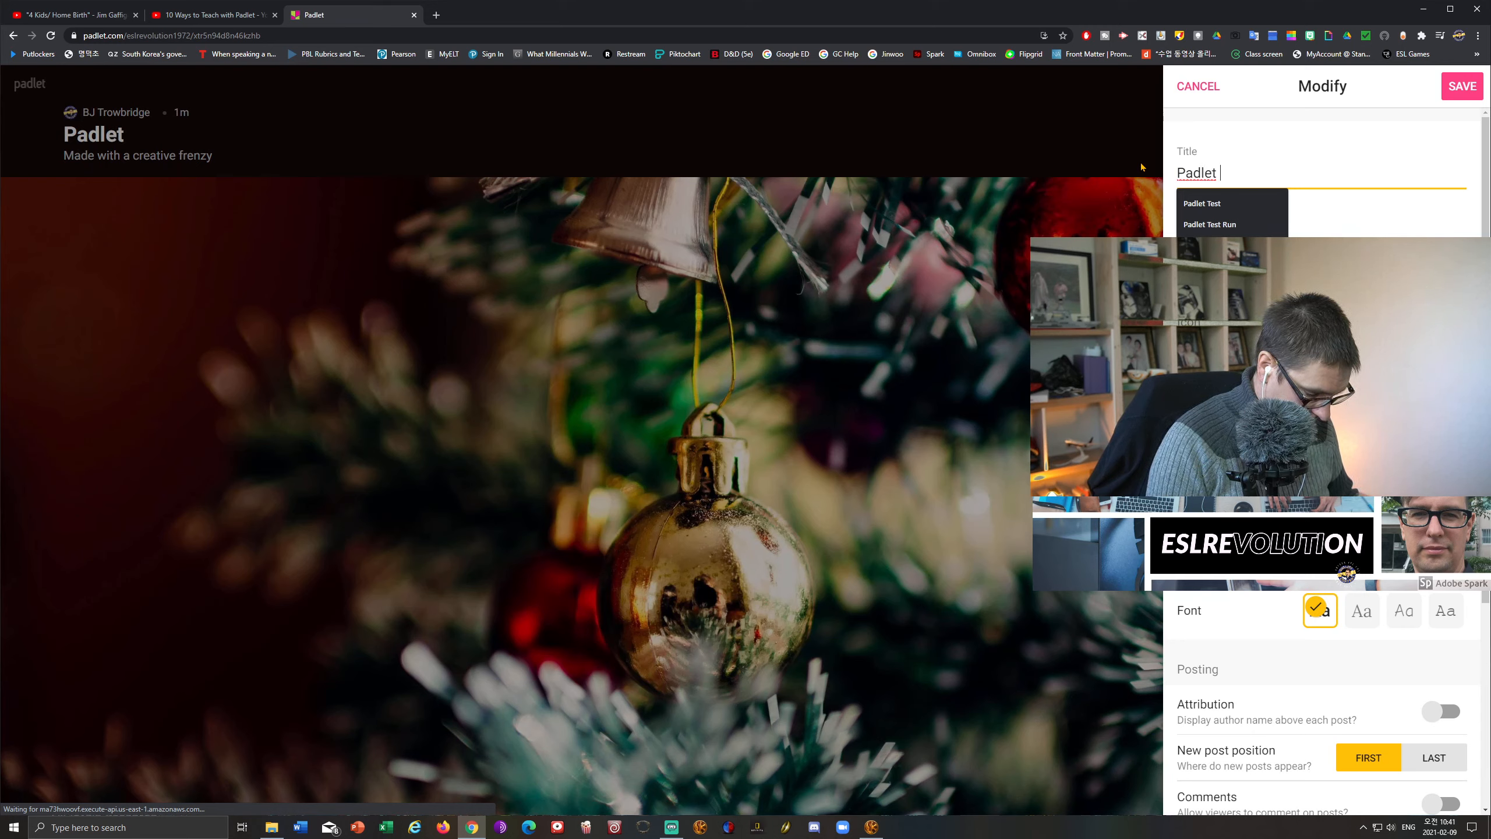
type("Introductio")
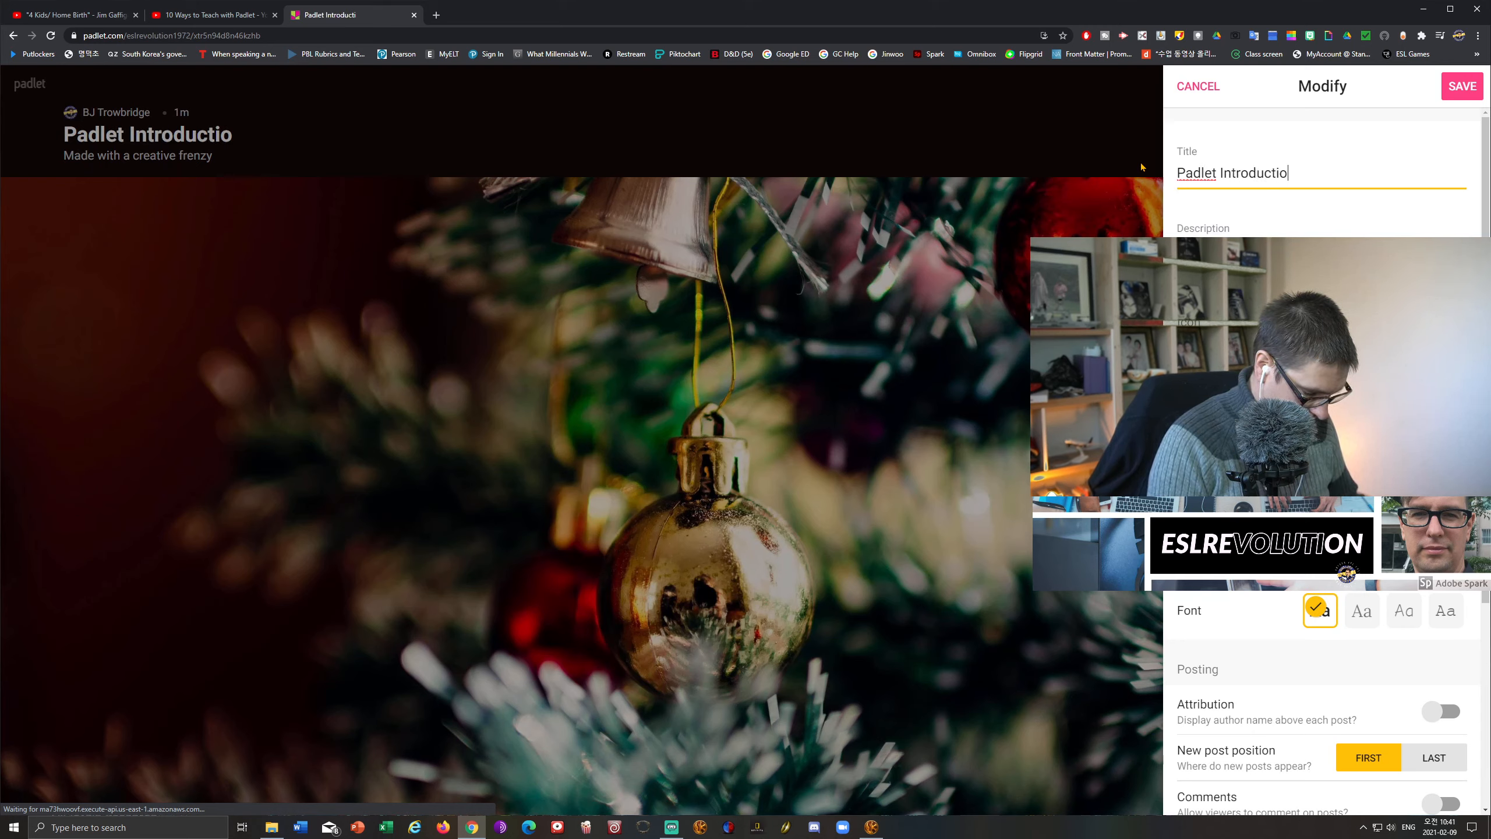
type("n")
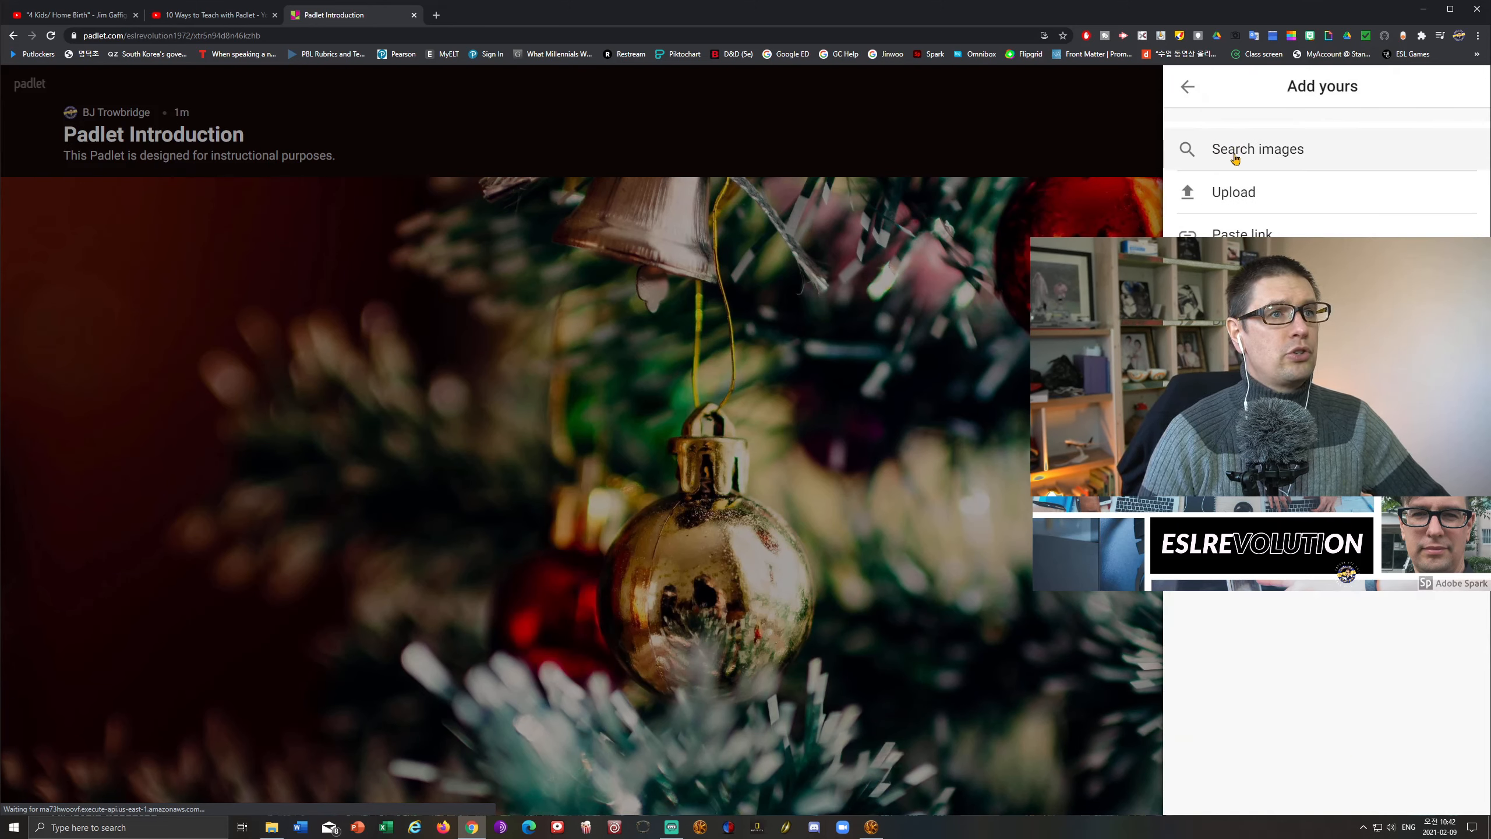
In the icon options, choose to upload your own image from the computer.
left_click(1233, 192)
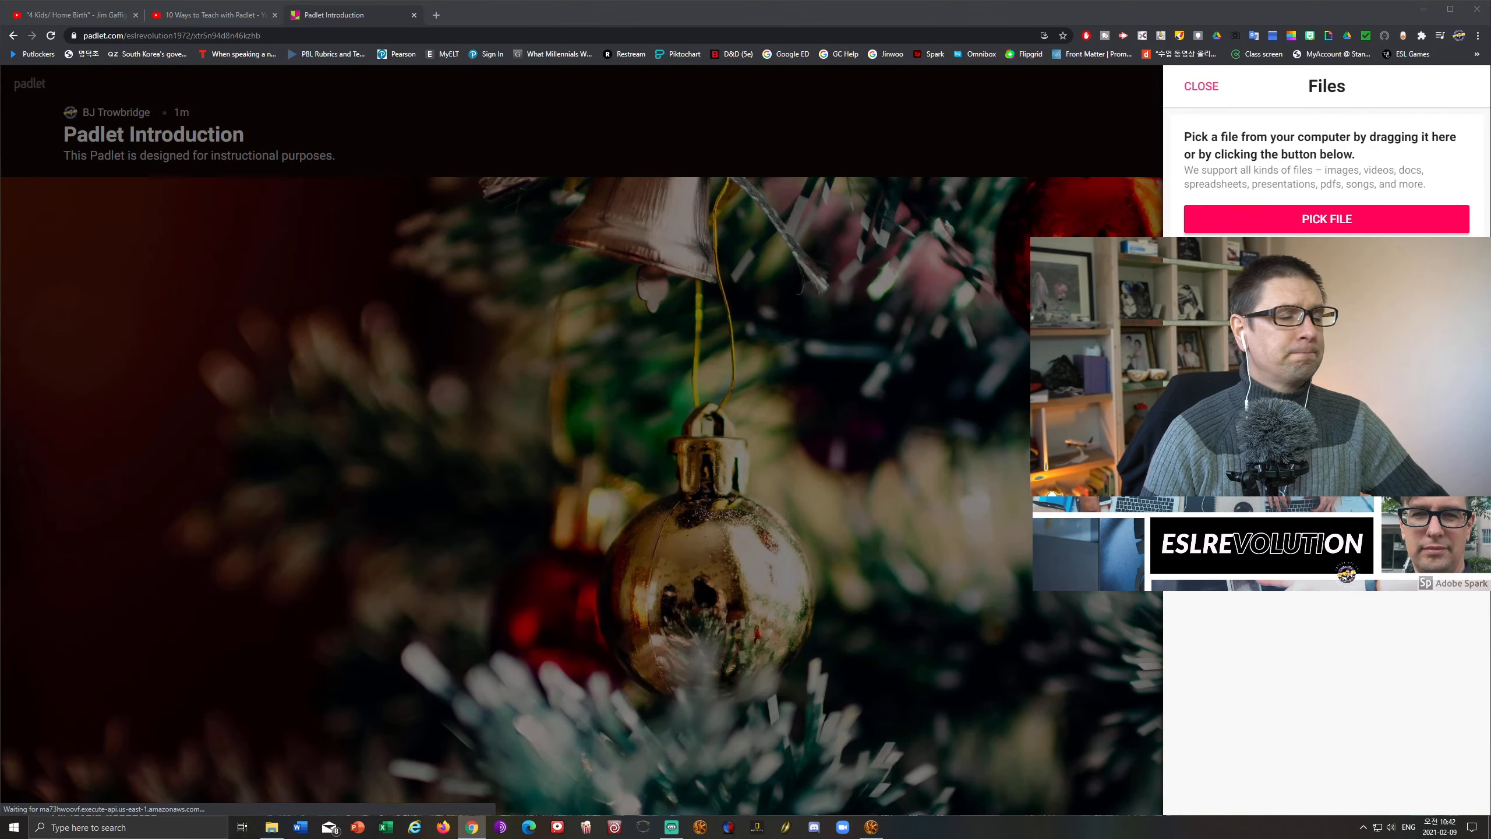
Browse the Pictures folder and select the Quality Content cartoon image.
left_click(1326, 219)
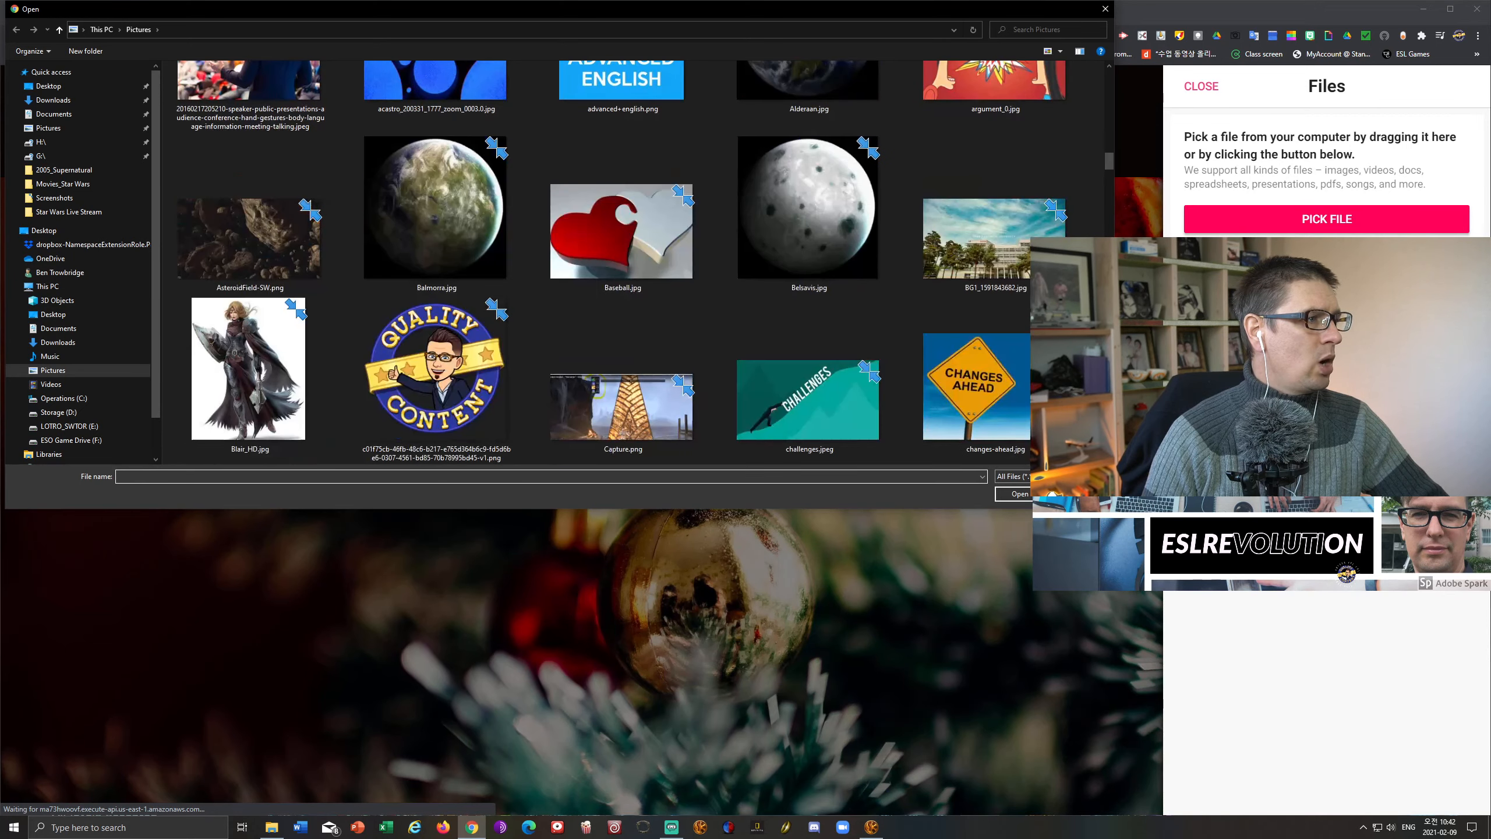
scroll("down", 3)
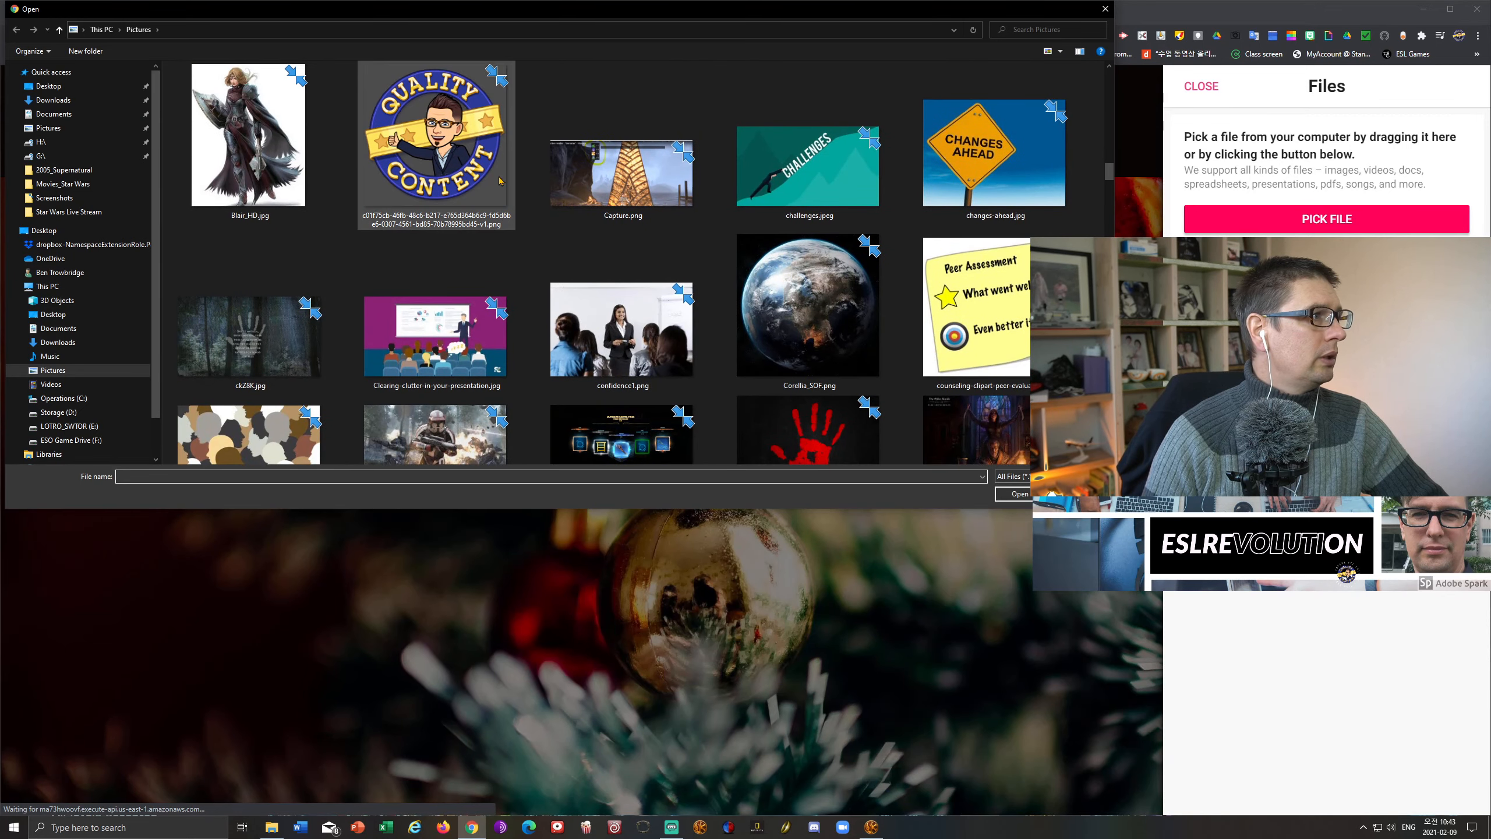
left_click(1104, 9)
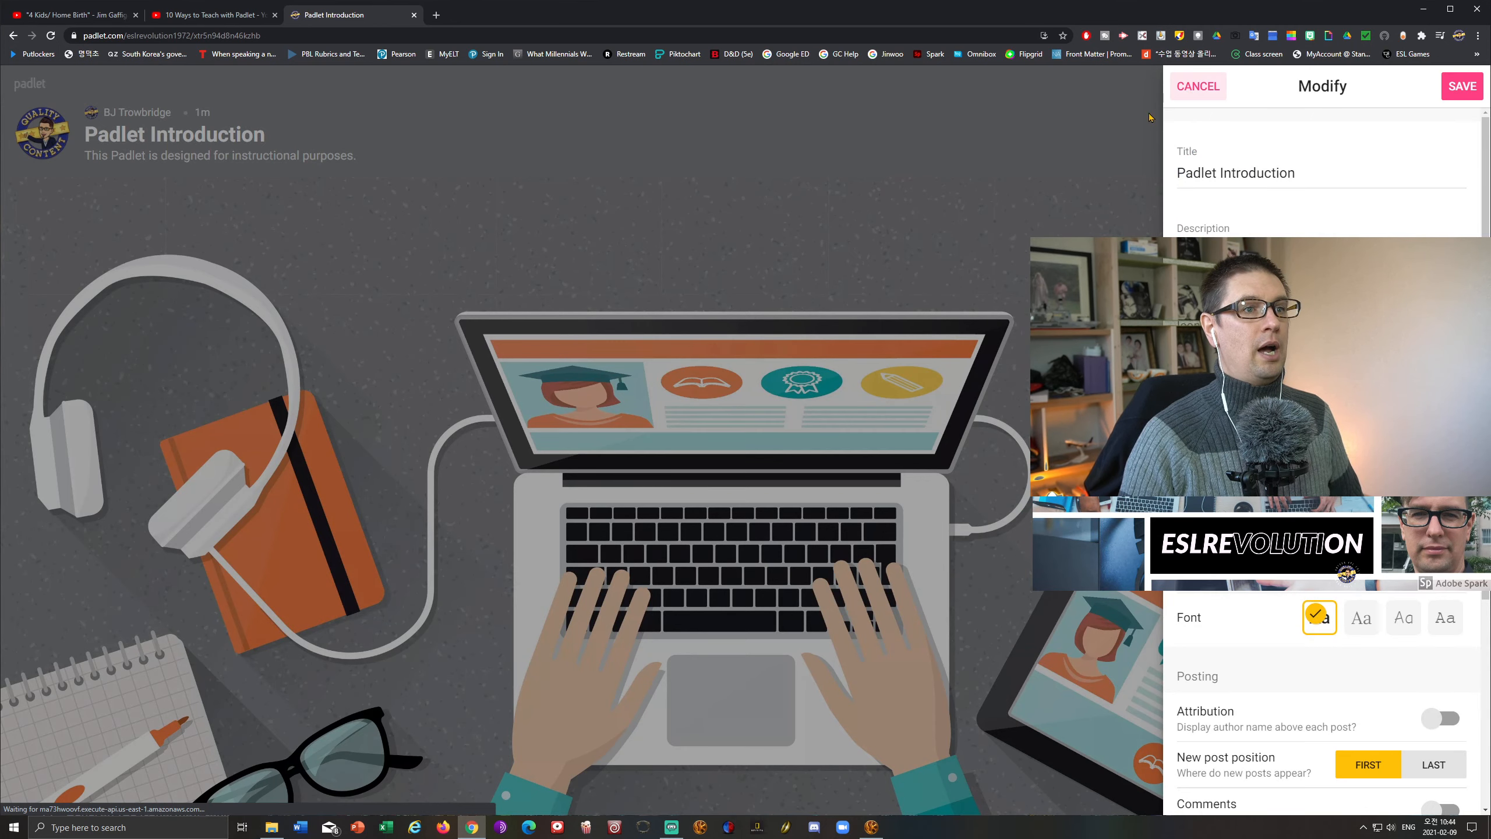
mouse_move(959, 500)
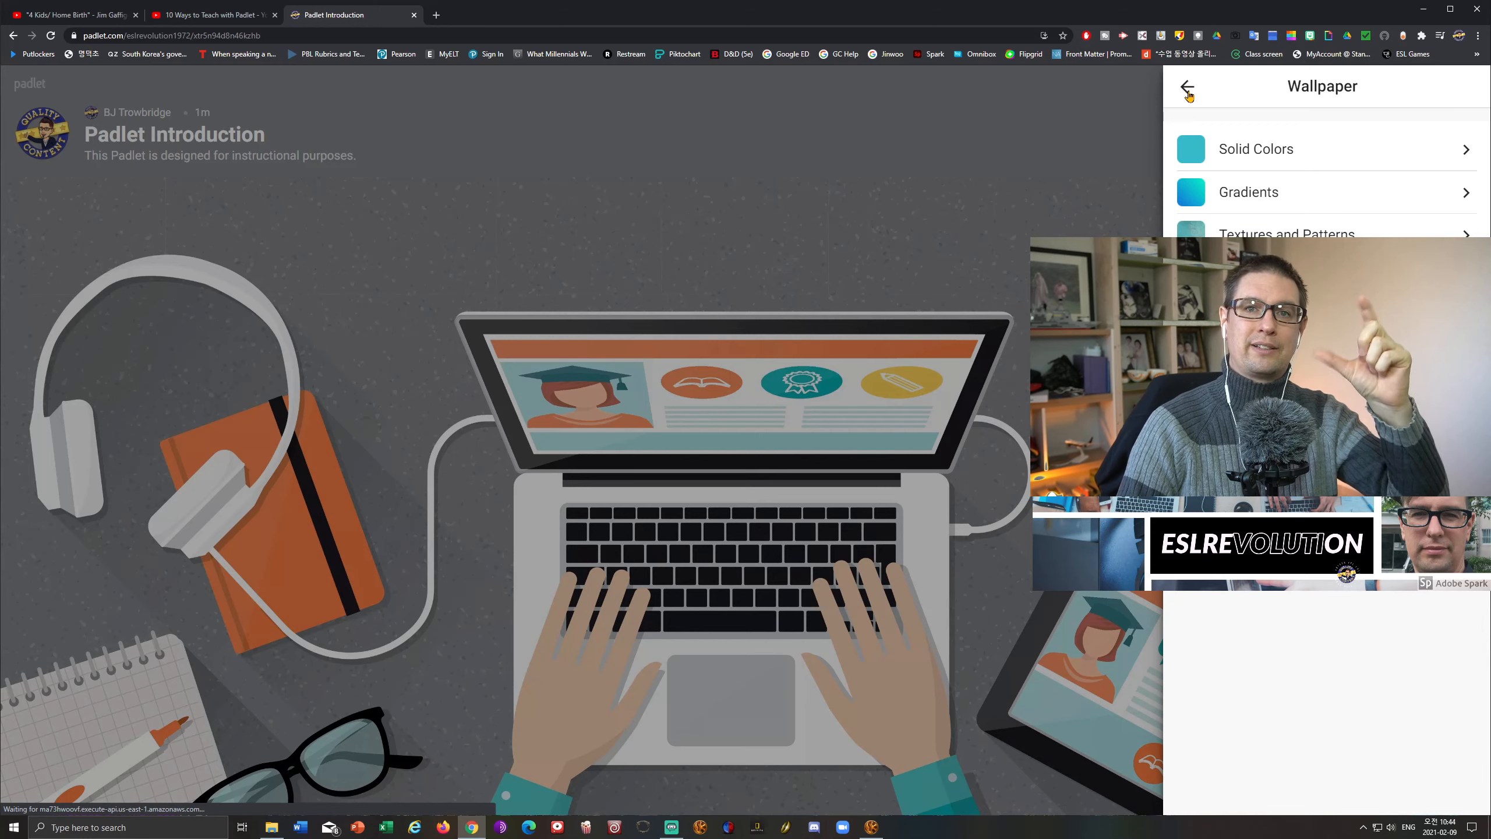
left_click(1188, 87)
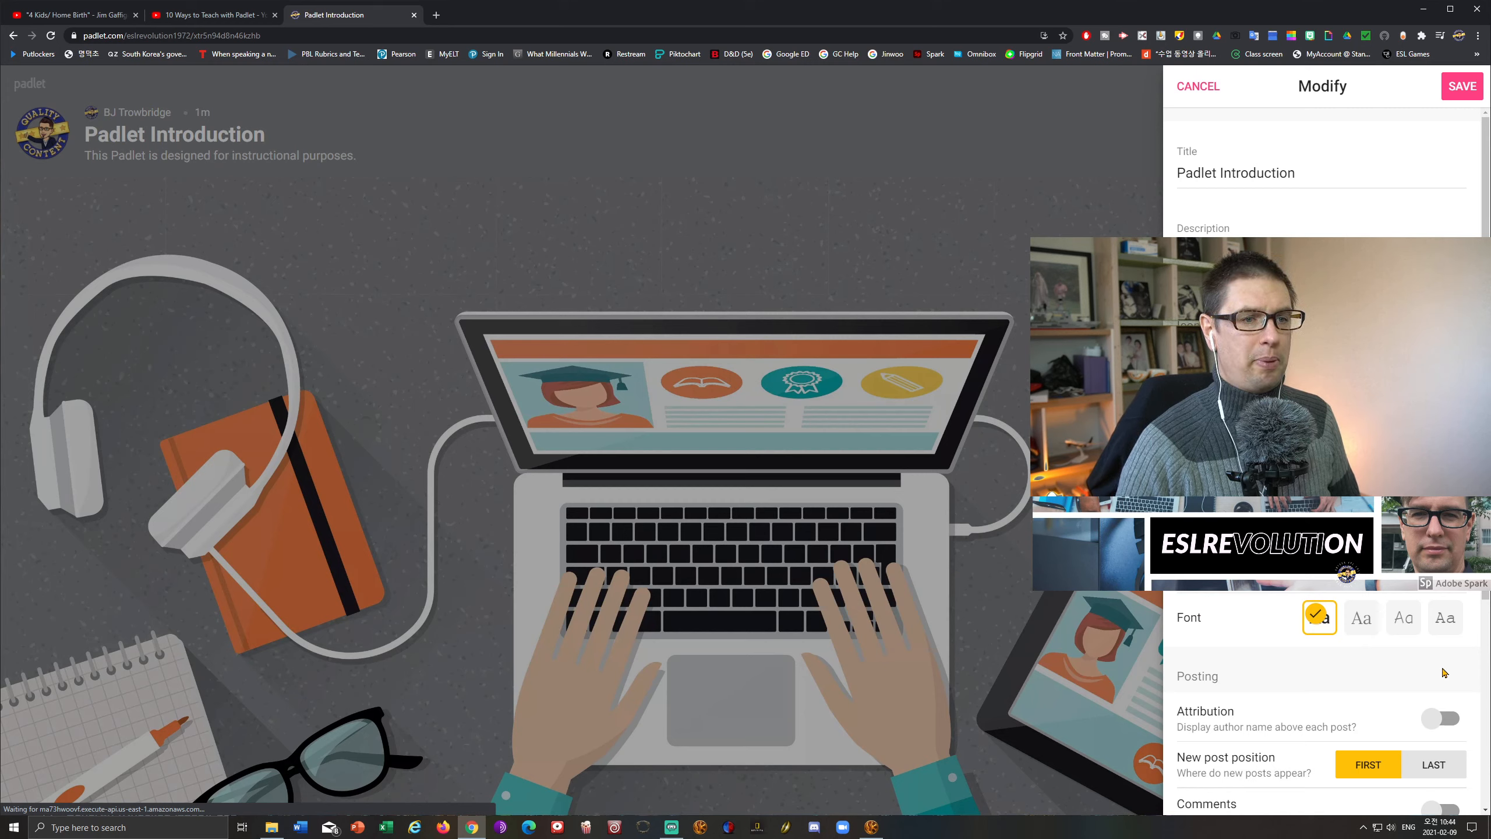
left_click(1361, 617)
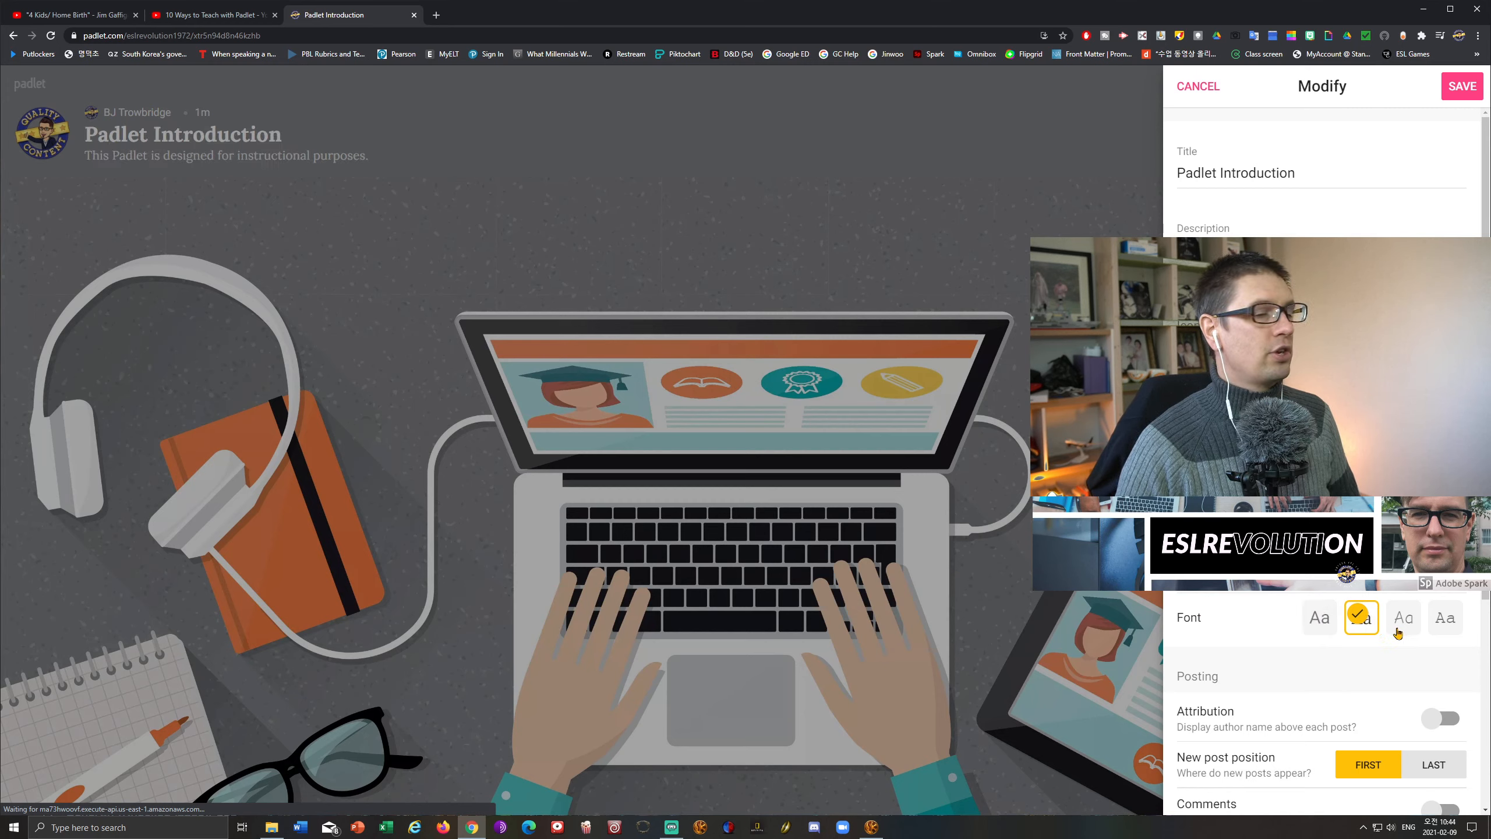
left_click(1402, 616)
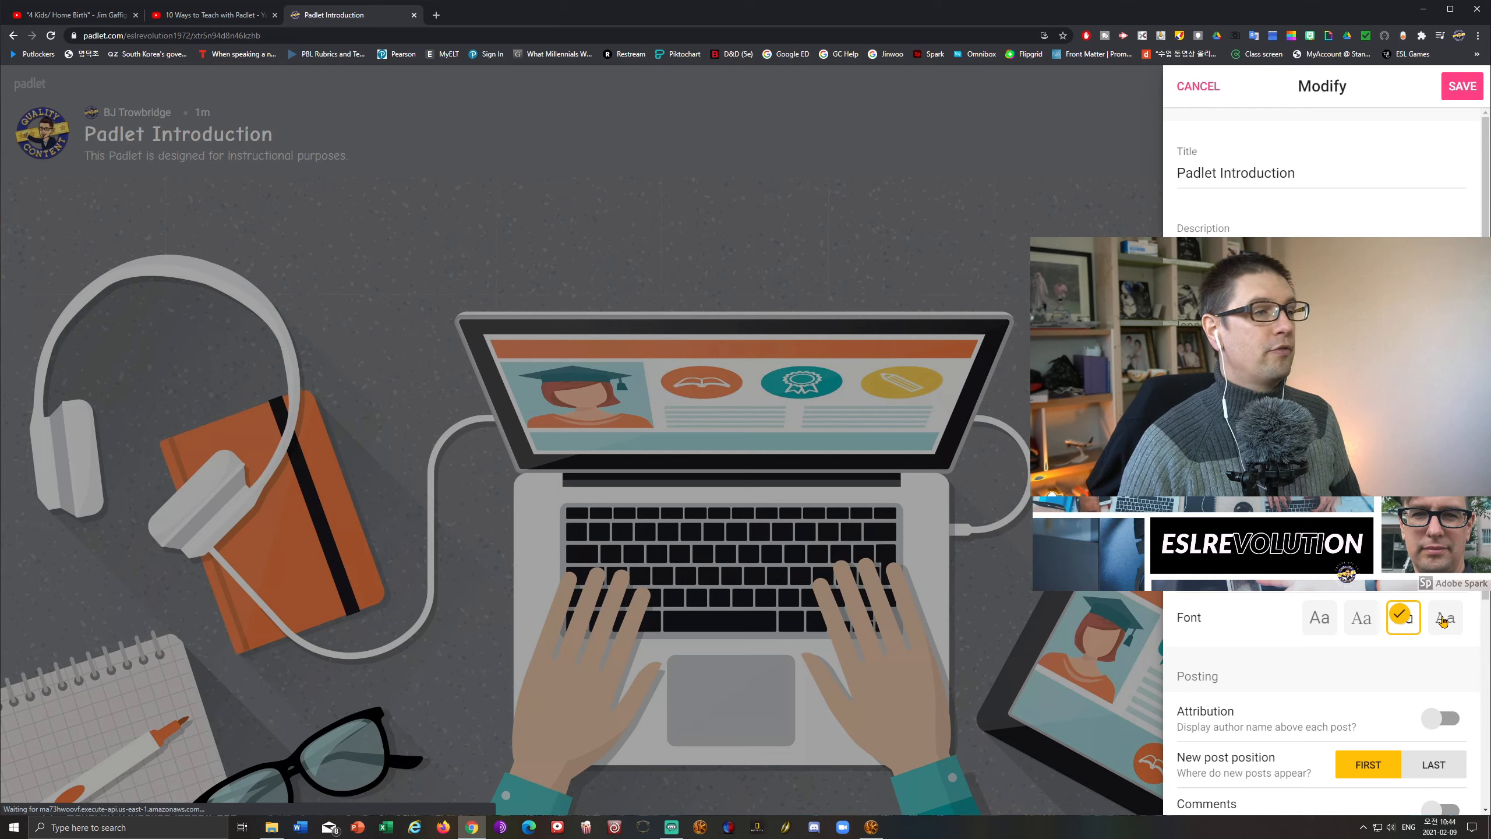
left_click(1445, 617)
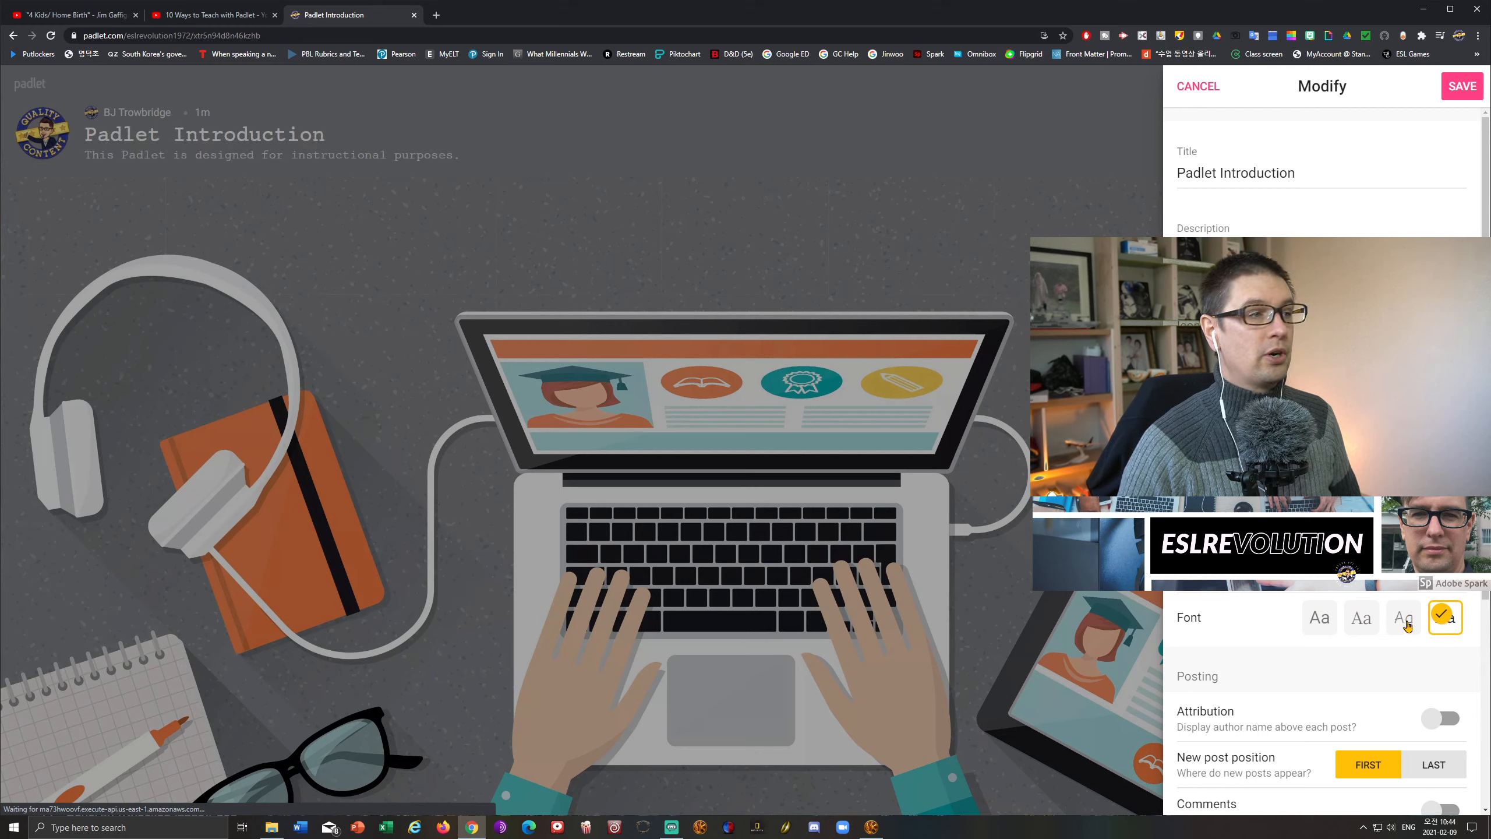
left_click(1403, 617)
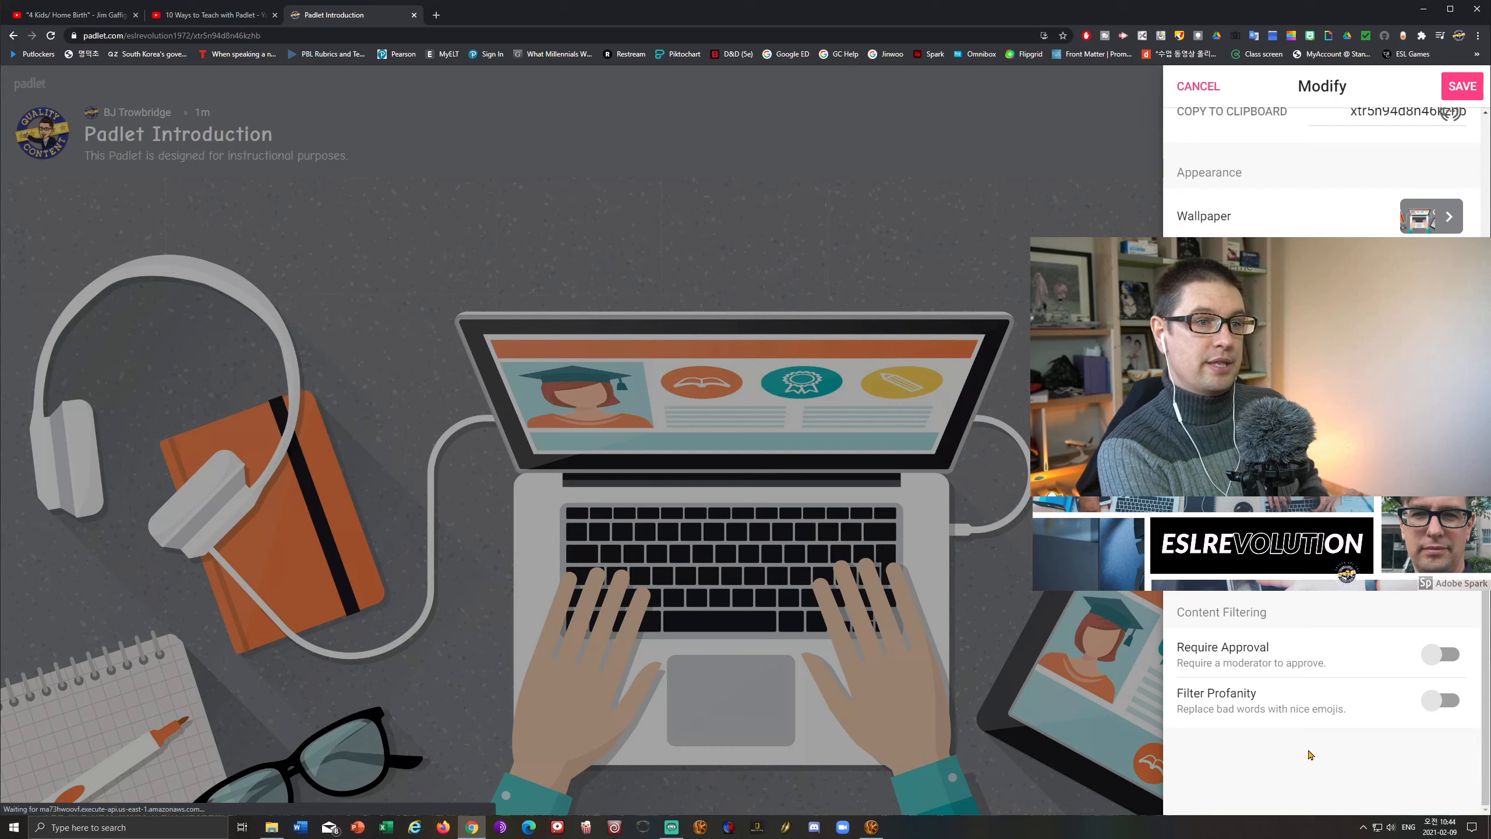
mouse_move(1312, 701)
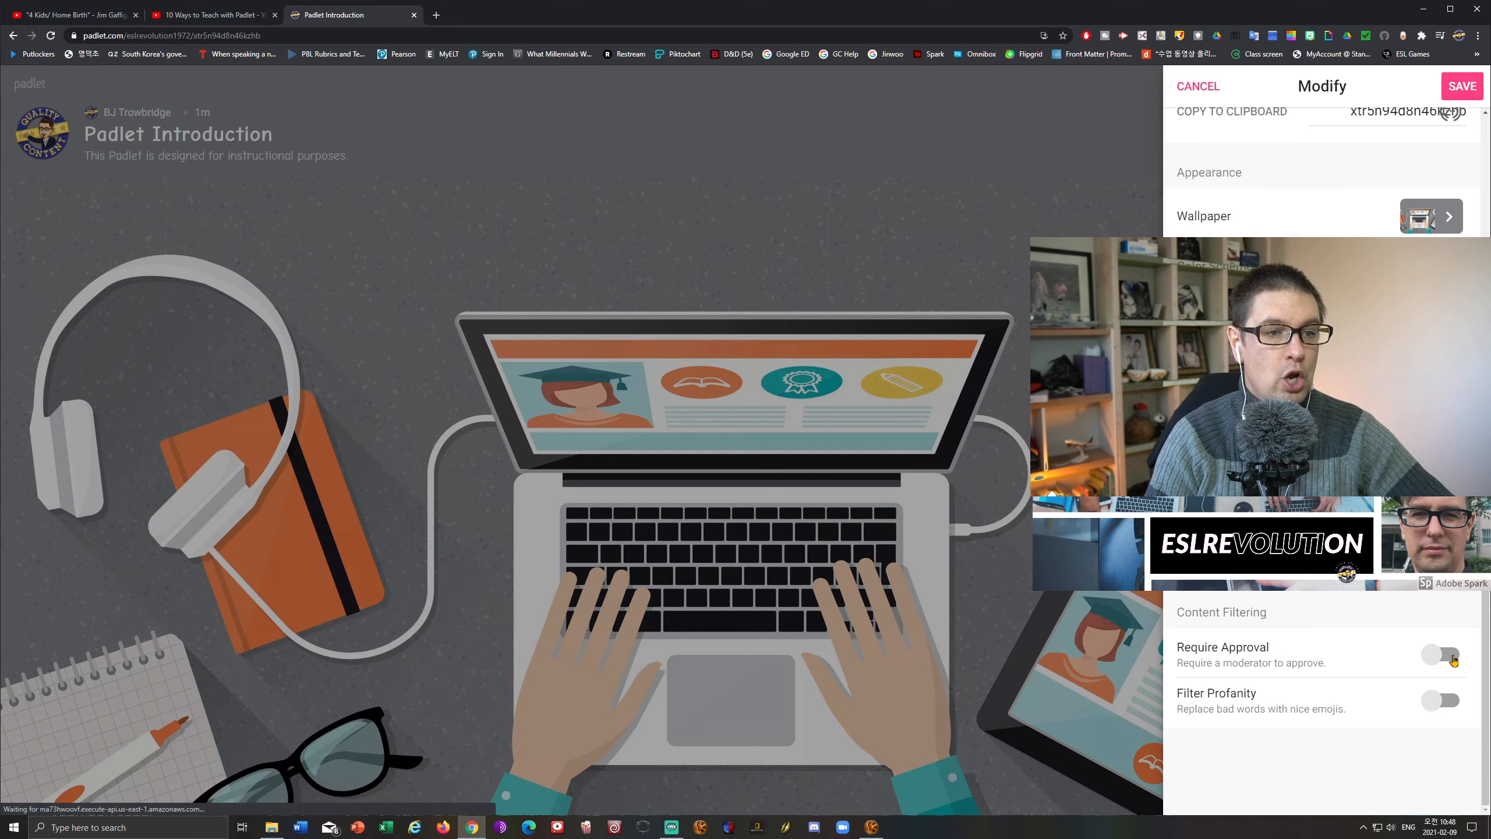
left_click(1440, 654)
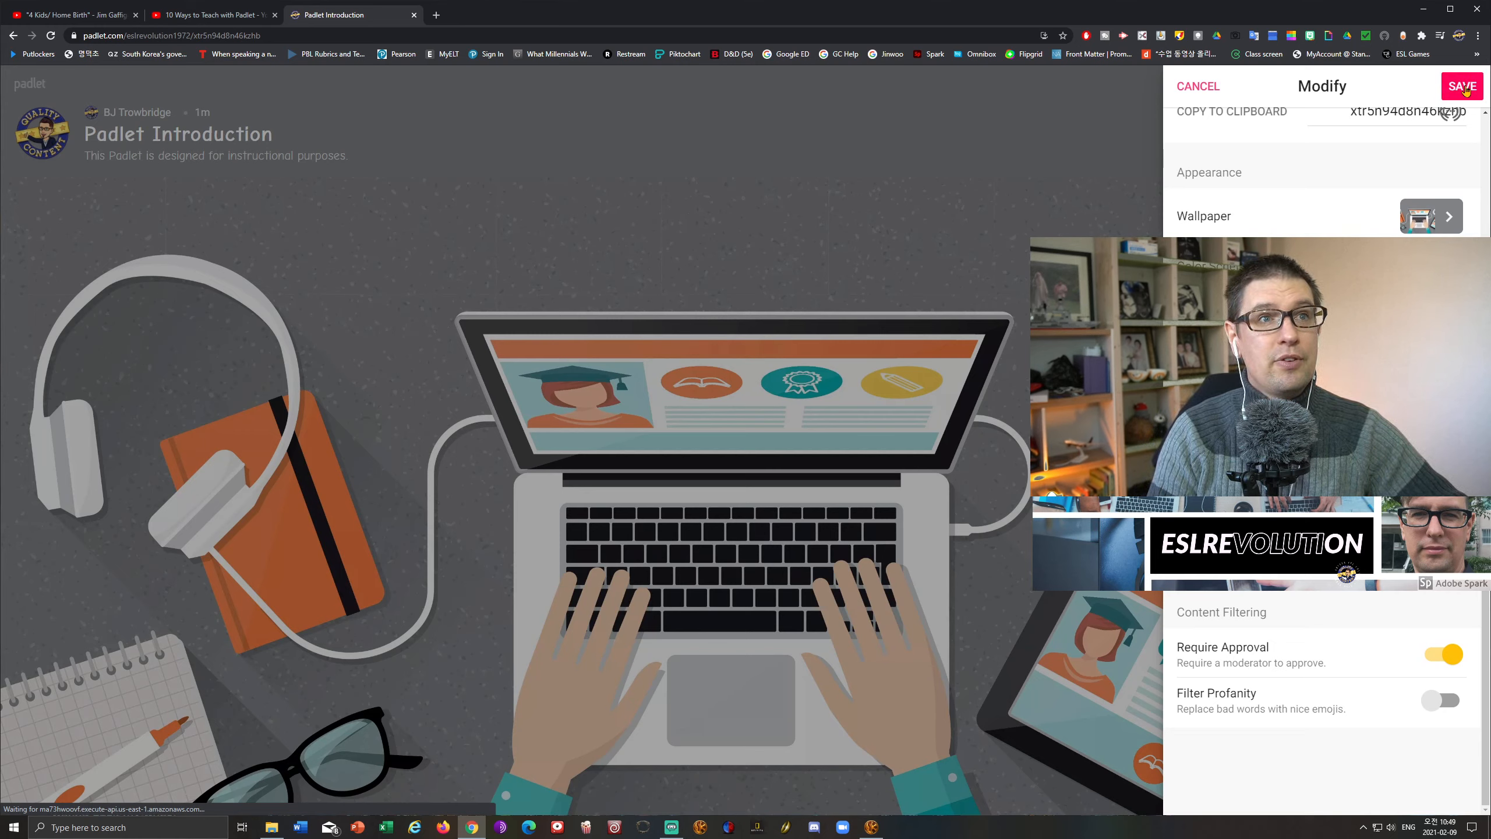
Save the wall settings and close the Modify panel.
left_click(1462, 85)
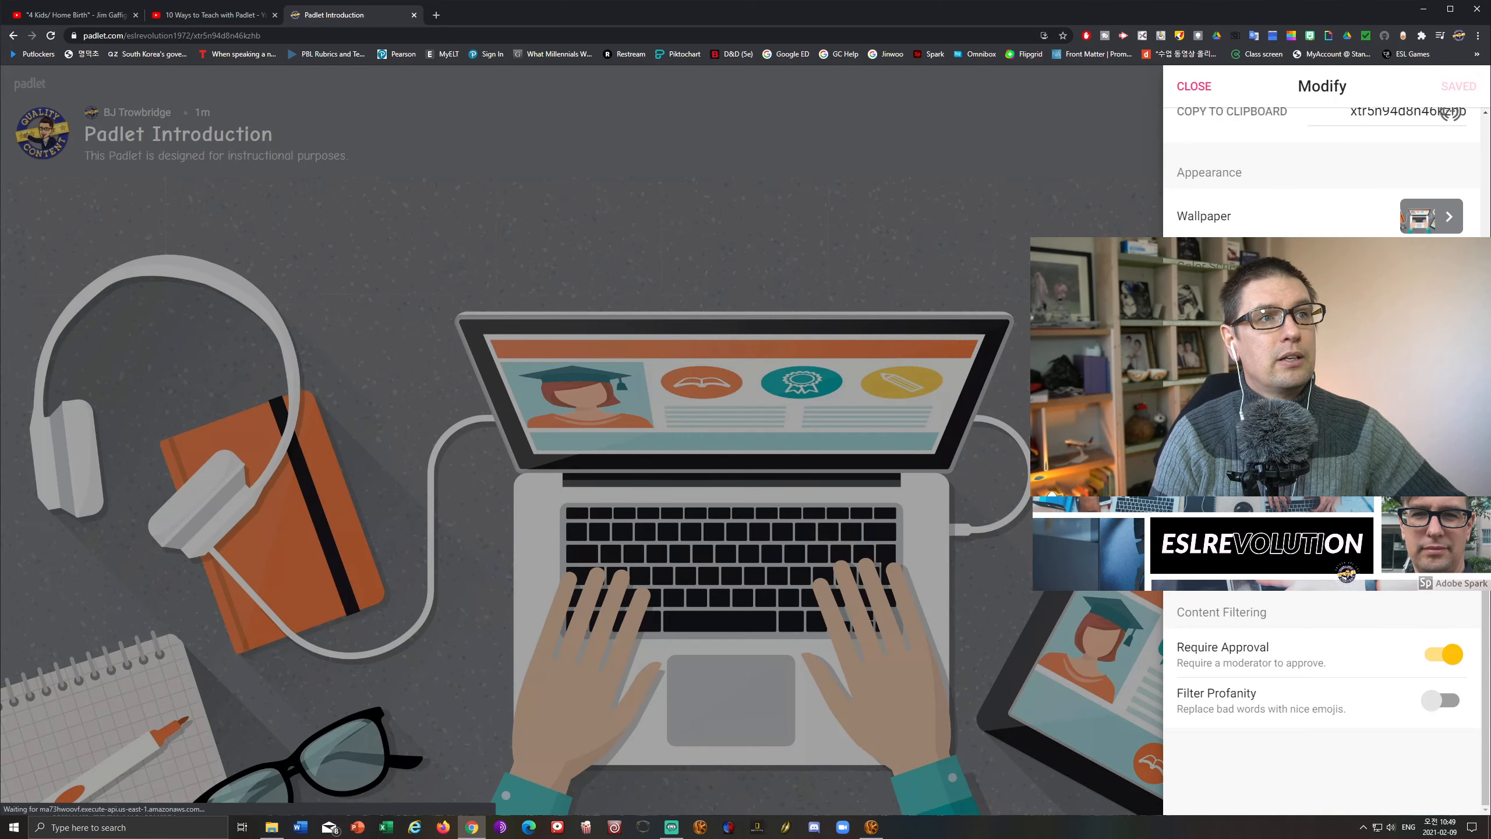
left_click(1192, 85)
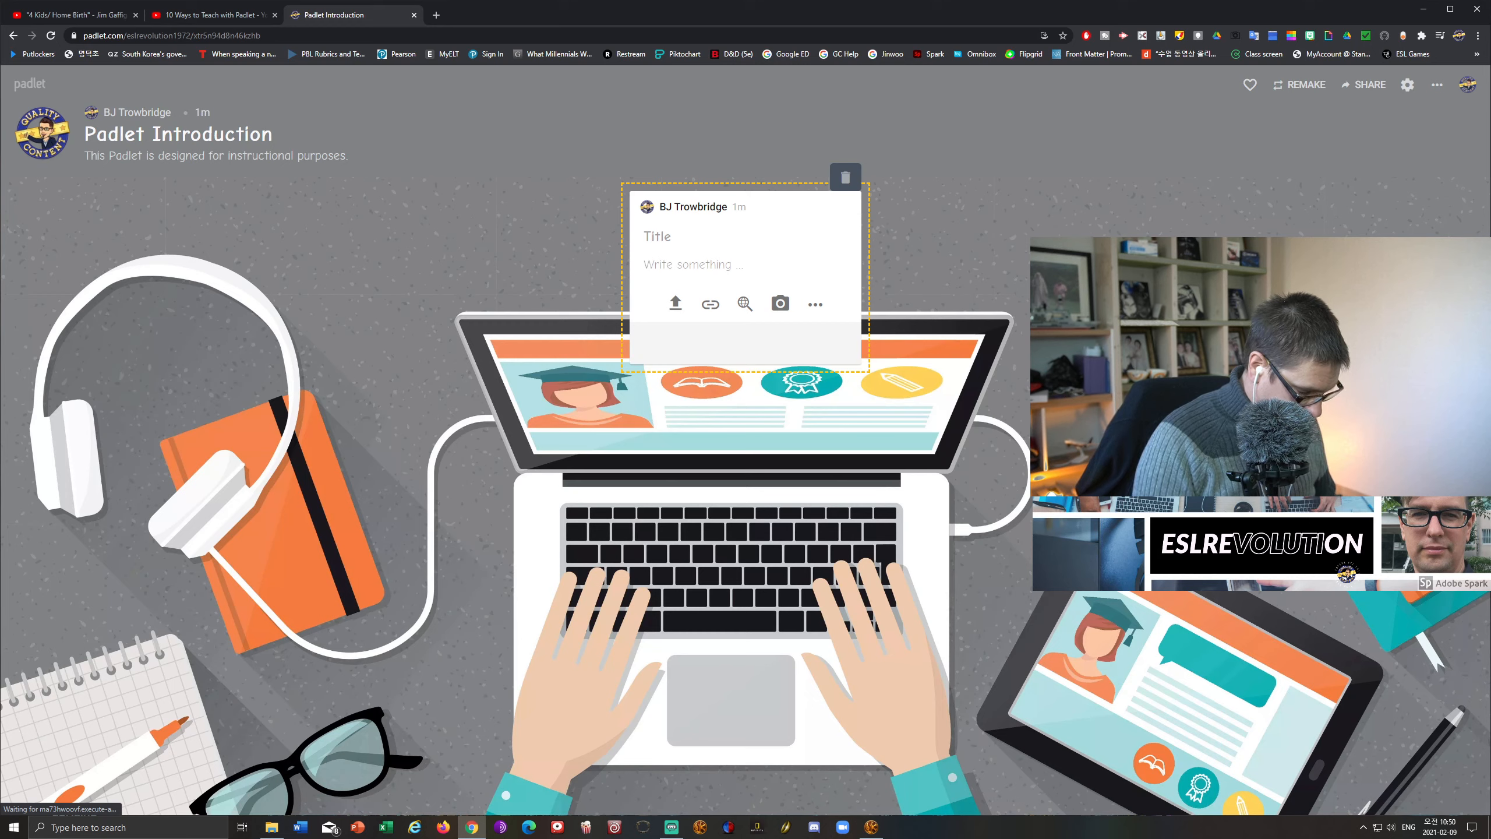
Title the post 'Flipgrip Introduction'.
type("F")
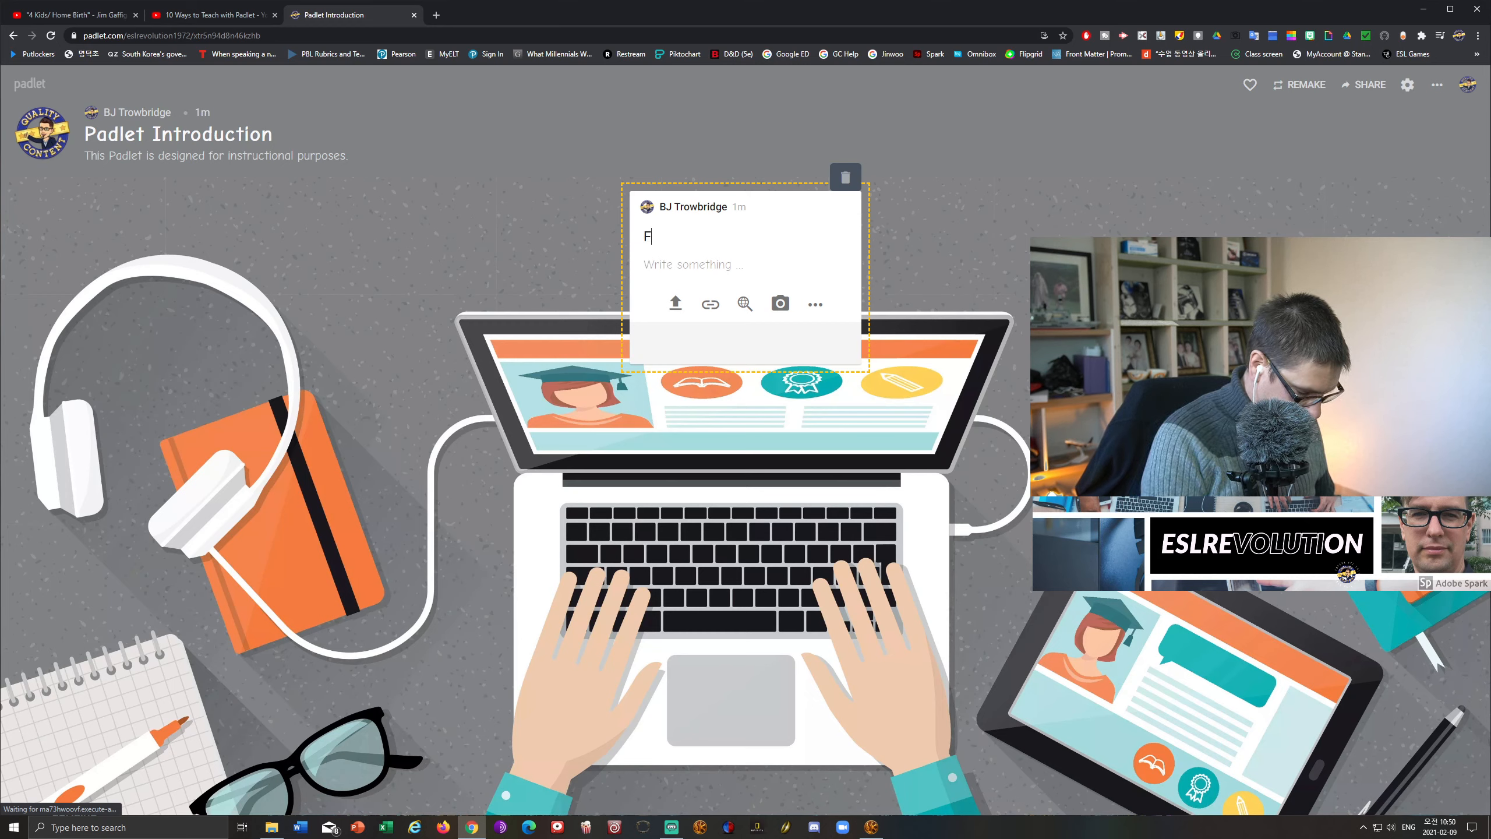
type("lipgrip Introduc")
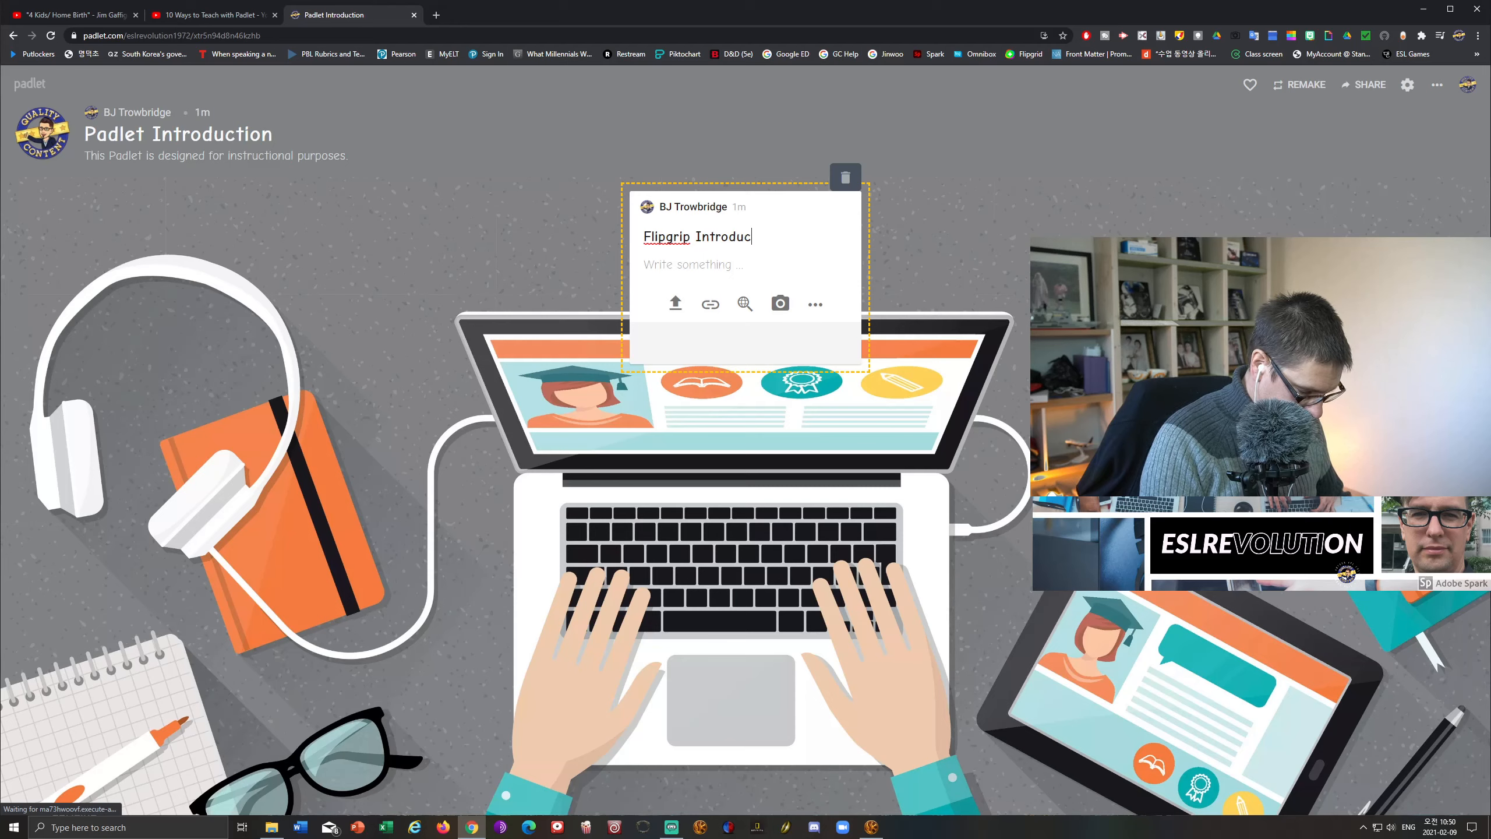
type("tion")
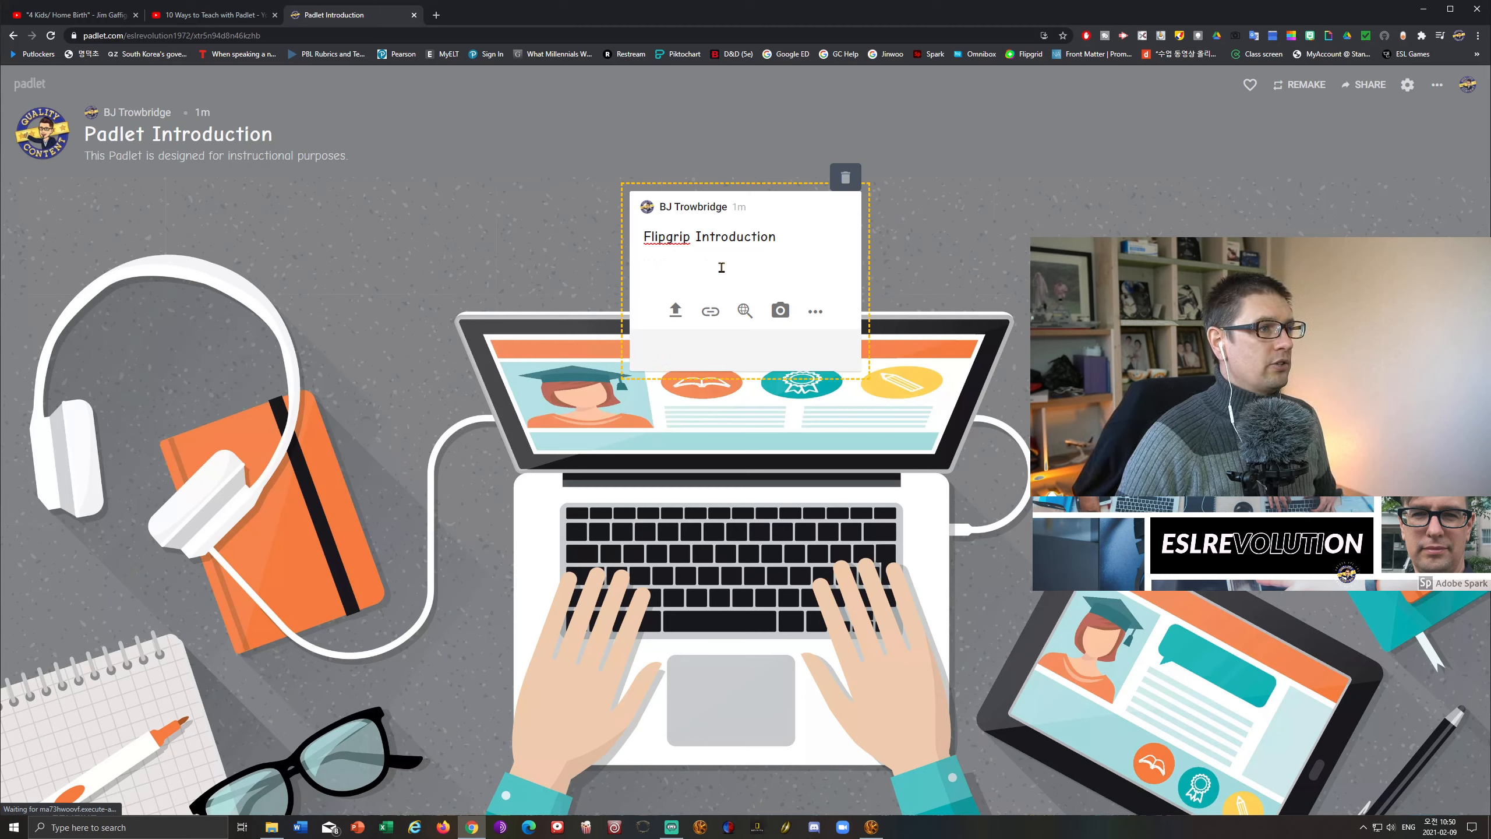
mouse_move(935, 262)
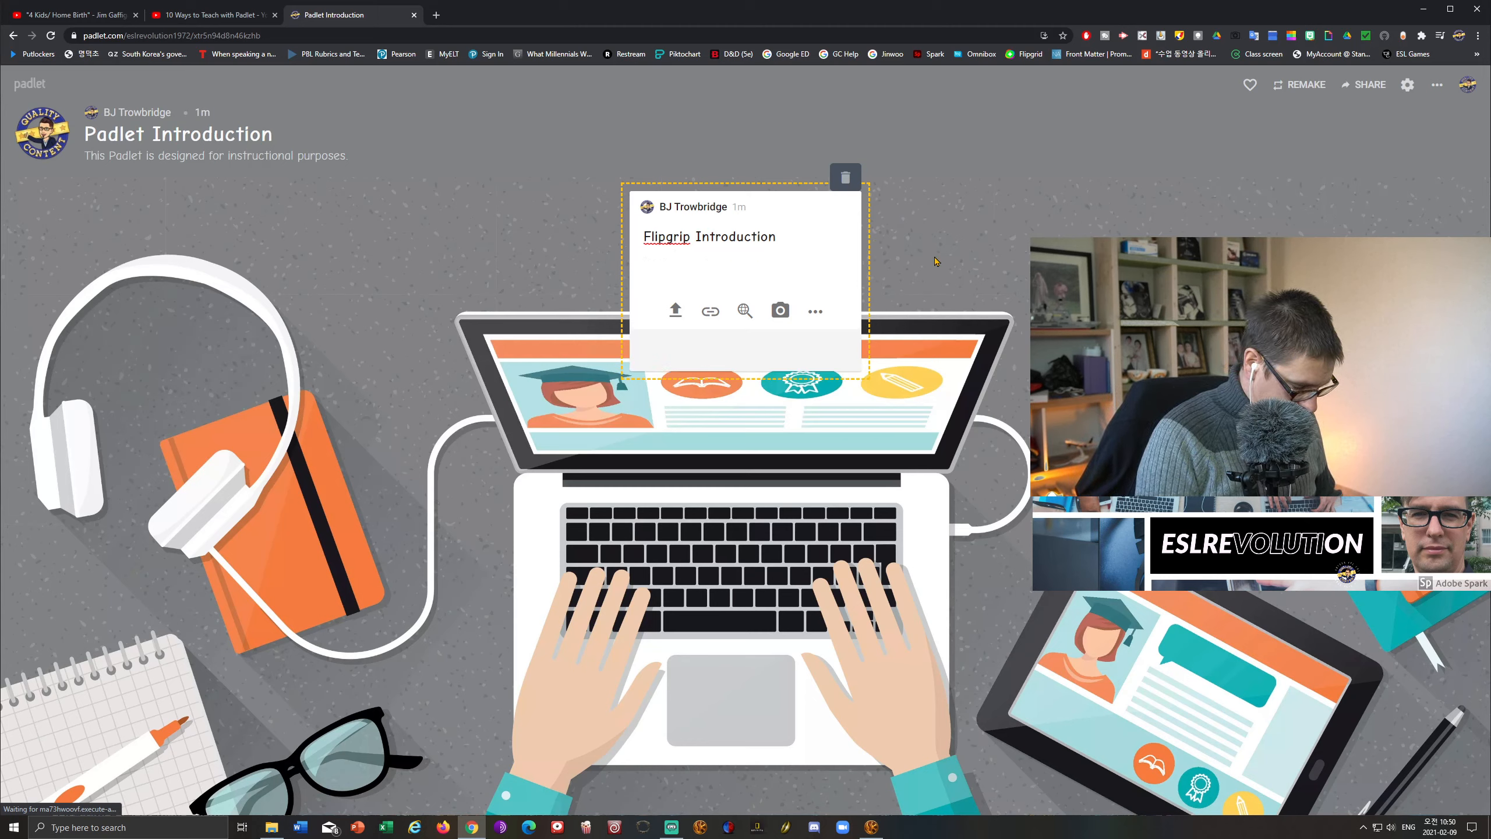
Write the greeting asking students to watch the video in this Pad and comment with questions.
type("Students! Good morning.")
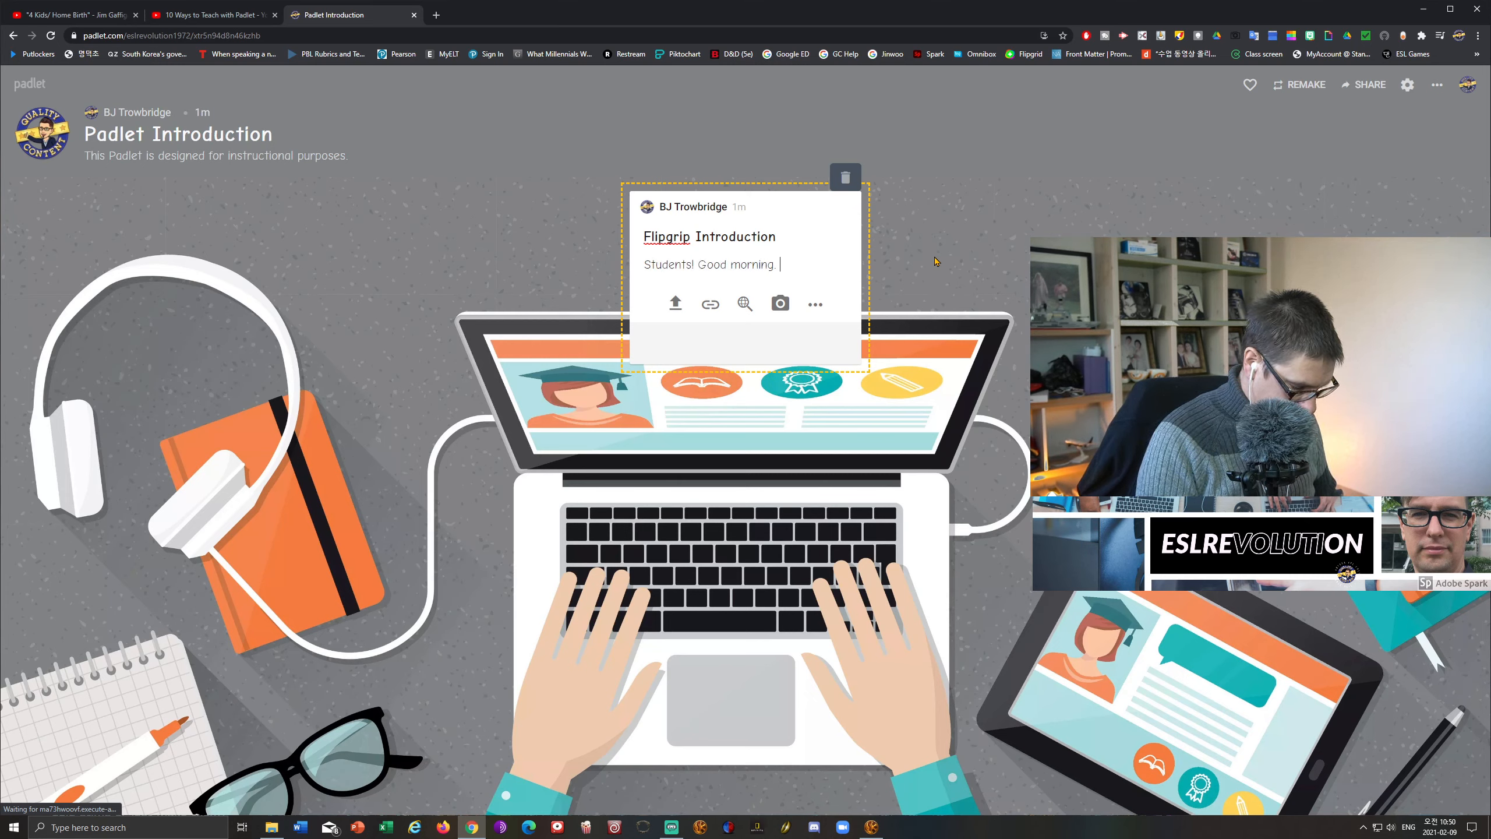
type("Please watch t")
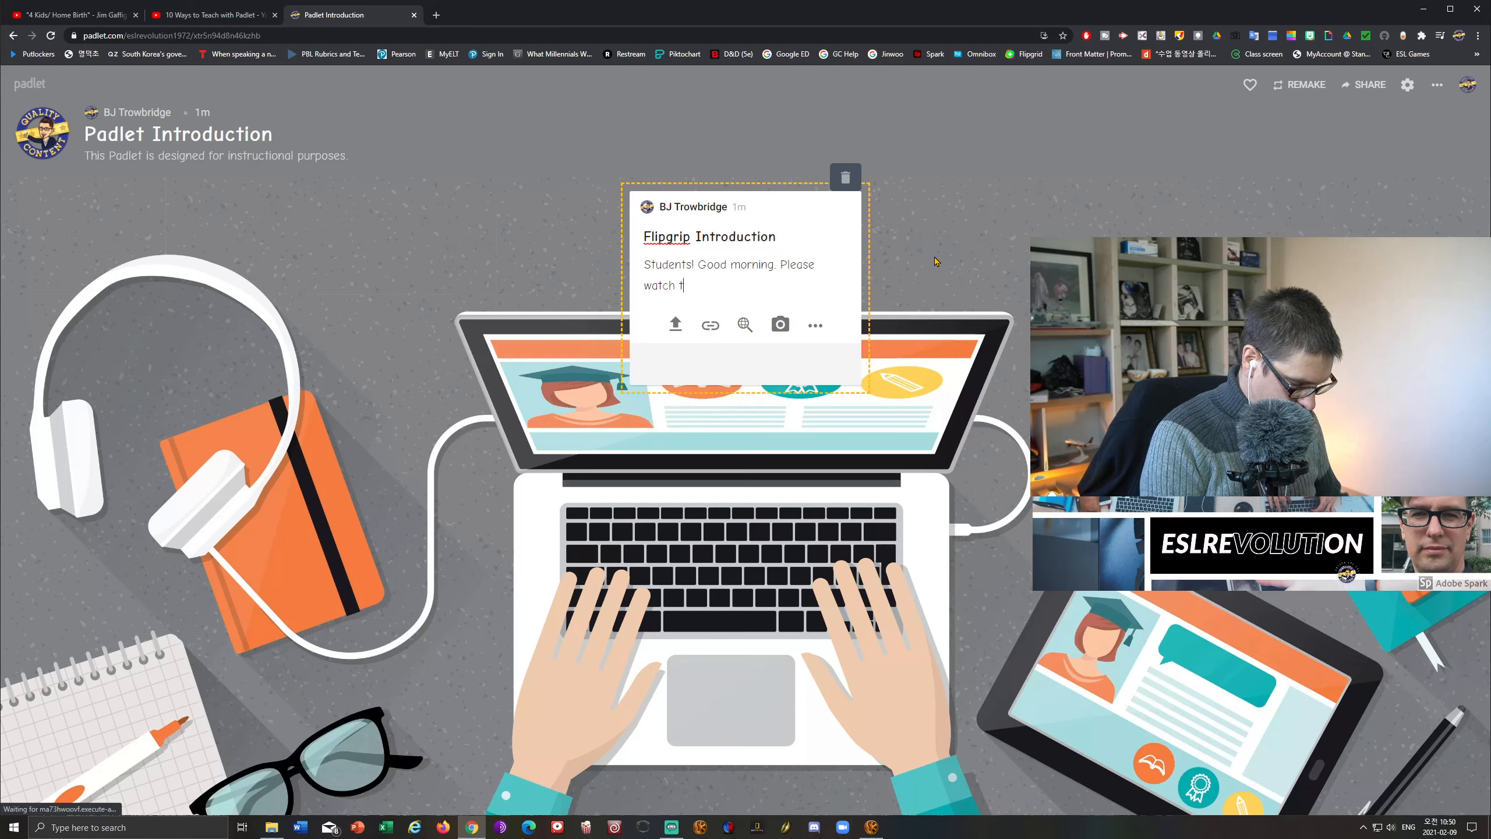
type("he video")
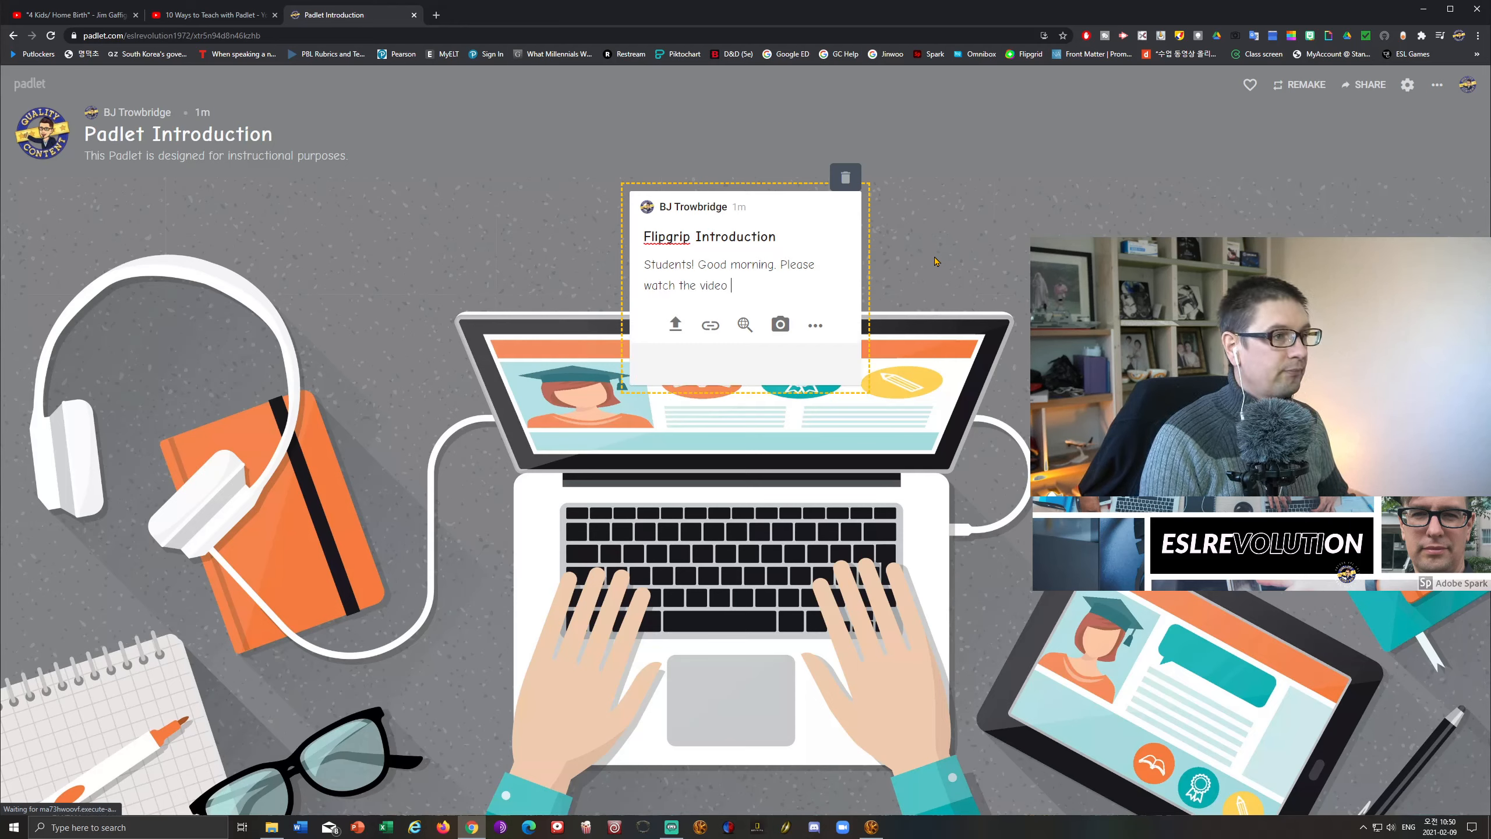
type("in")
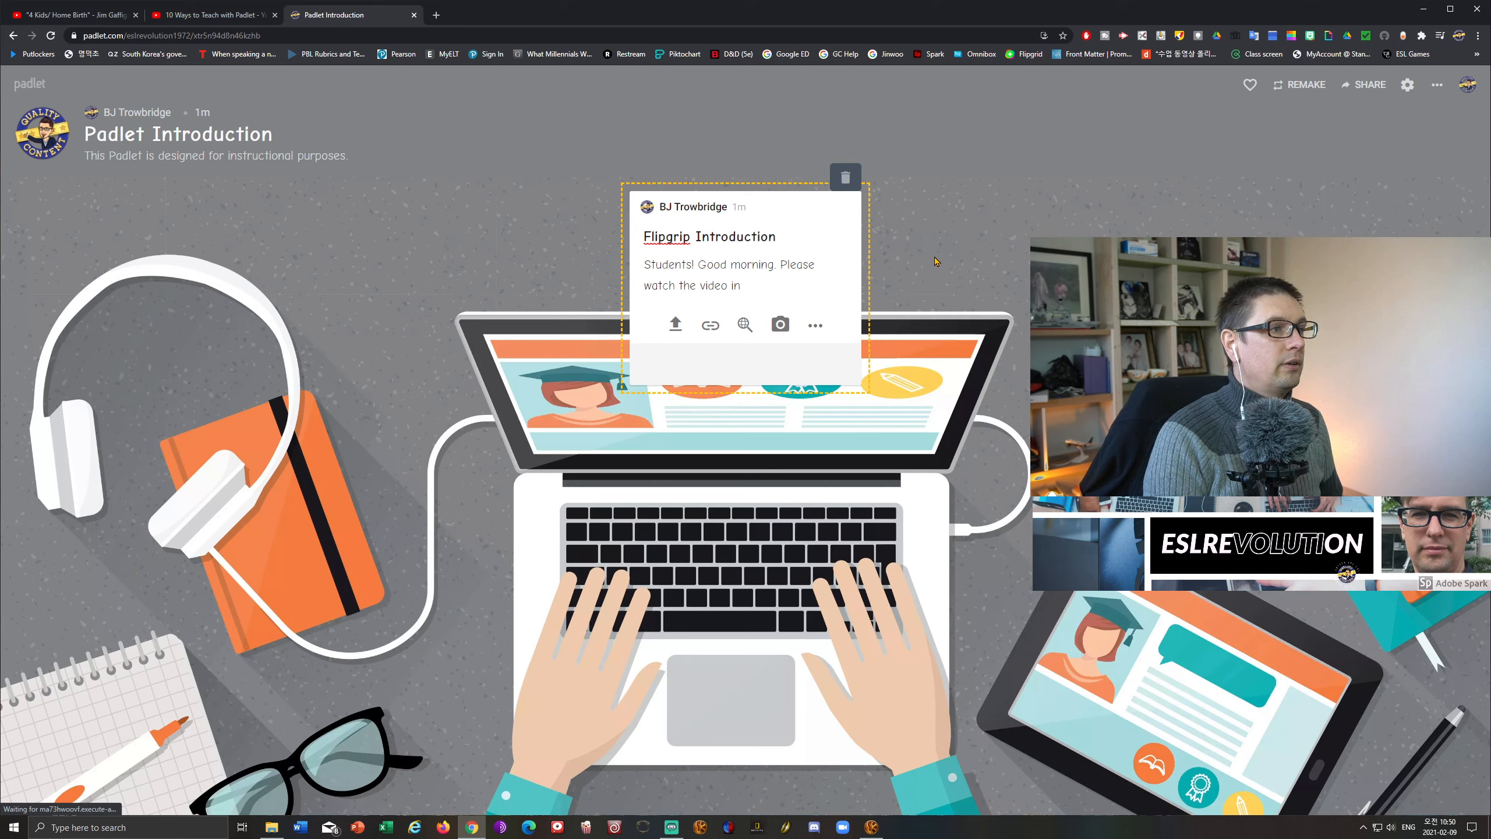
type("this")
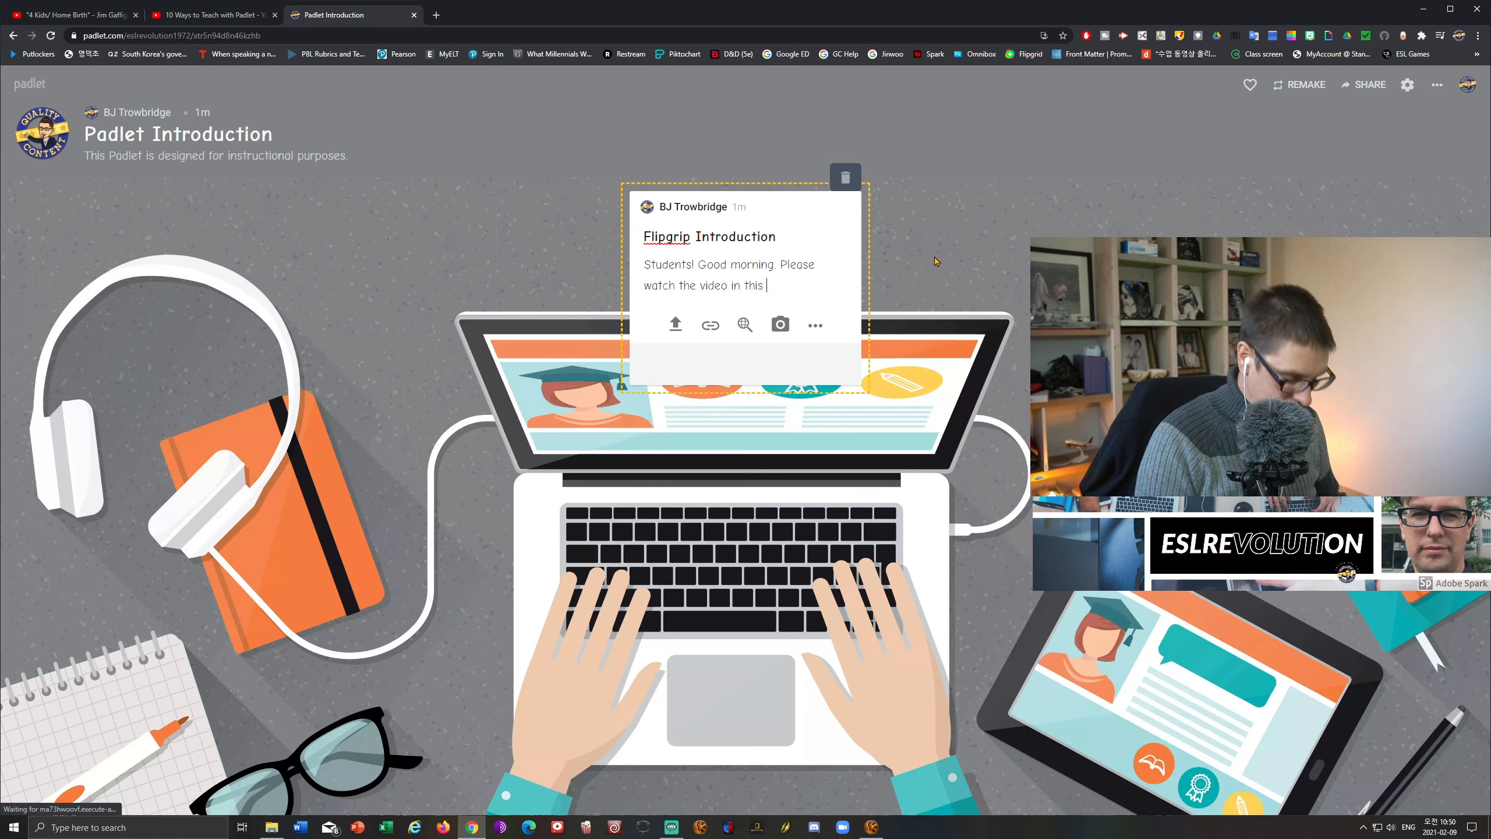
type("Pad")
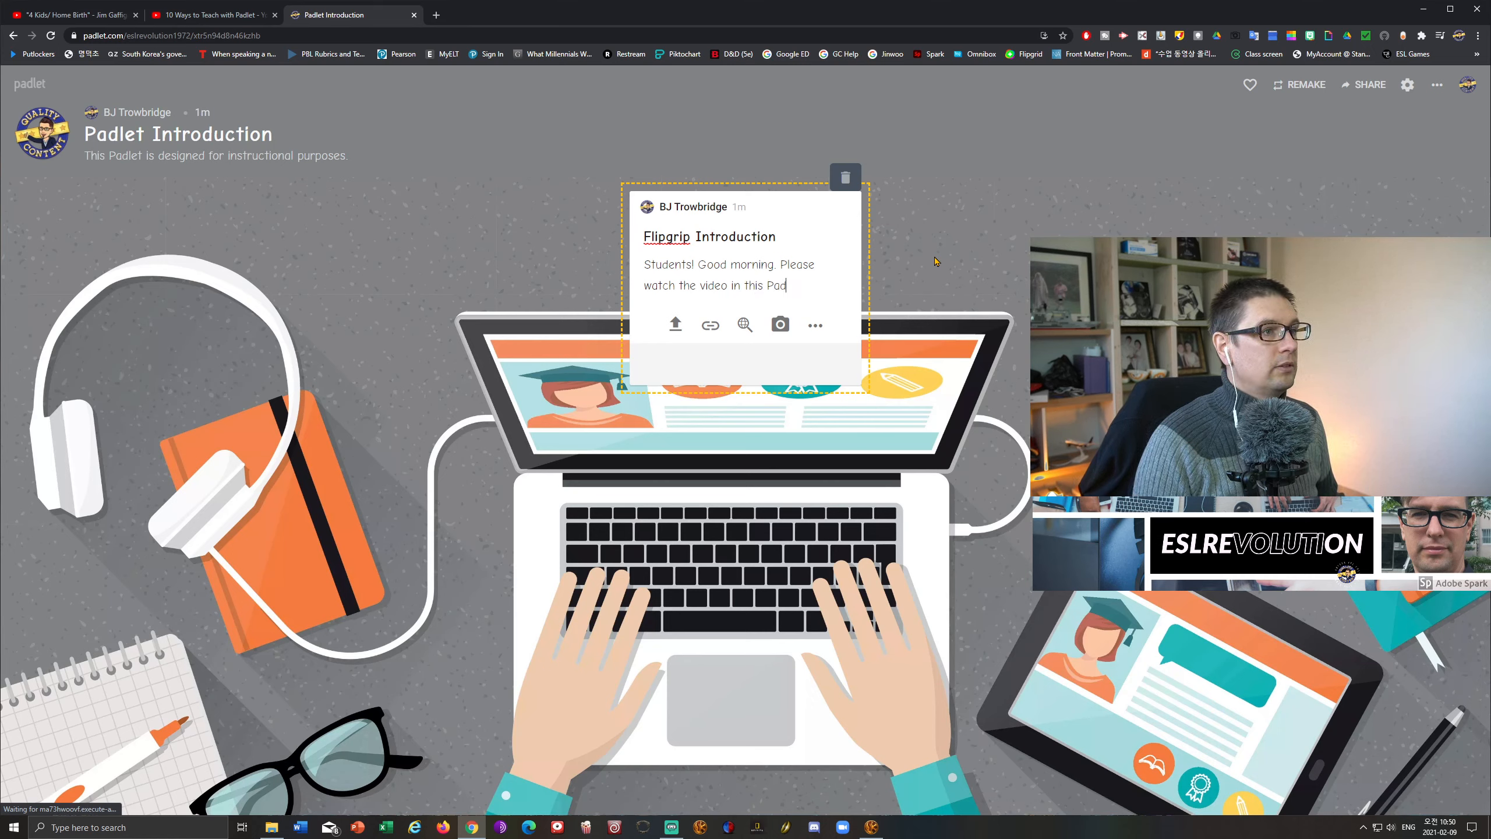
type("Please")
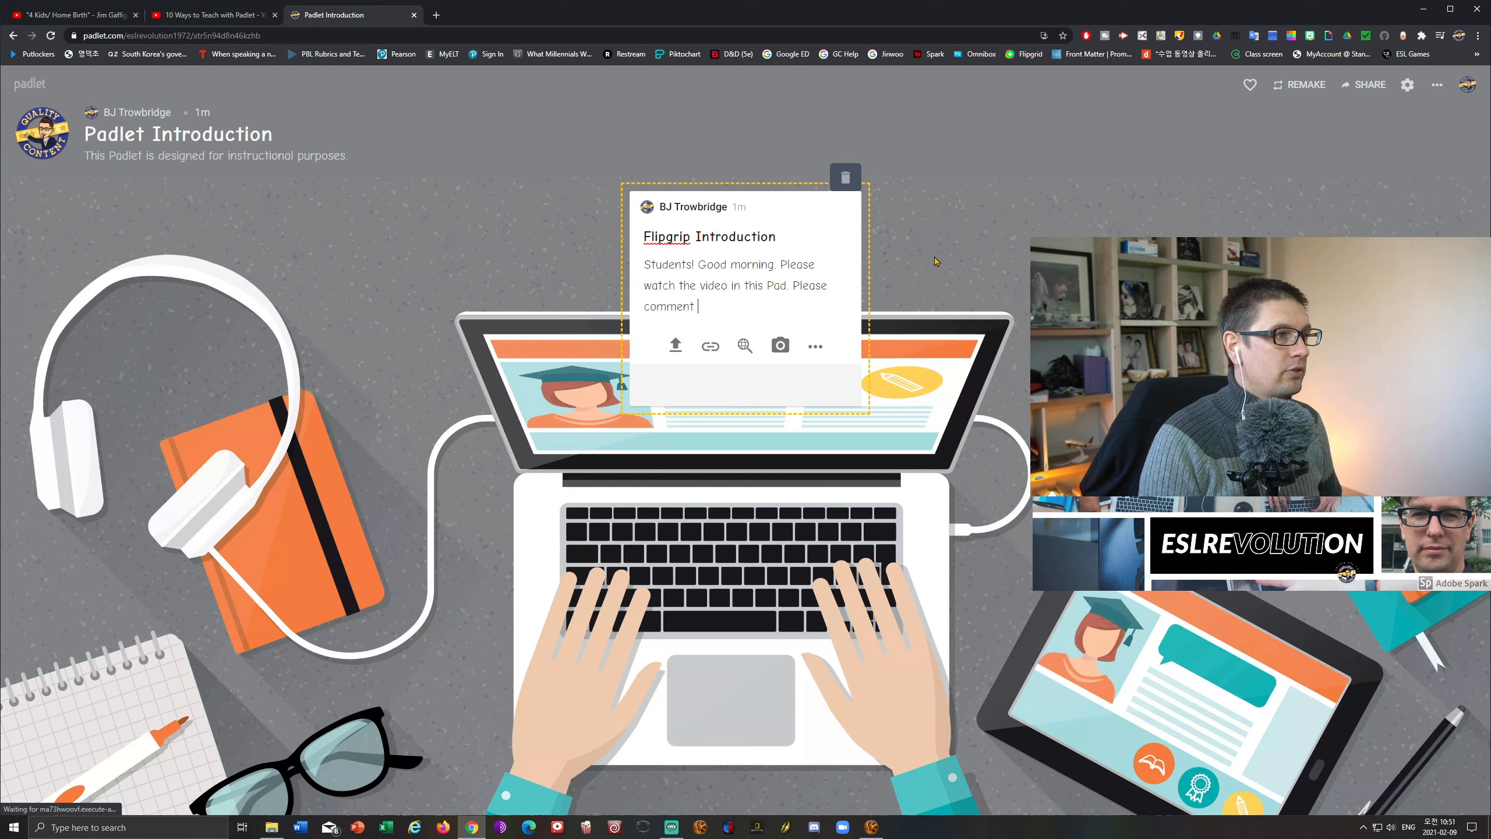
type("if")
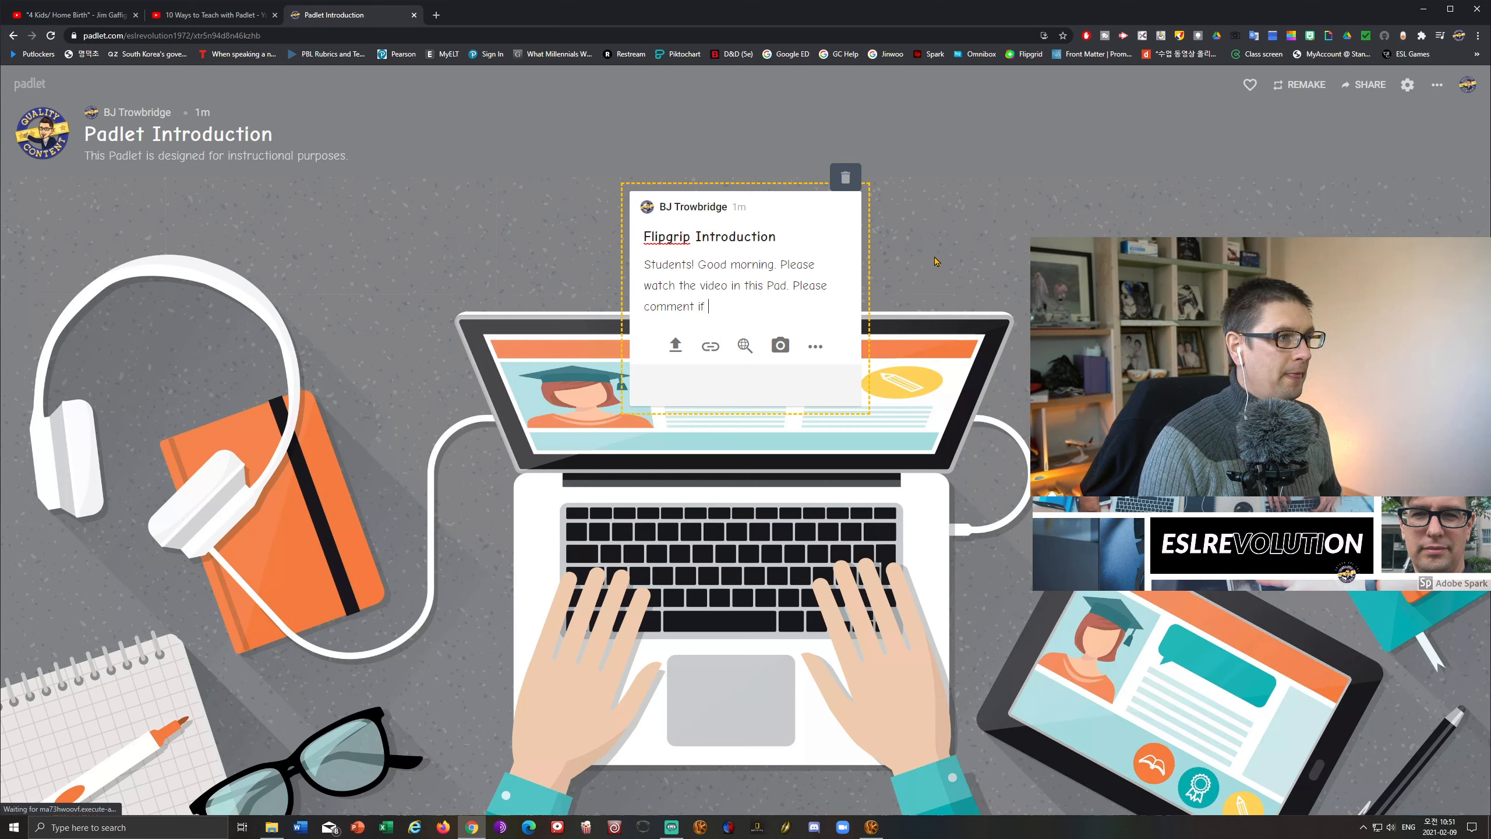
type("you have any questions.")
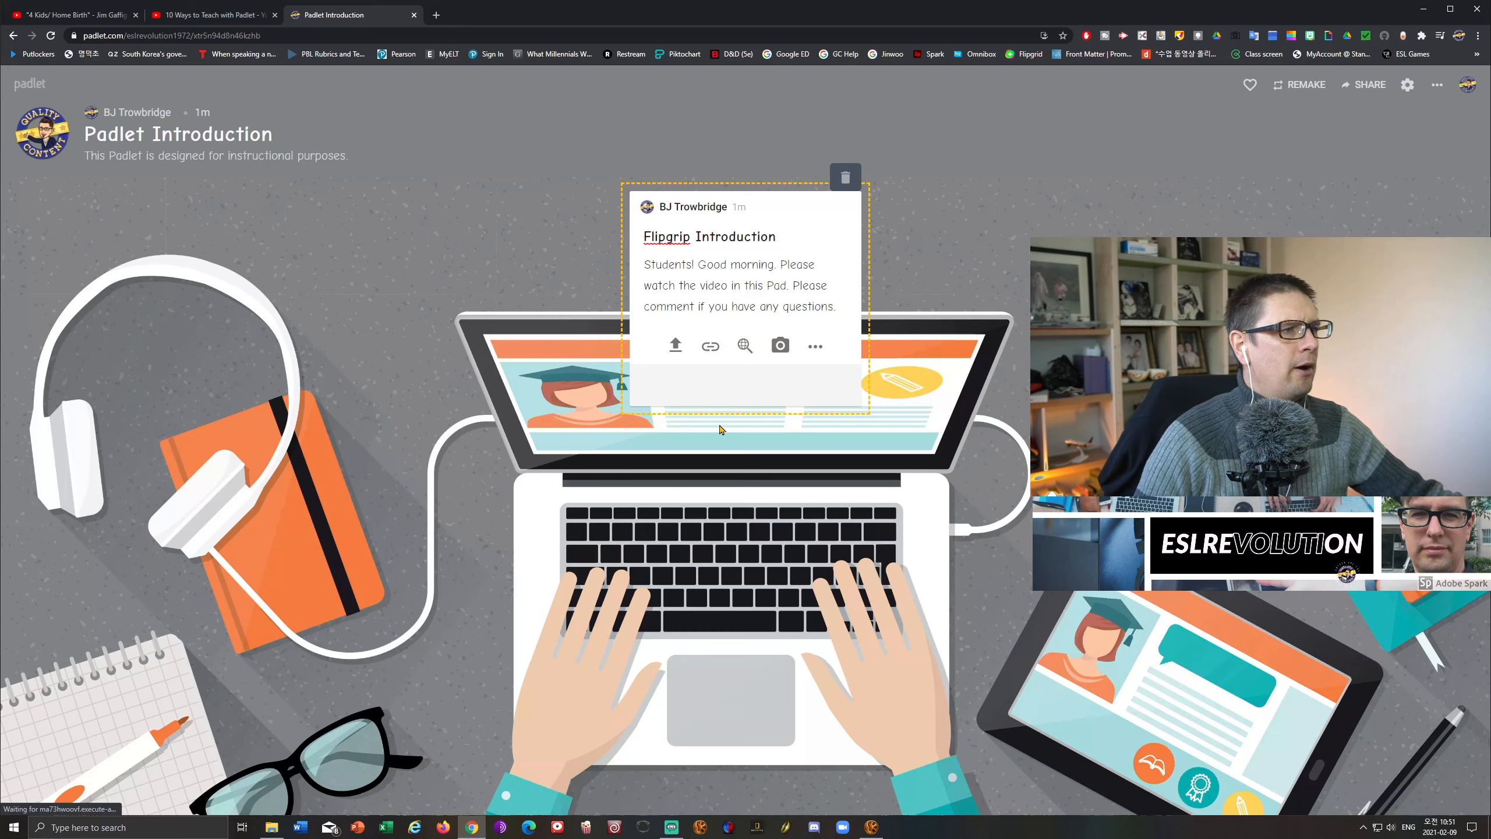
mouse_move(675, 345)
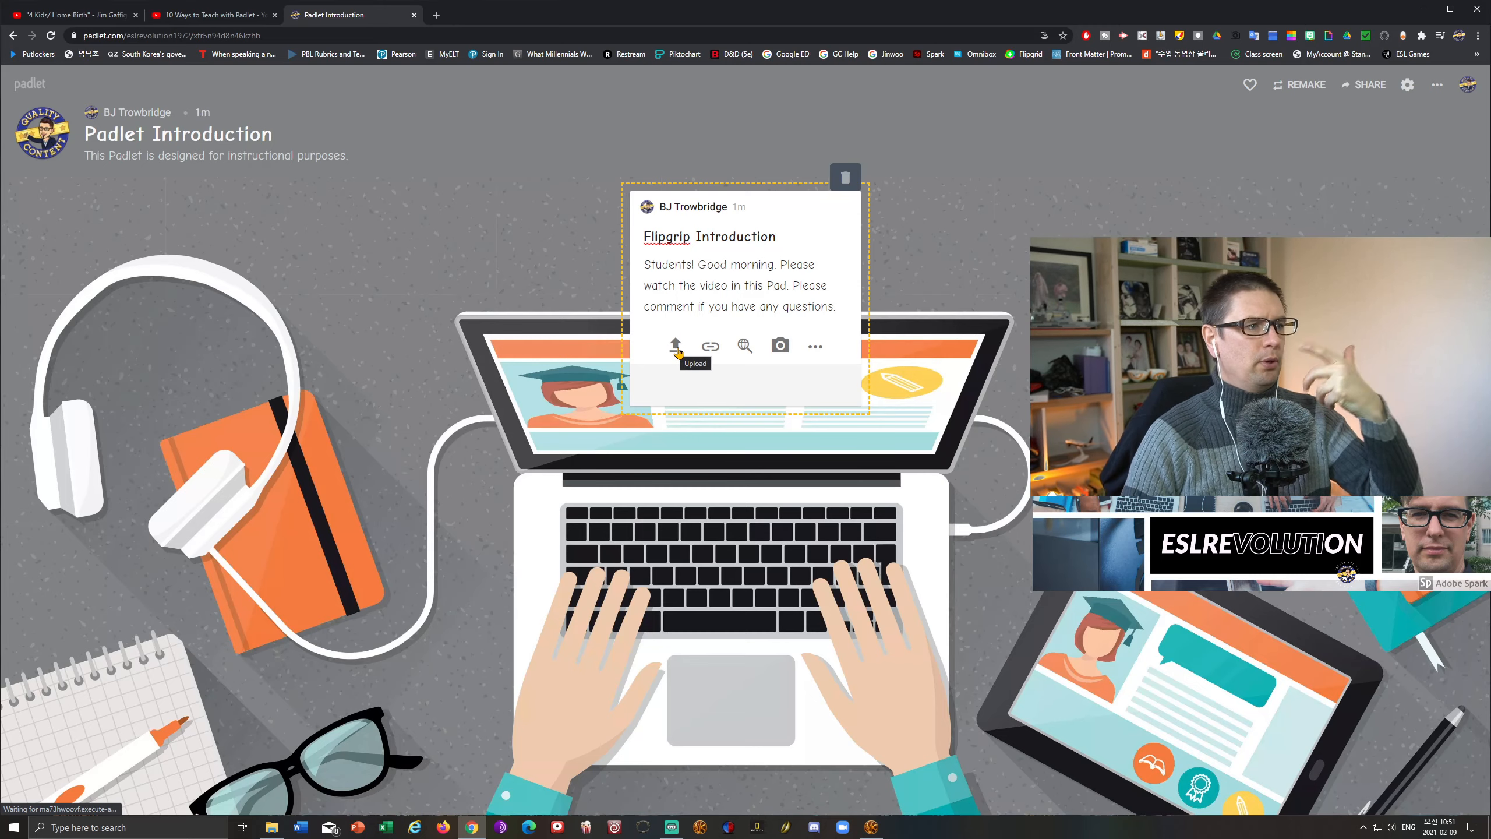
Open the post's file upload panel and cancel the file browser without choosing a file.
left_click(675, 346)
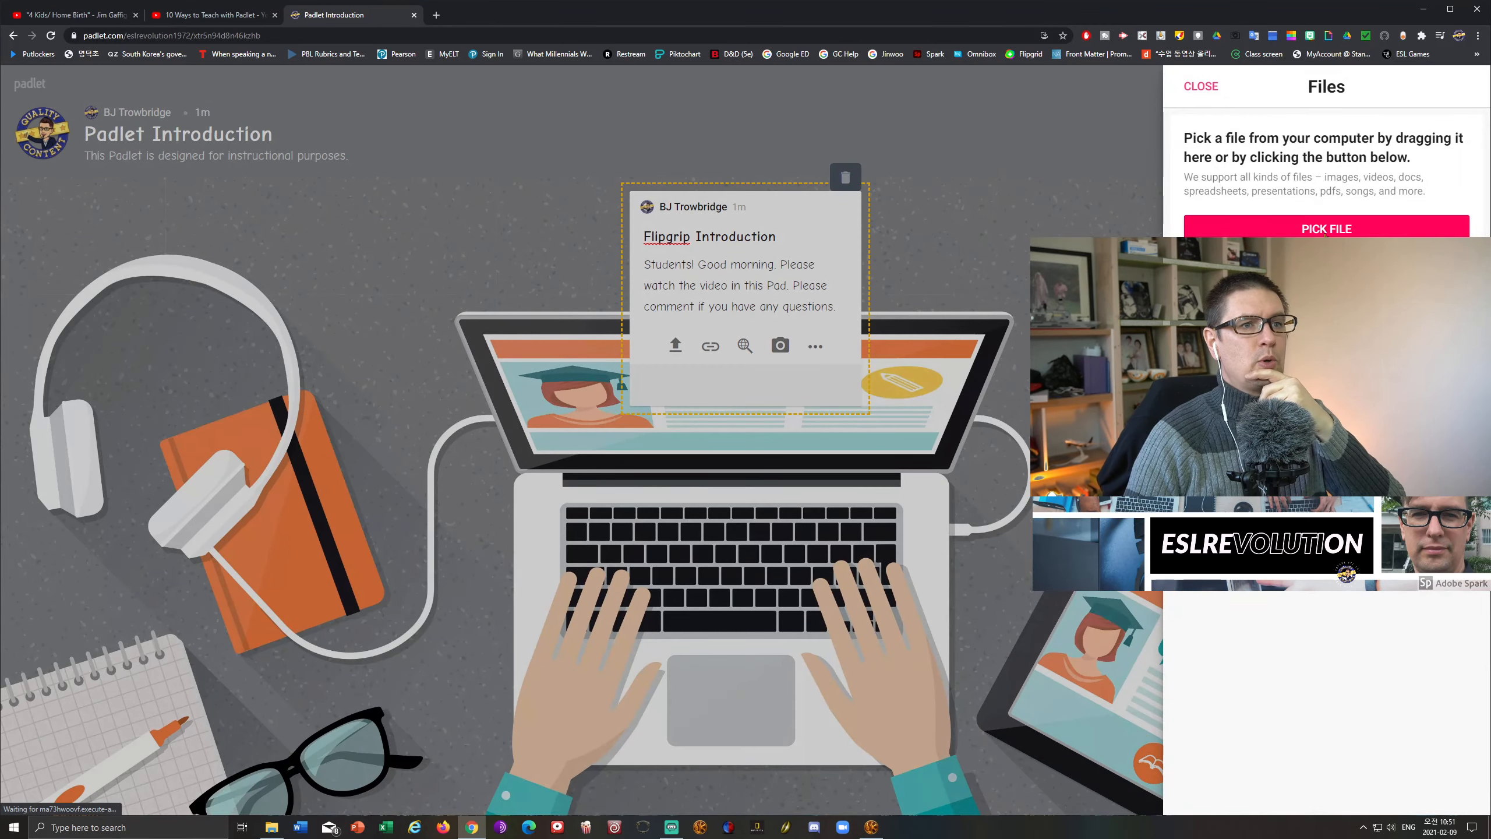
left_click(1325, 229)
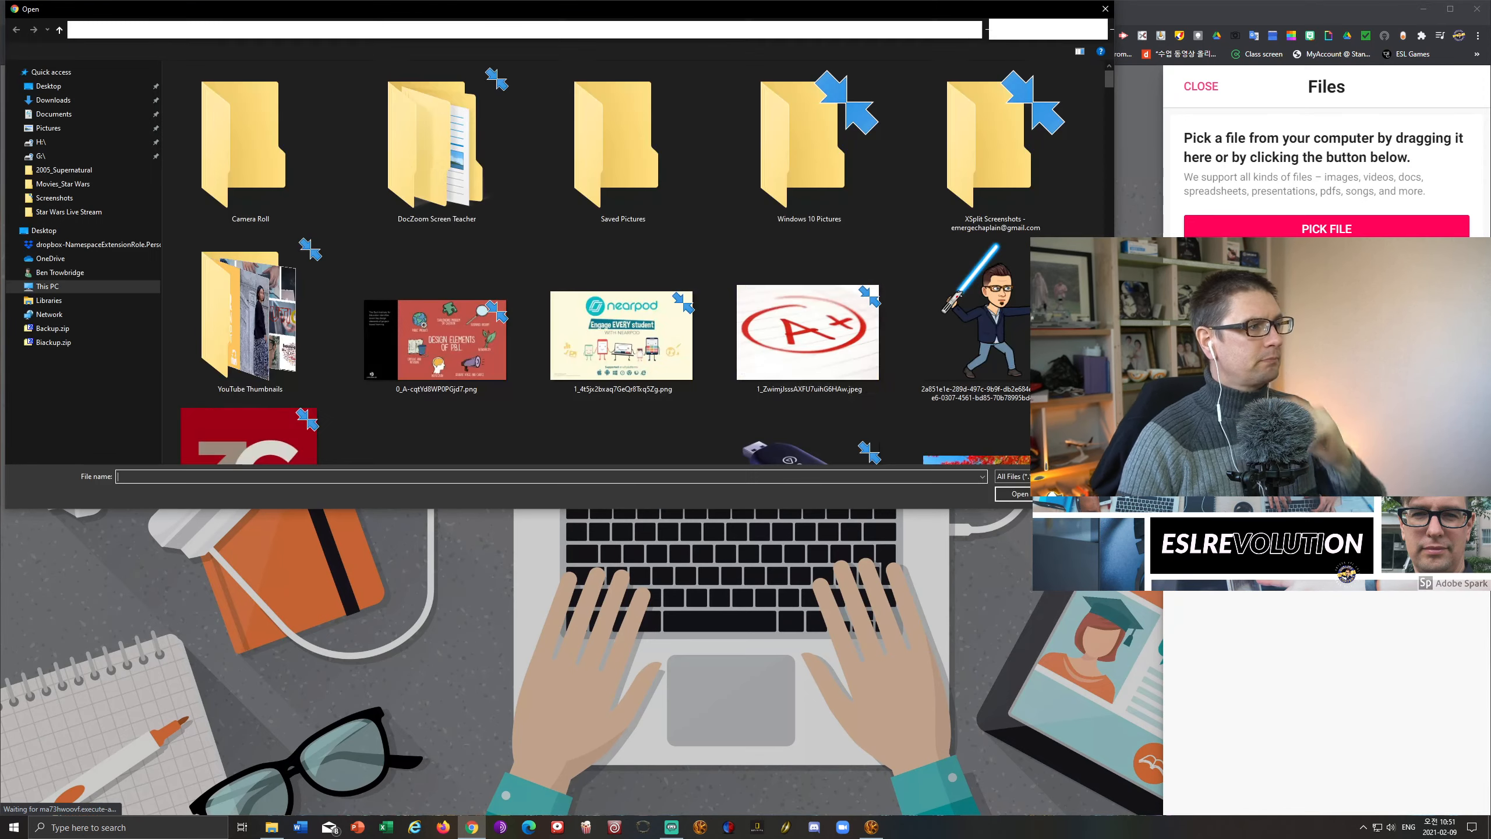
left_click(47, 85)
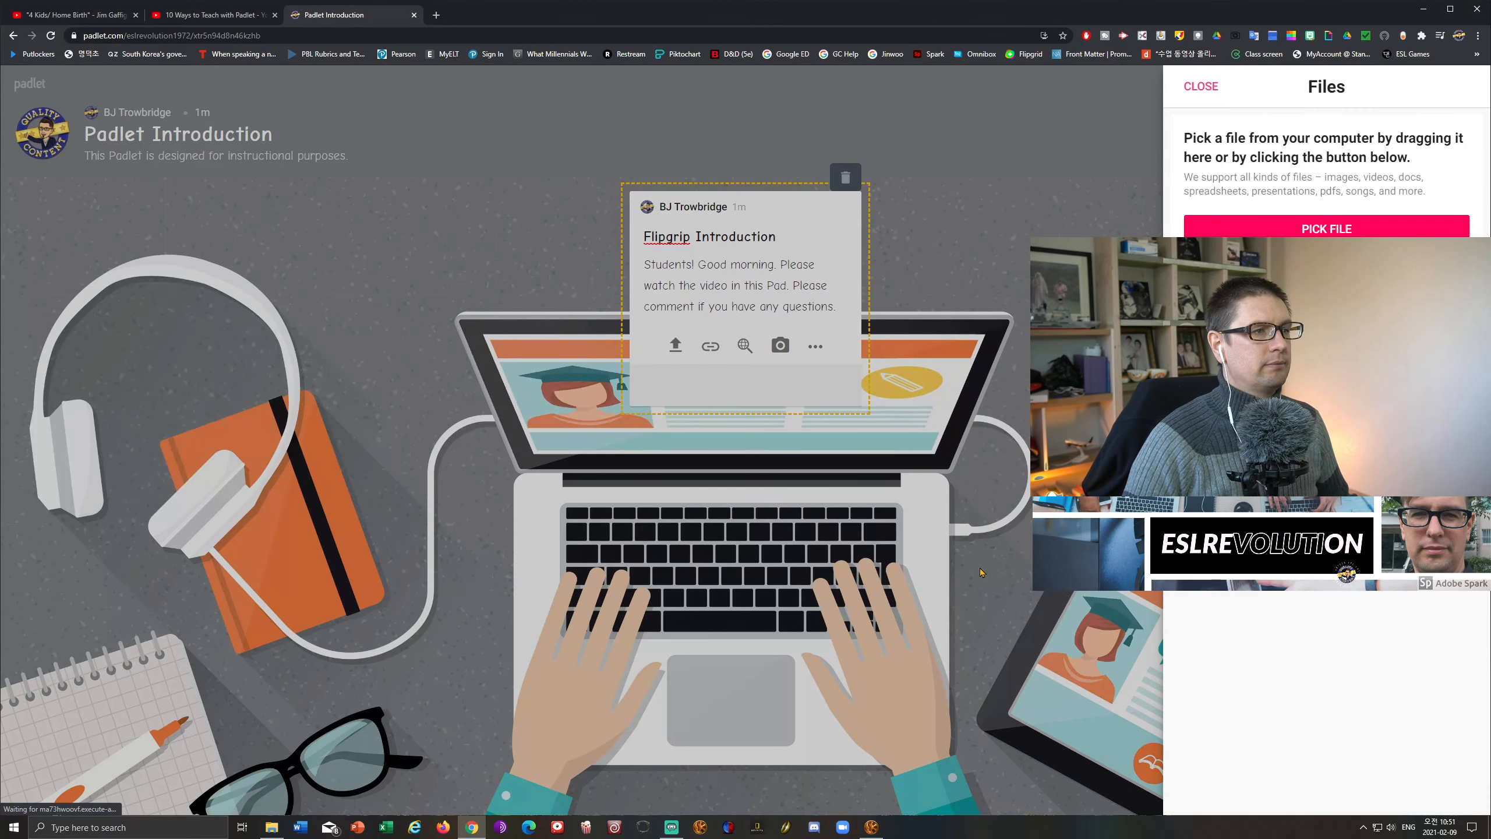
Replace 'Flipgrip' in the post title with 'Storyboard That' and reopen the post.
left_click(1201, 87)
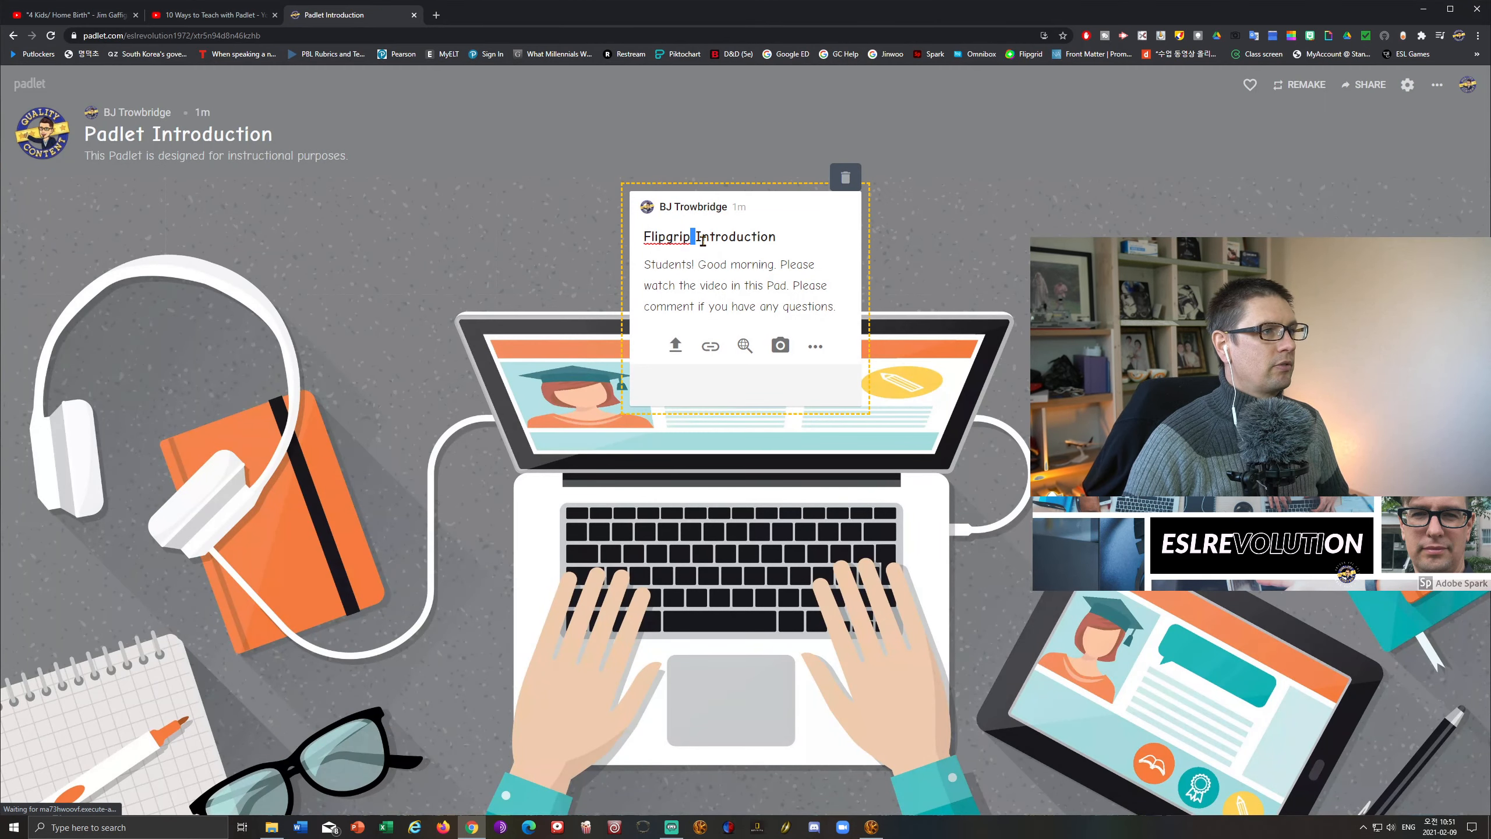
key("Backspace")
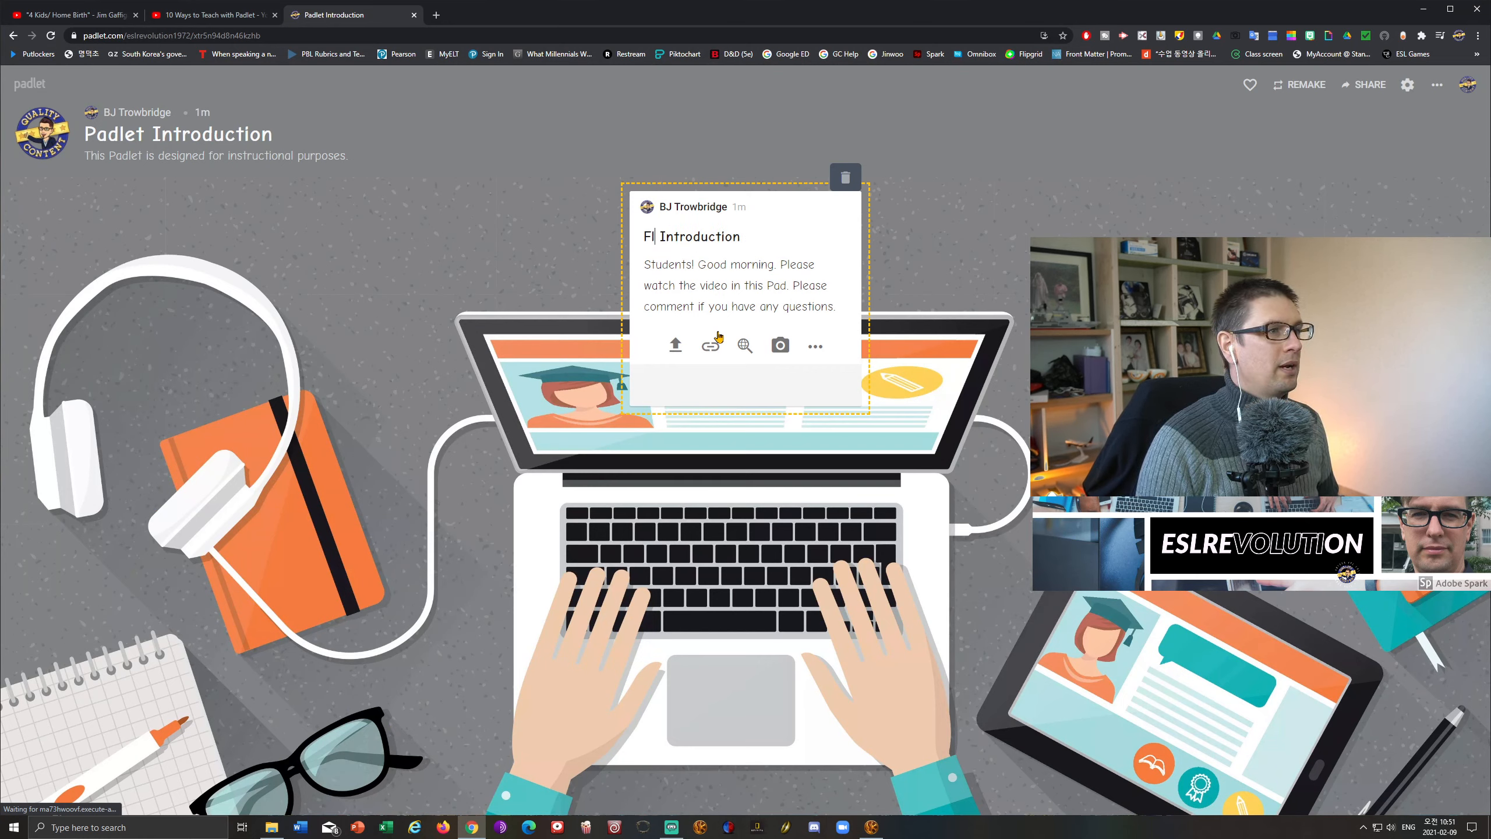
key("Backspace")
type("Storyboard That")
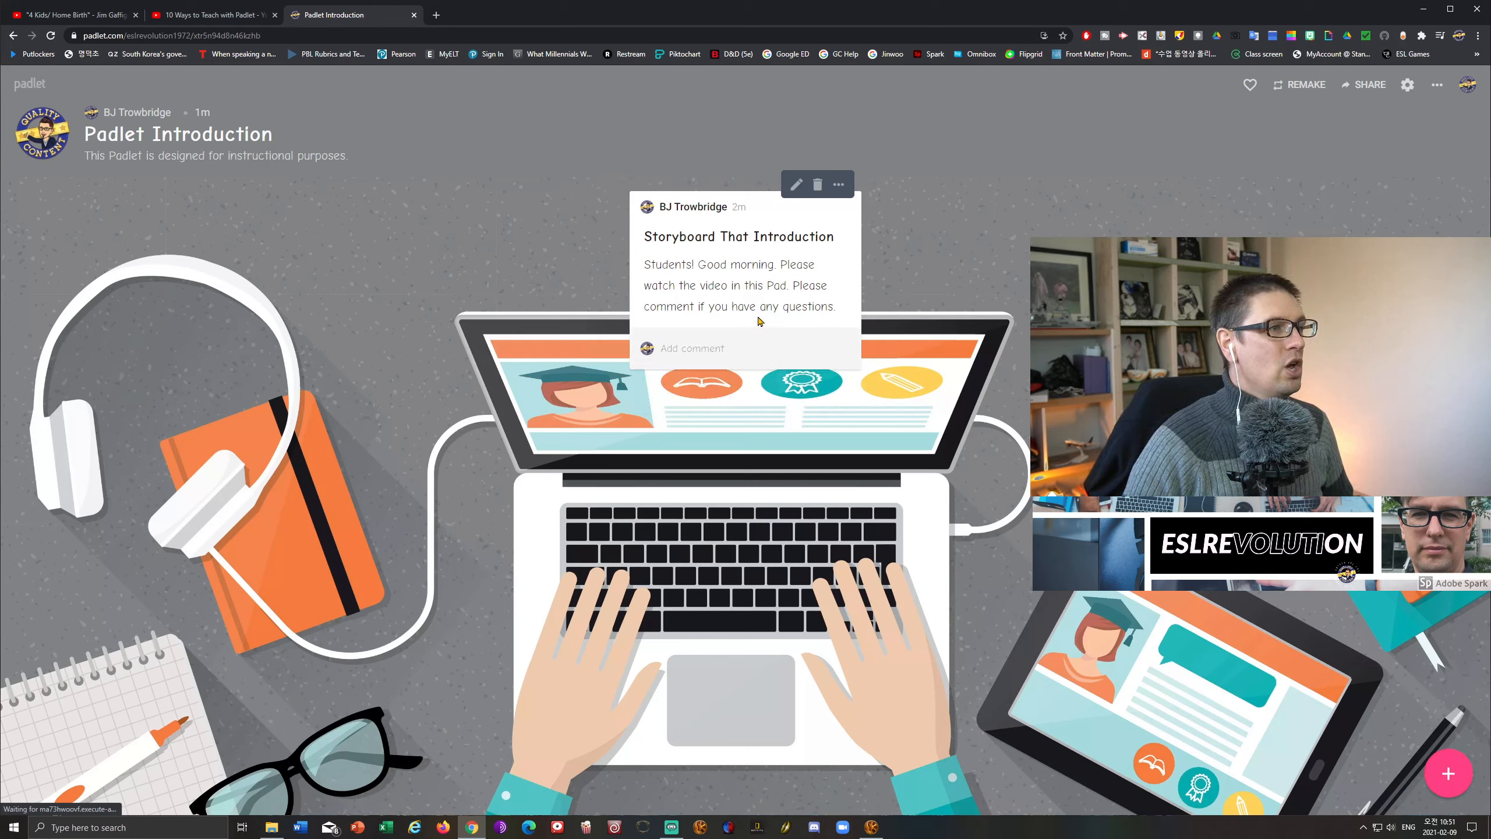
mouse_move(816, 212)
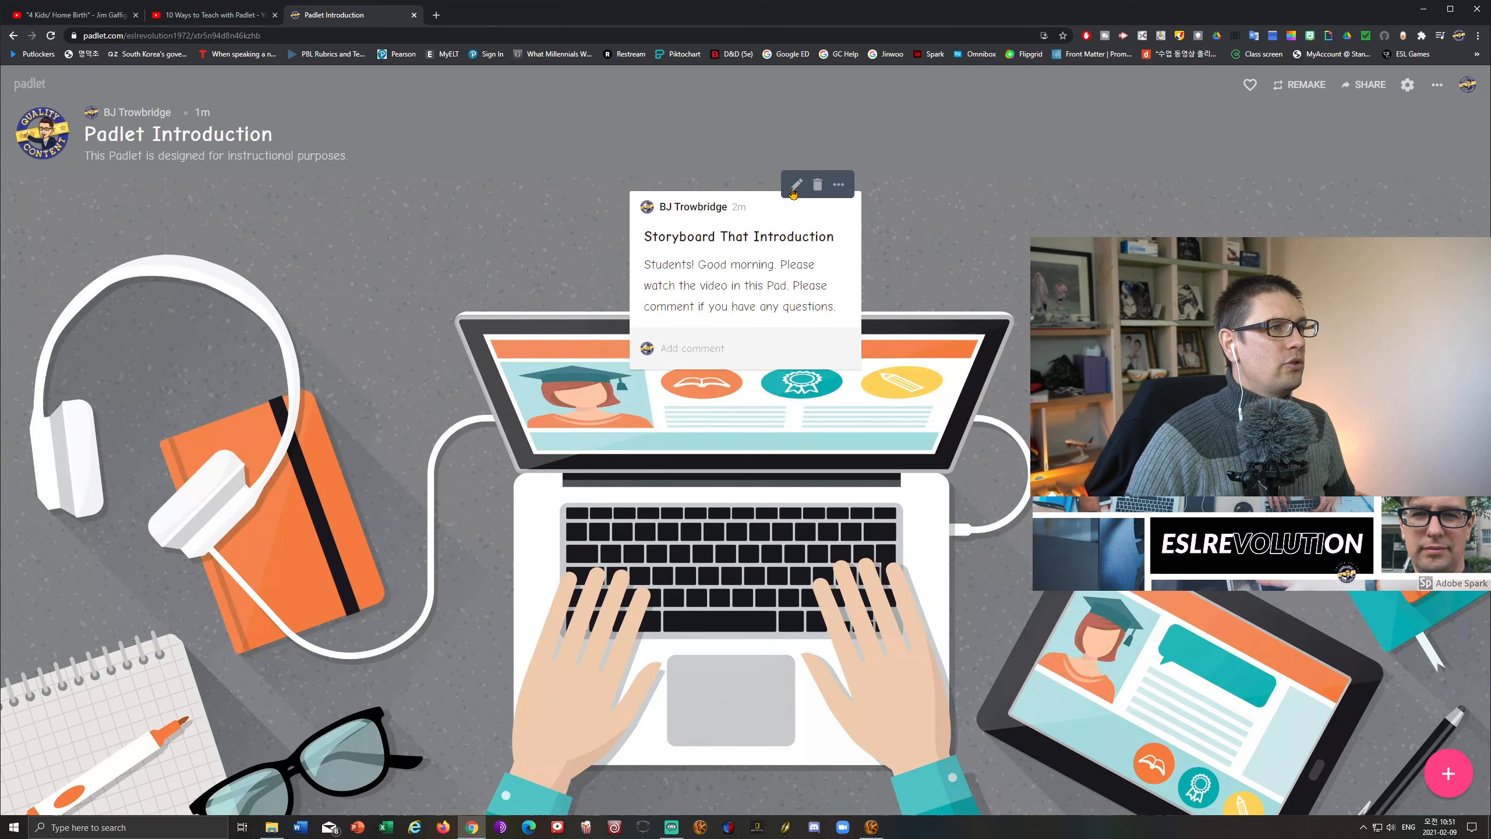
left_click(691, 348)
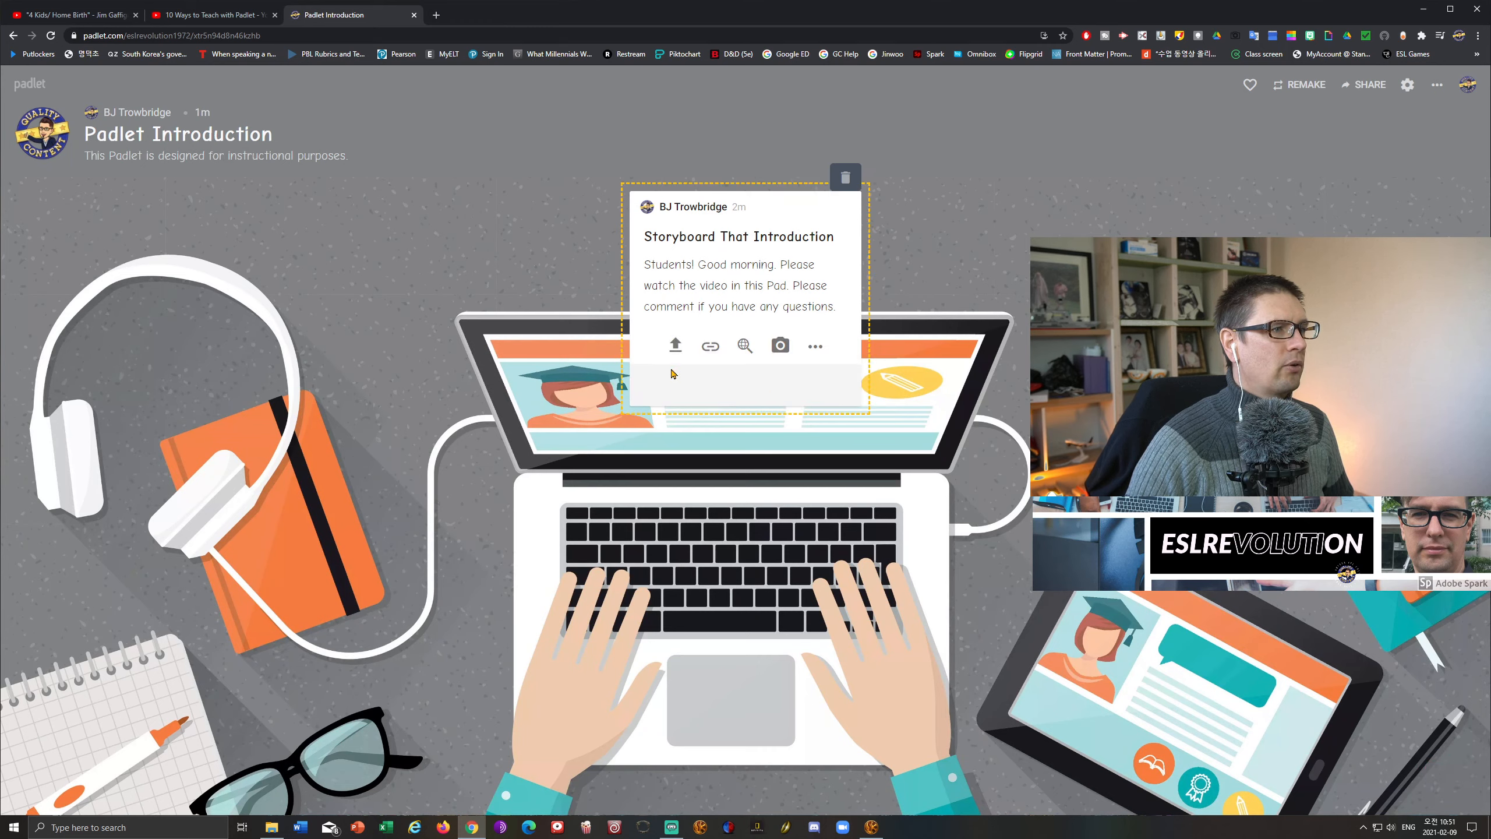
mouse_move(756, 386)
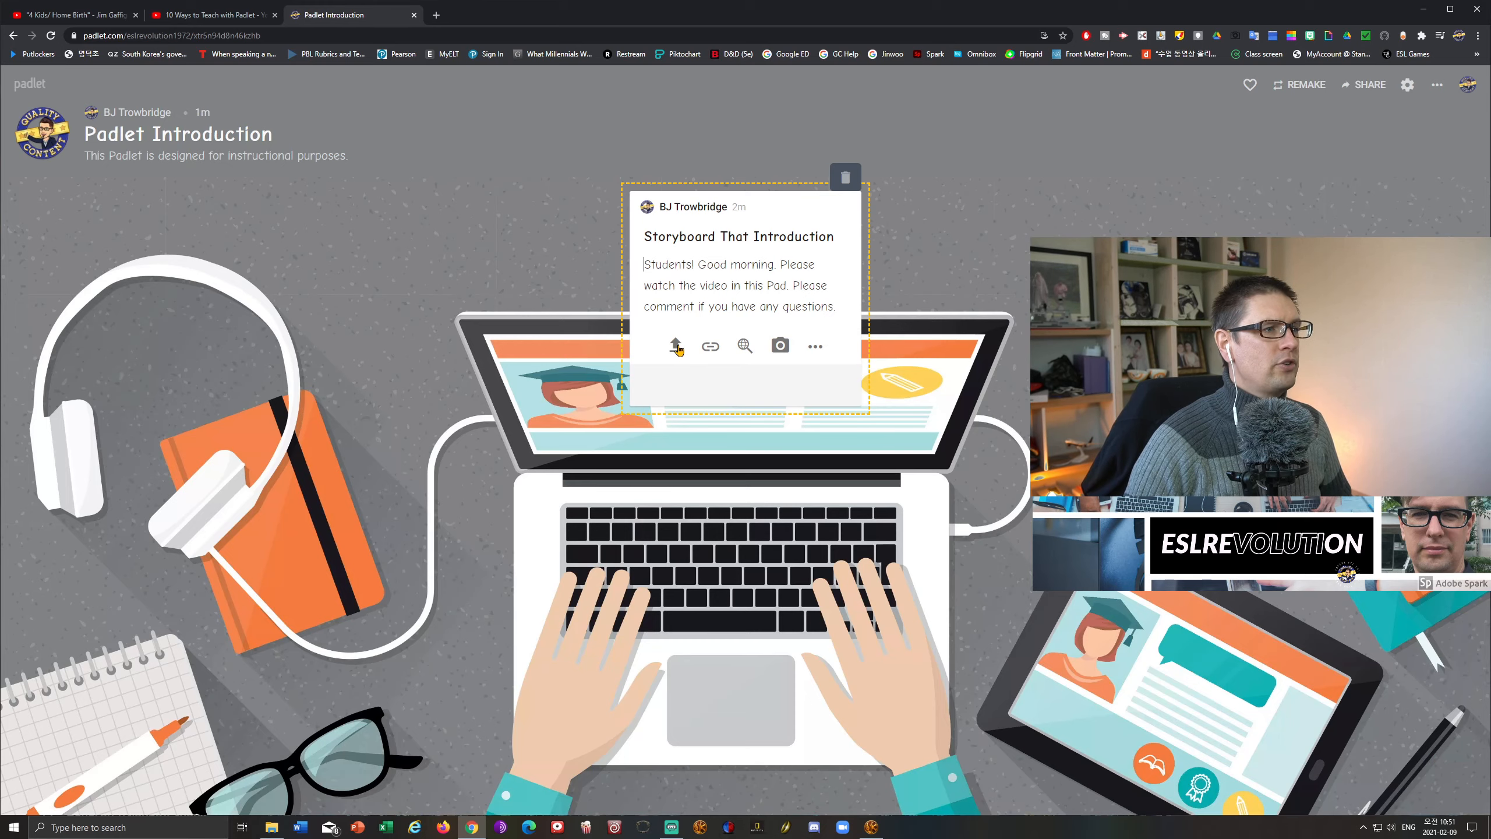
Try uploading the Storyboard That Introduction mp4, which is rejected as over 10 MB.
left_click(675, 346)
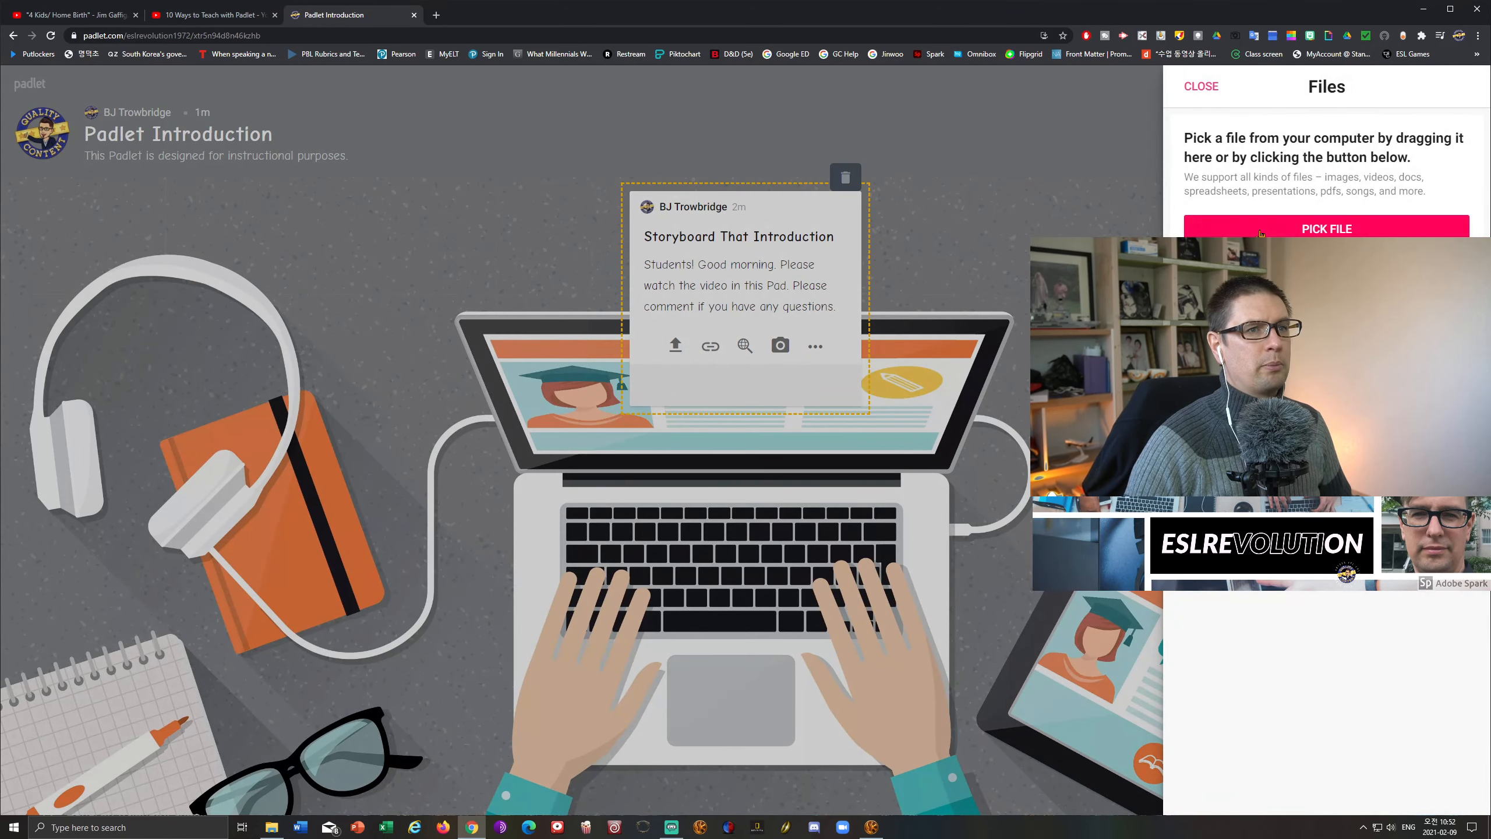
left_click(1325, 229)
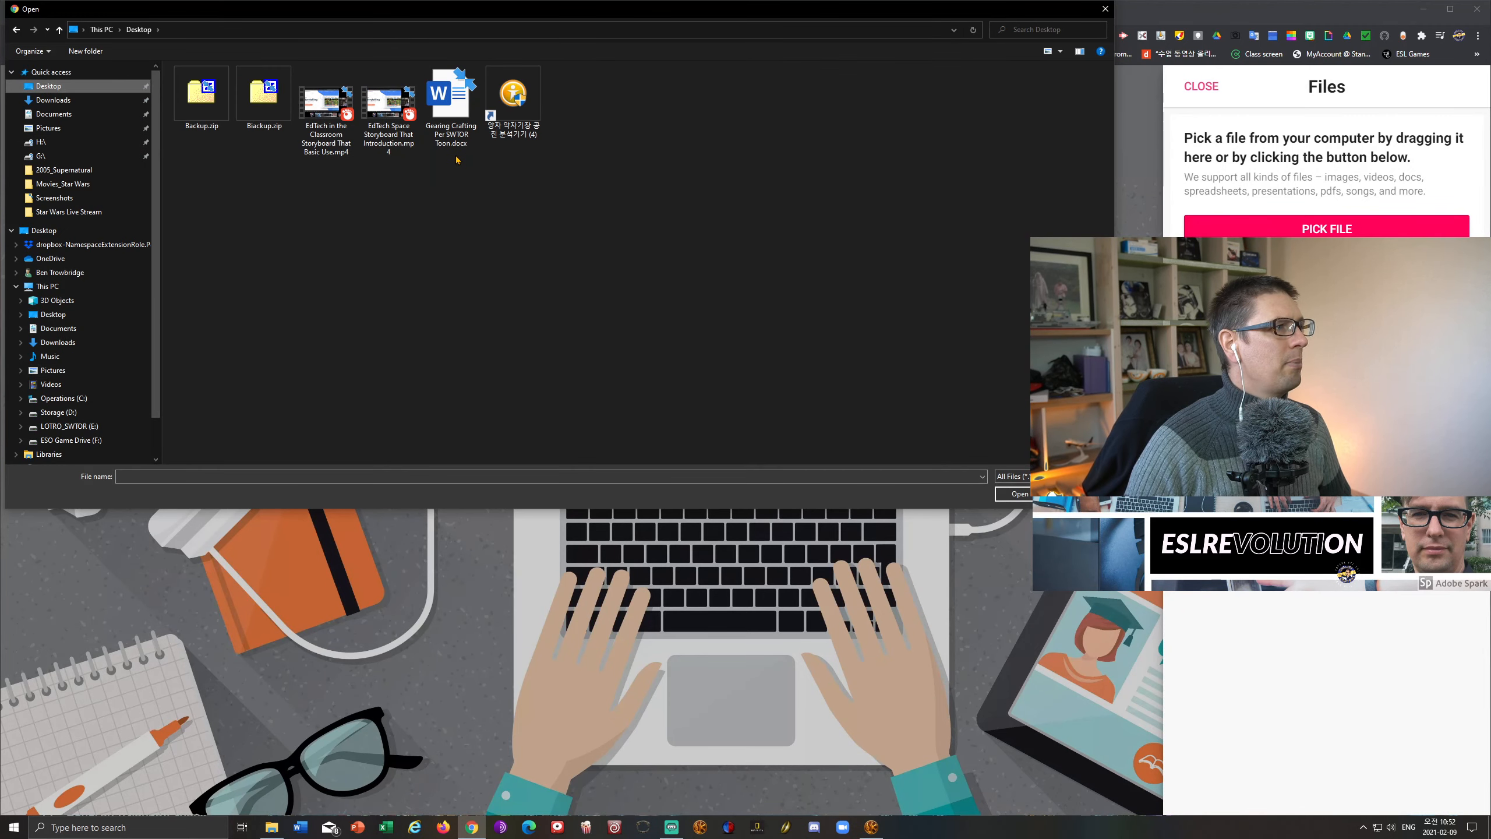
mouse_move(388, 108)
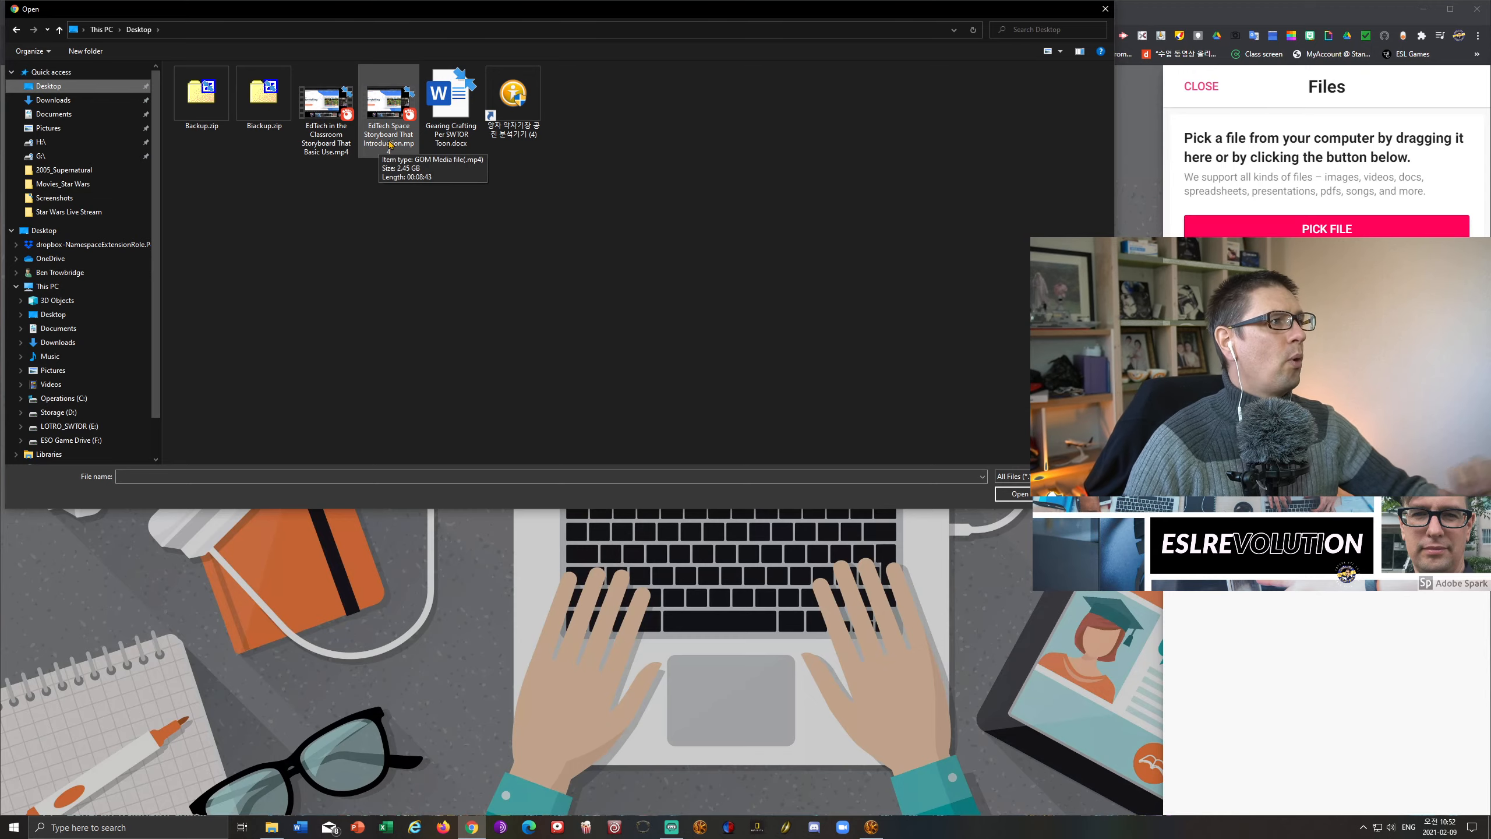
double_click(388, 102)
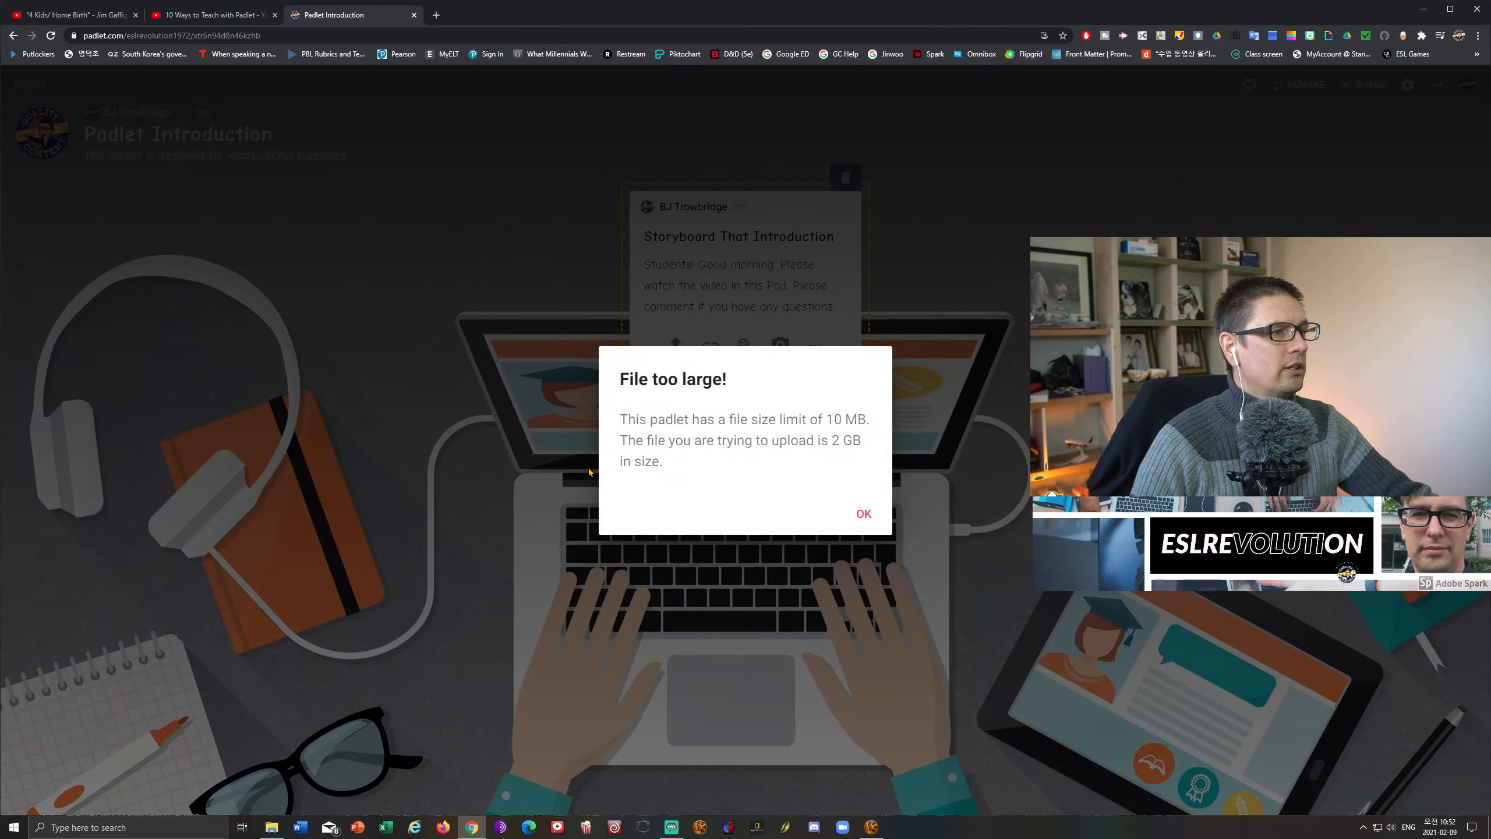
mouse_move(605, 480)
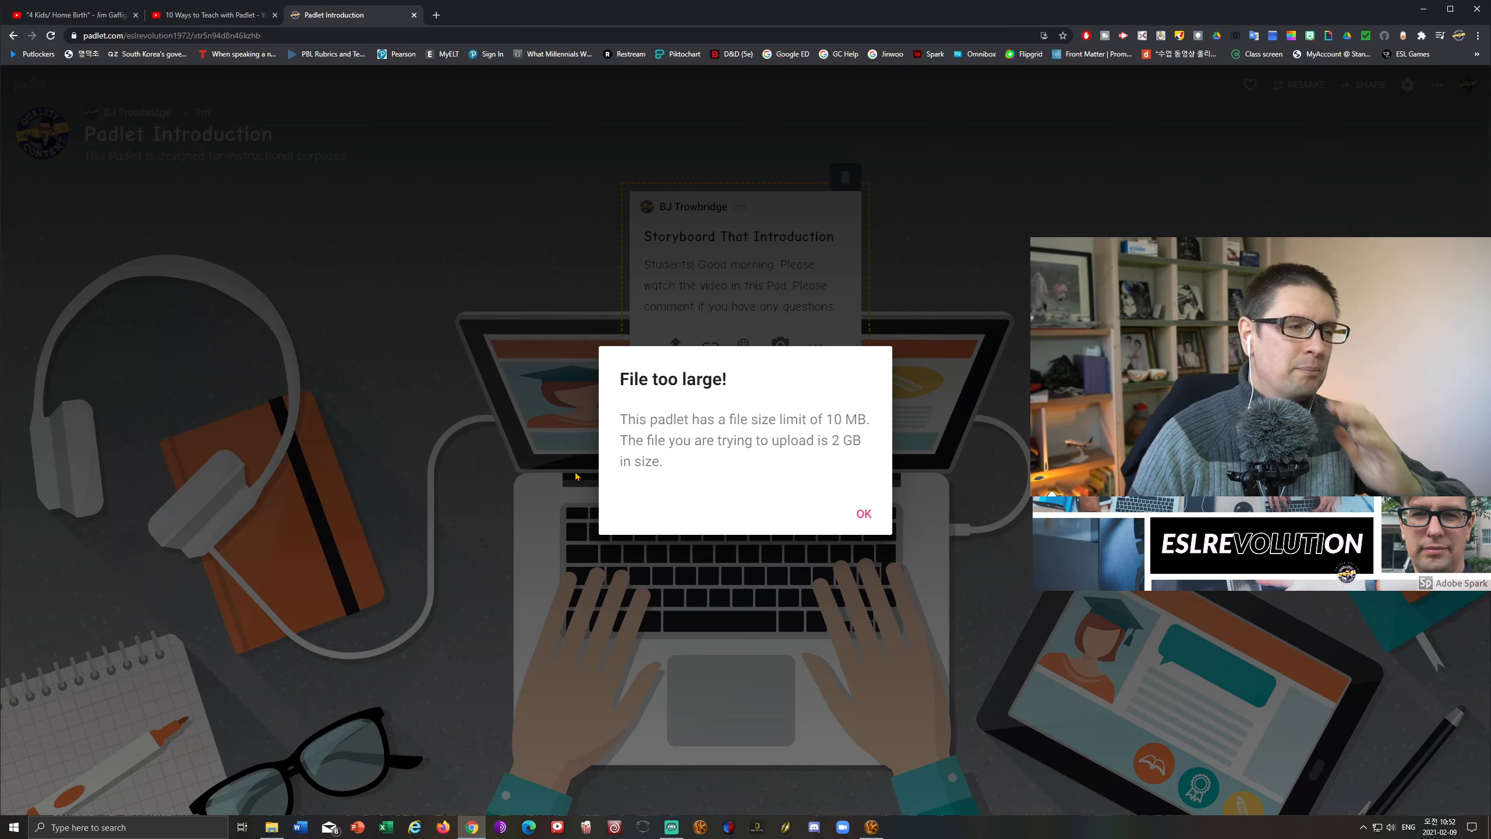
Go to youtube.com in a new tab and open Your videos in Studio.
left_click(862, 514)
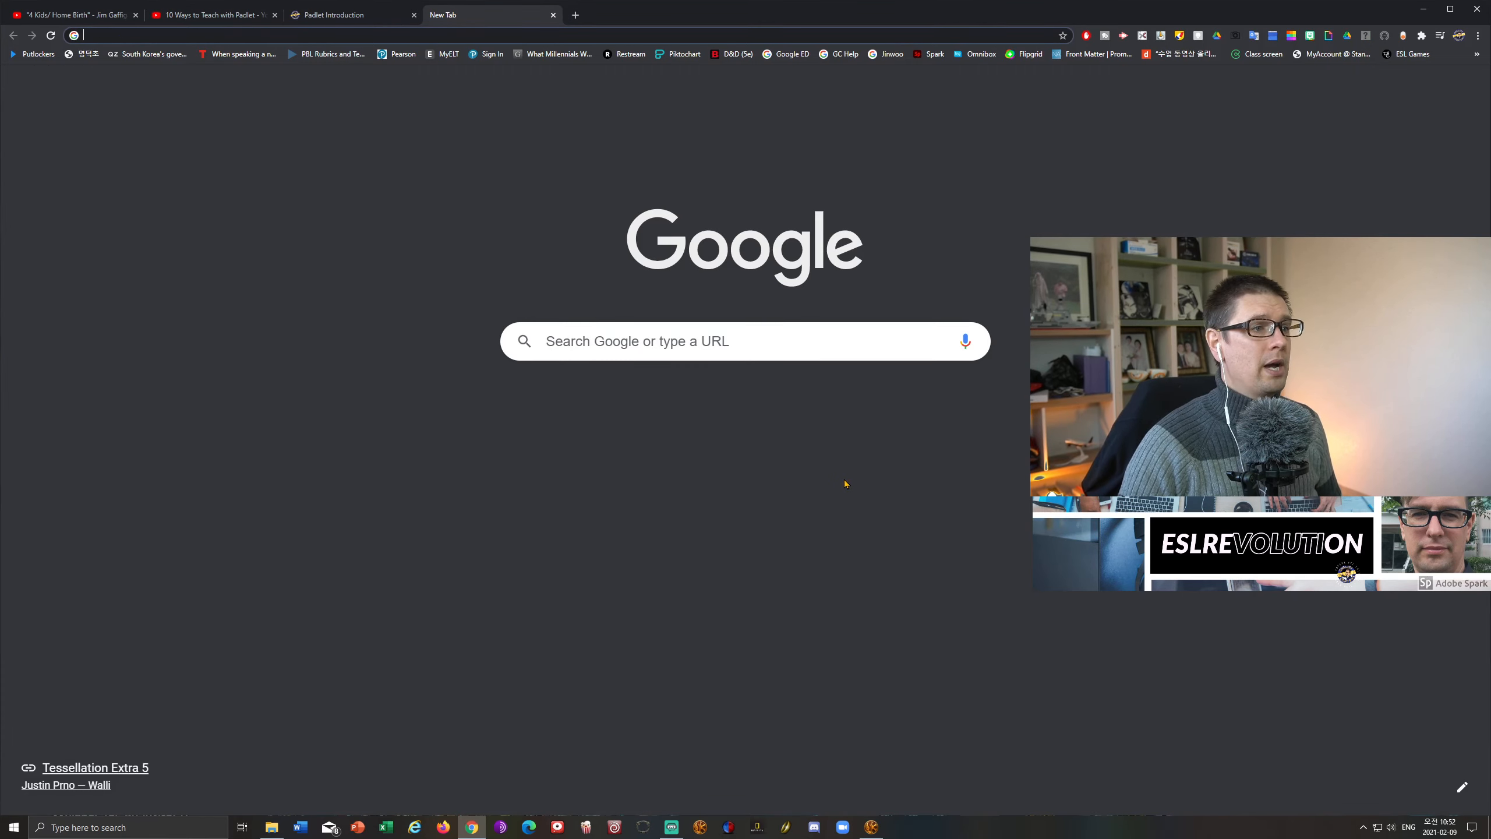
type("youtube.com")
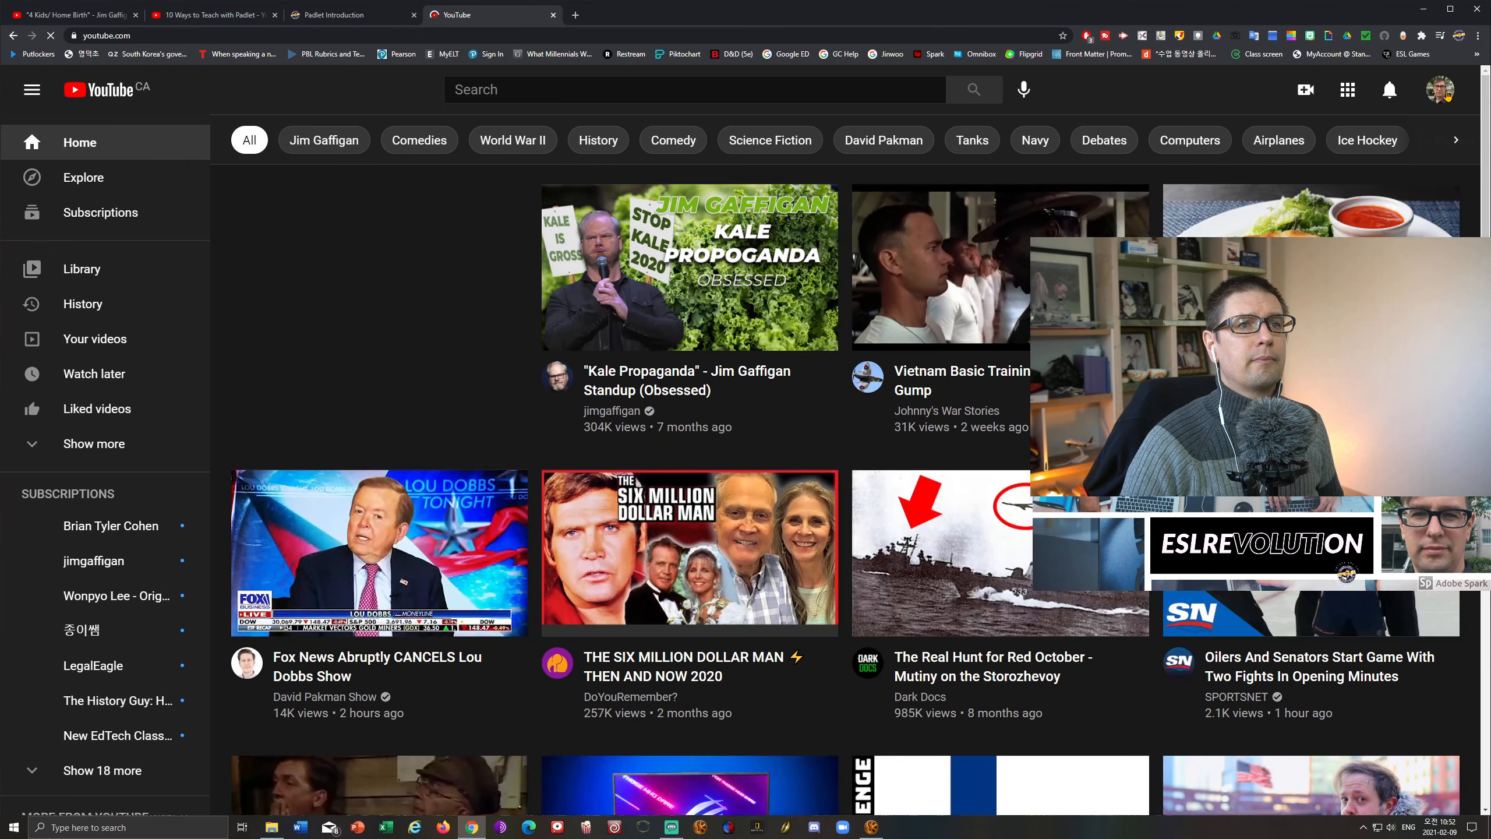
left_click(1440, 89)
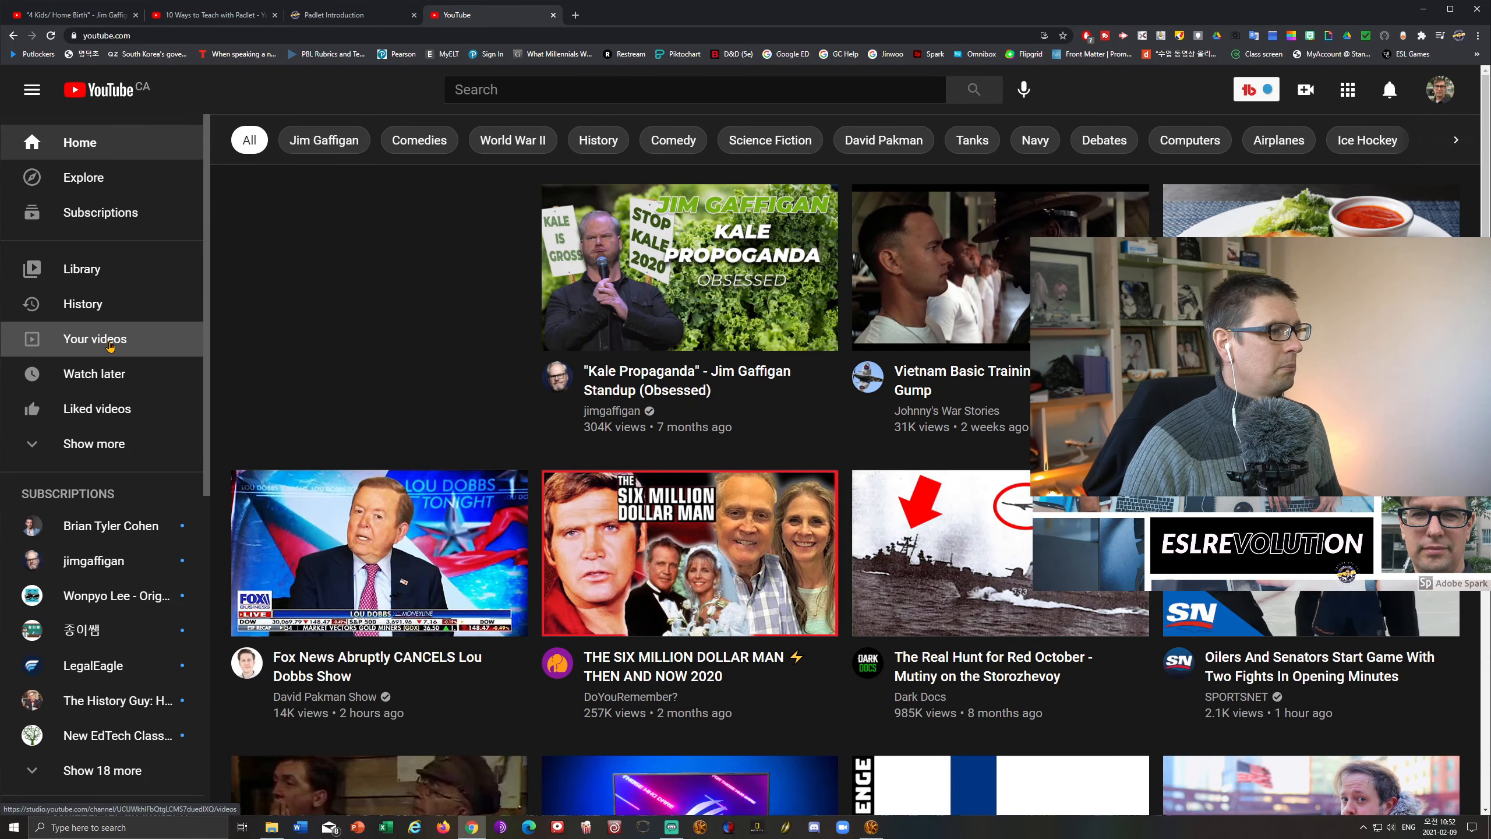
left_click(95, 339)
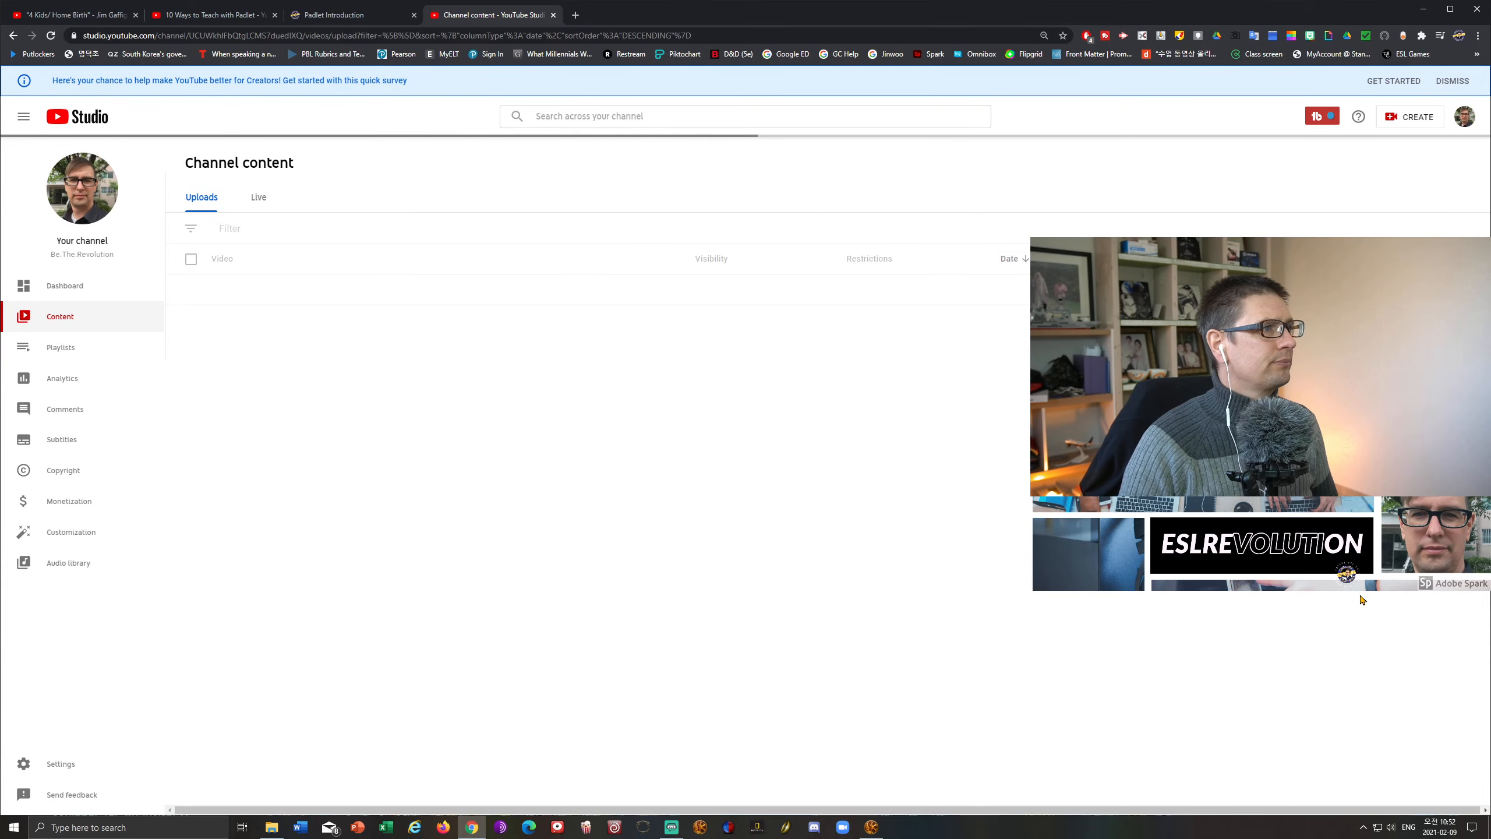
Copy the Storyboard That Introduction video link from Studio and return to Padlet.
left_click(742, 116)
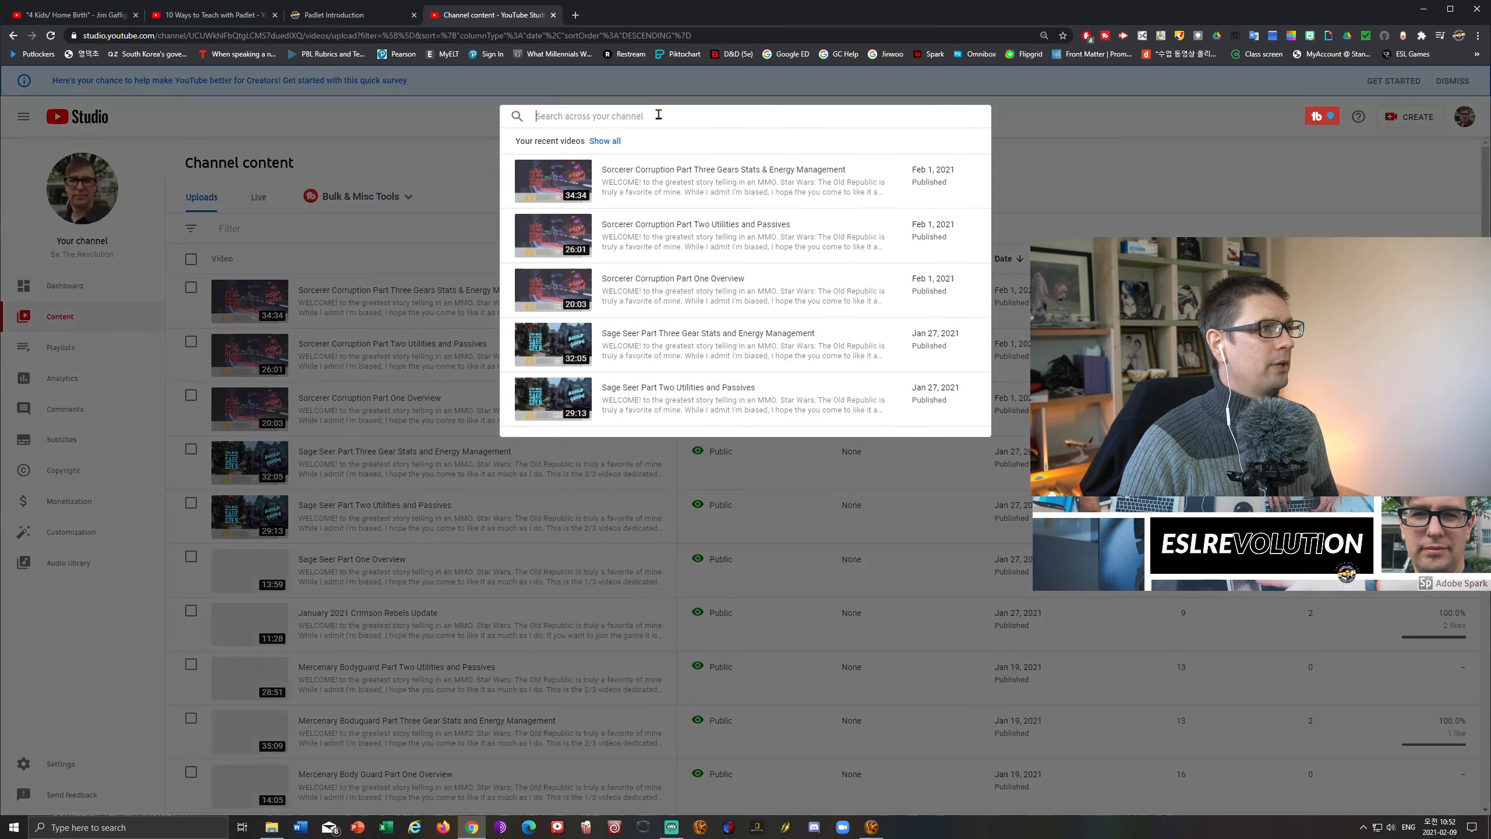
type("std")
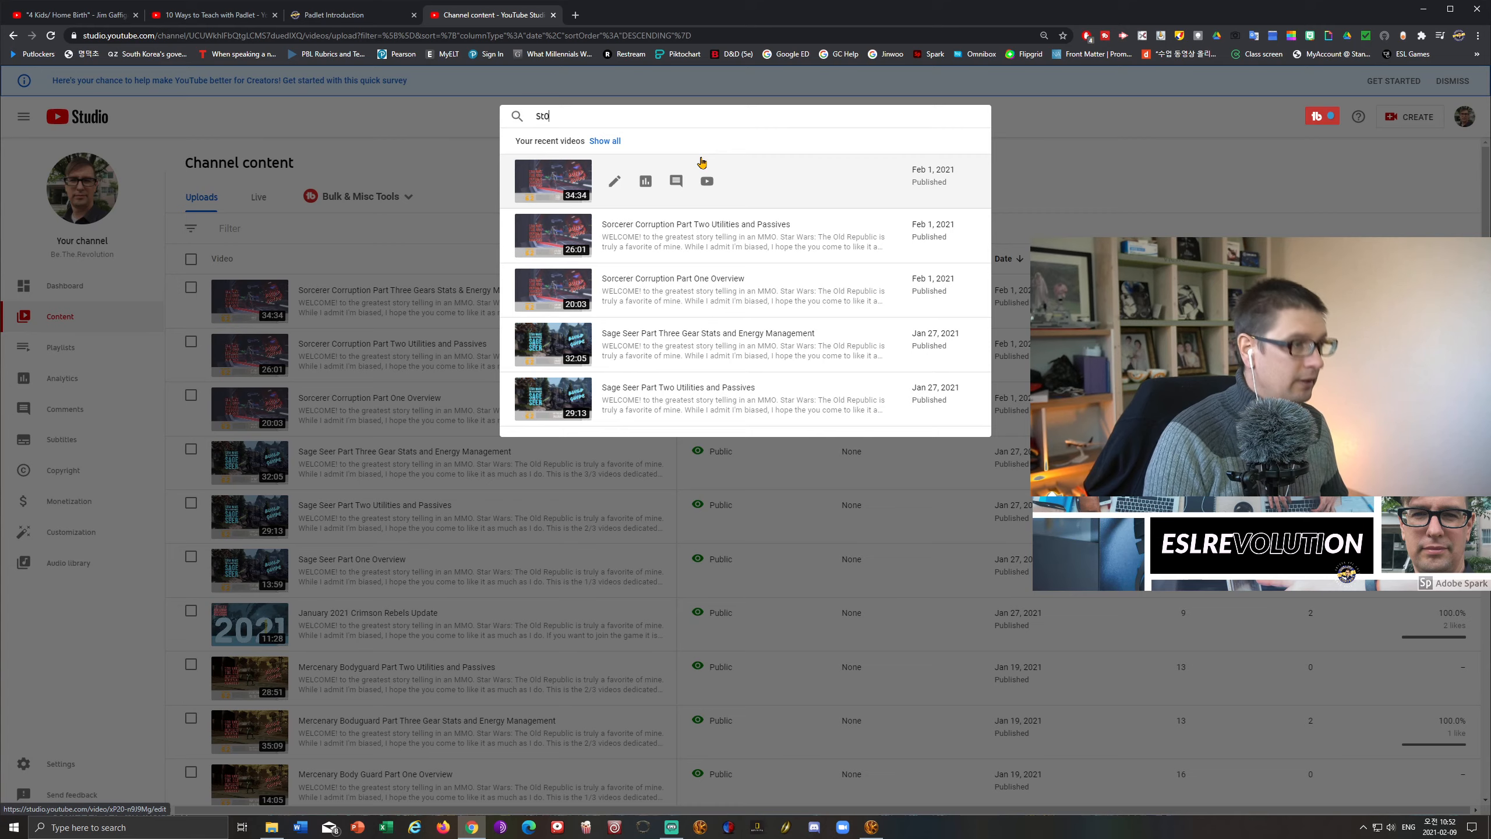
key("backspace")
type("Storyboard That")
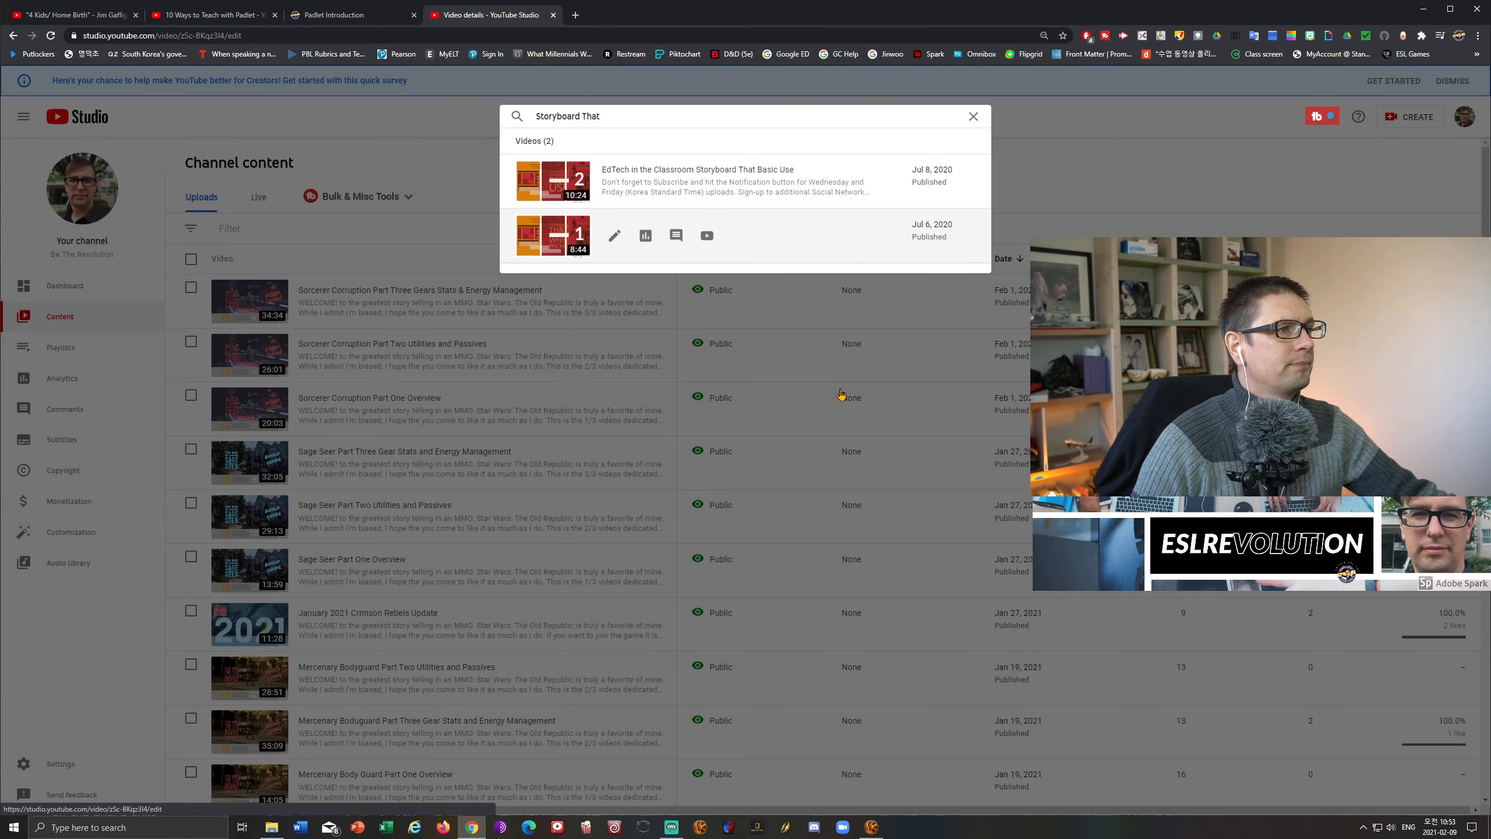
left_click(556, 235)
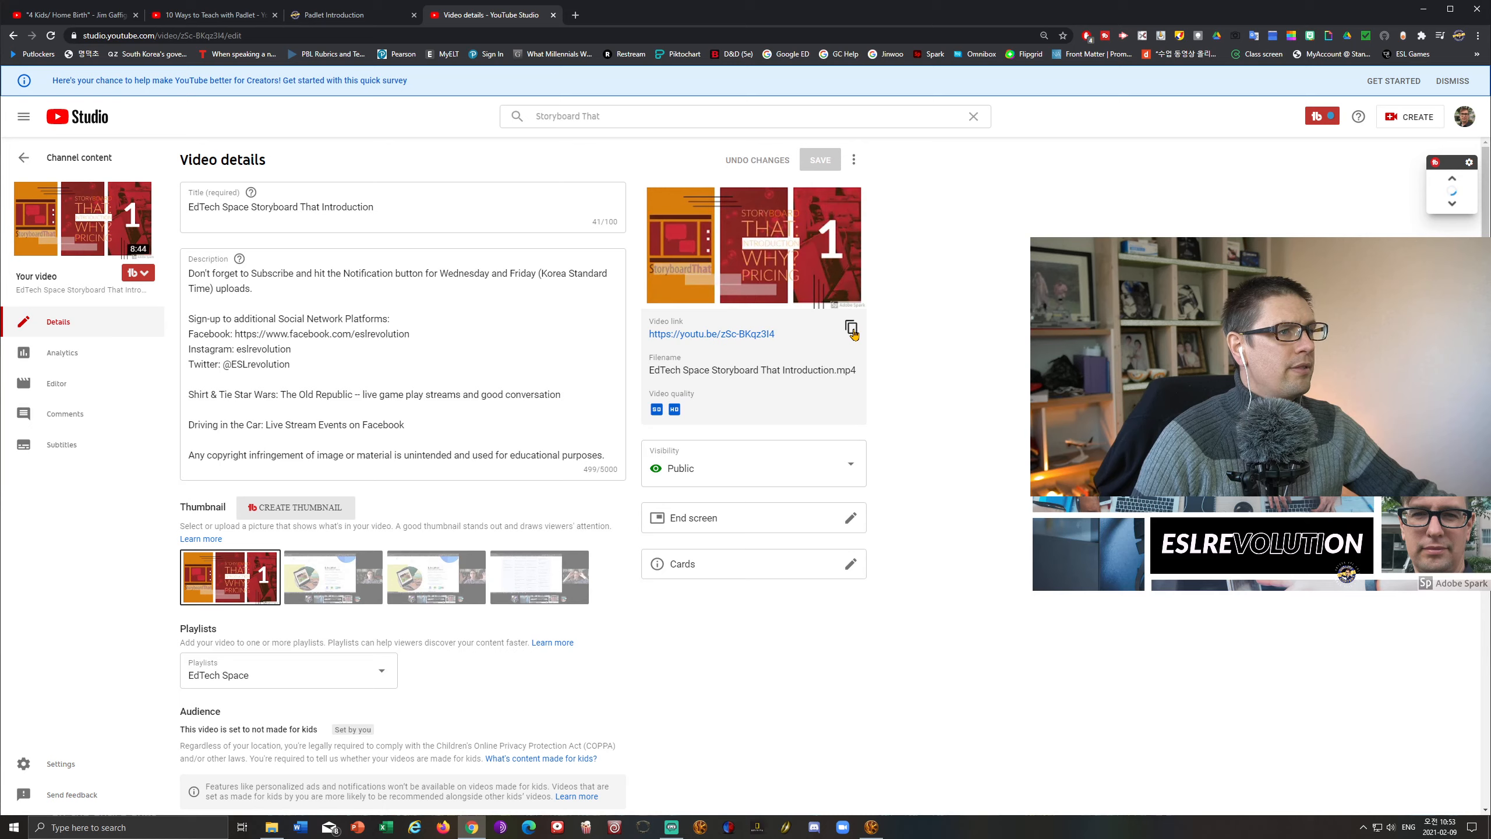
left_click(851, 326)
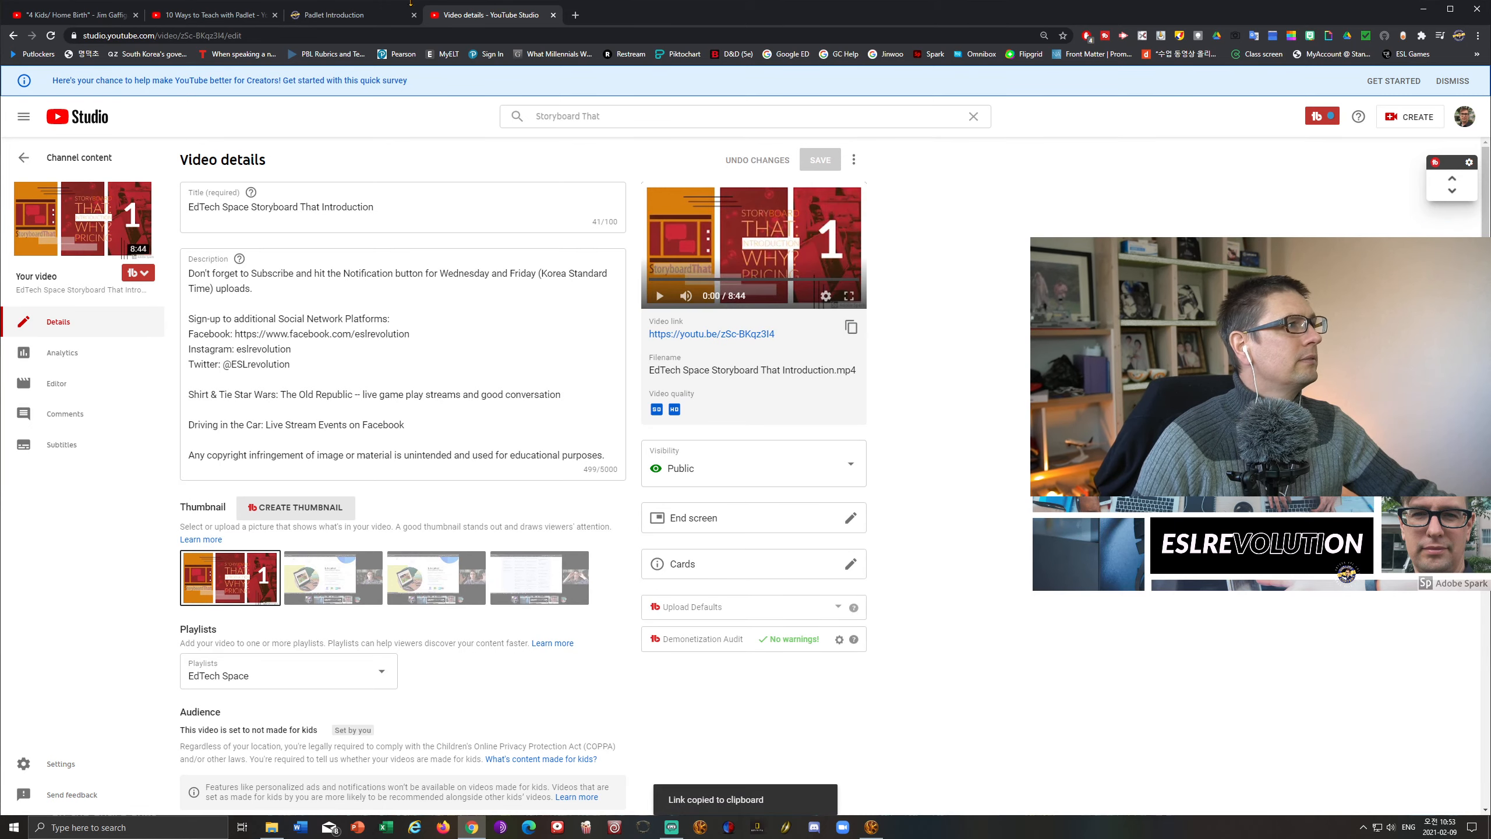
left_click(332, 14)
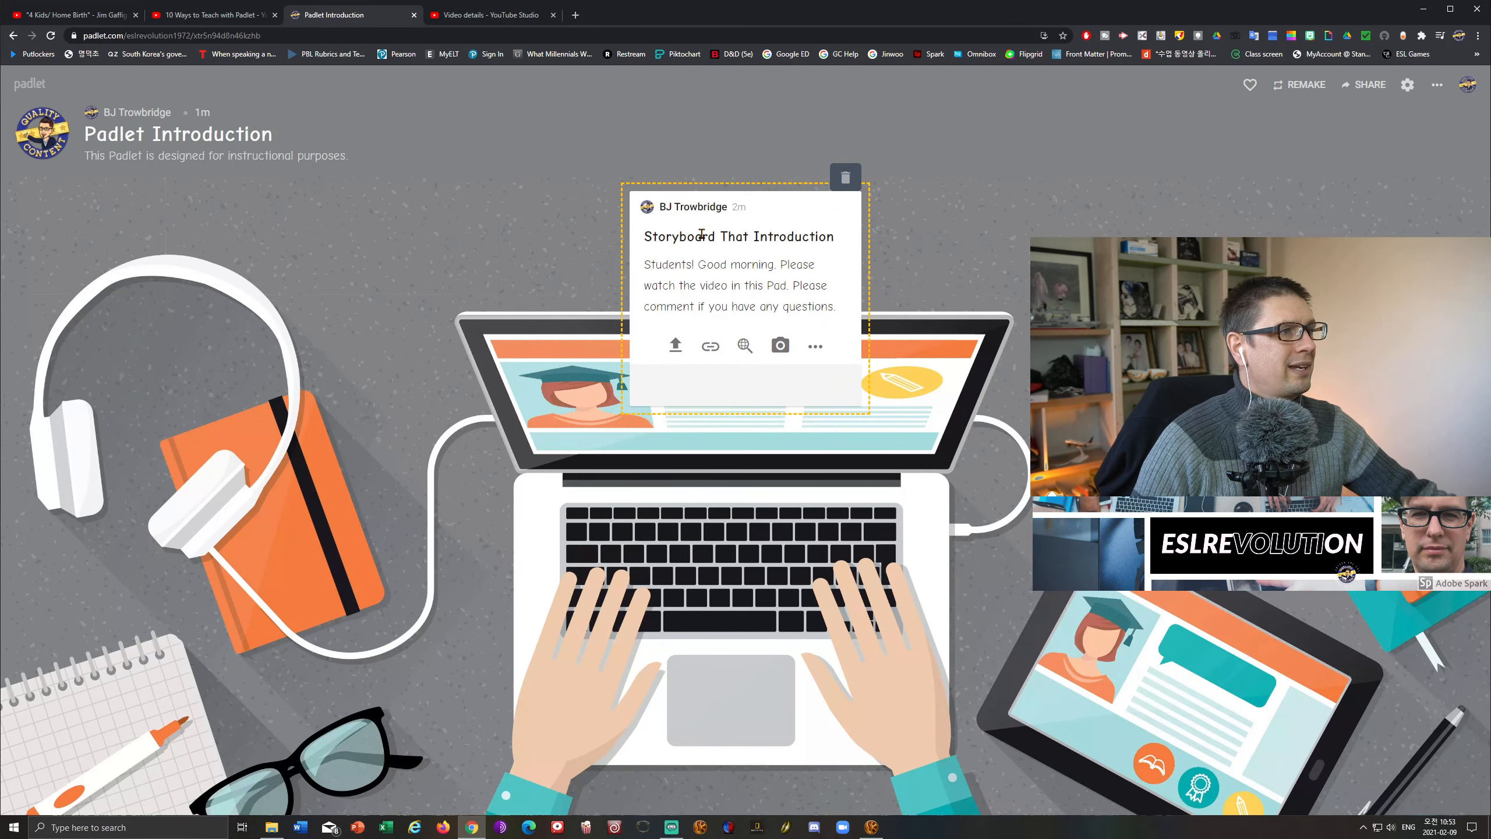
left_click(709, 345)
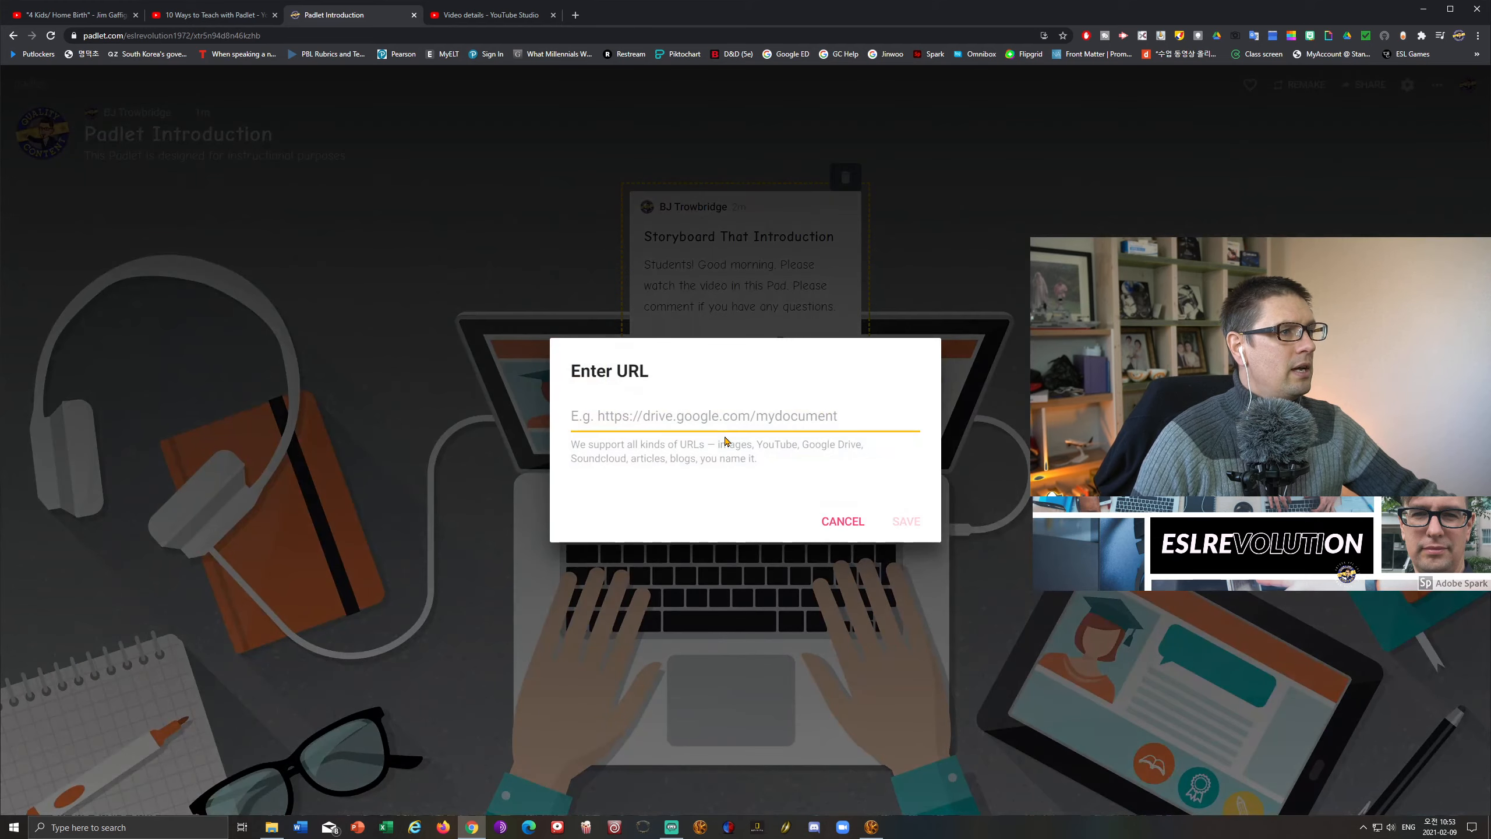
type("https://youtu.be/zSc-BKqz3I4")
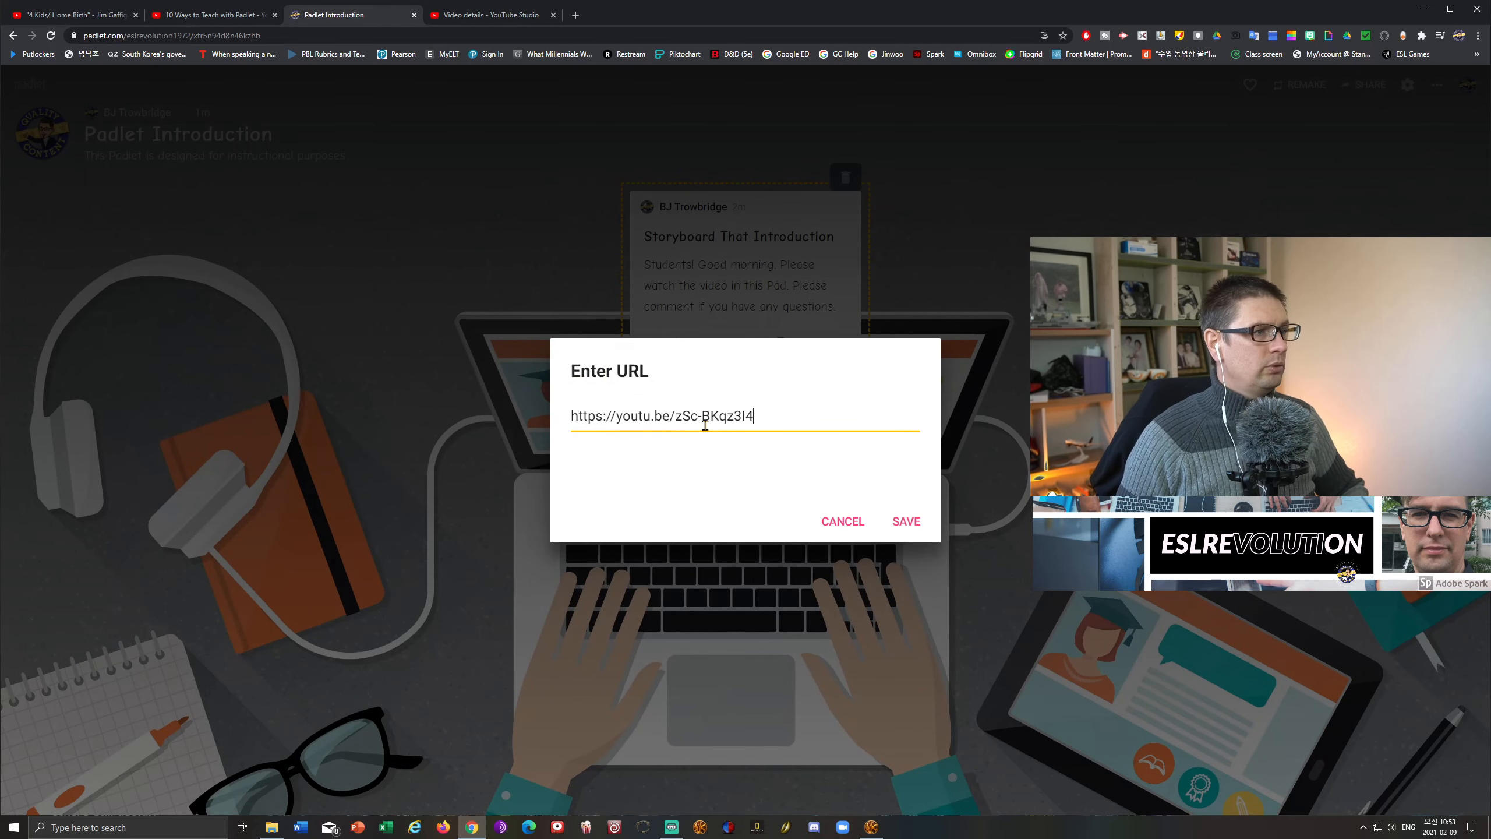
left_click(905, 521)
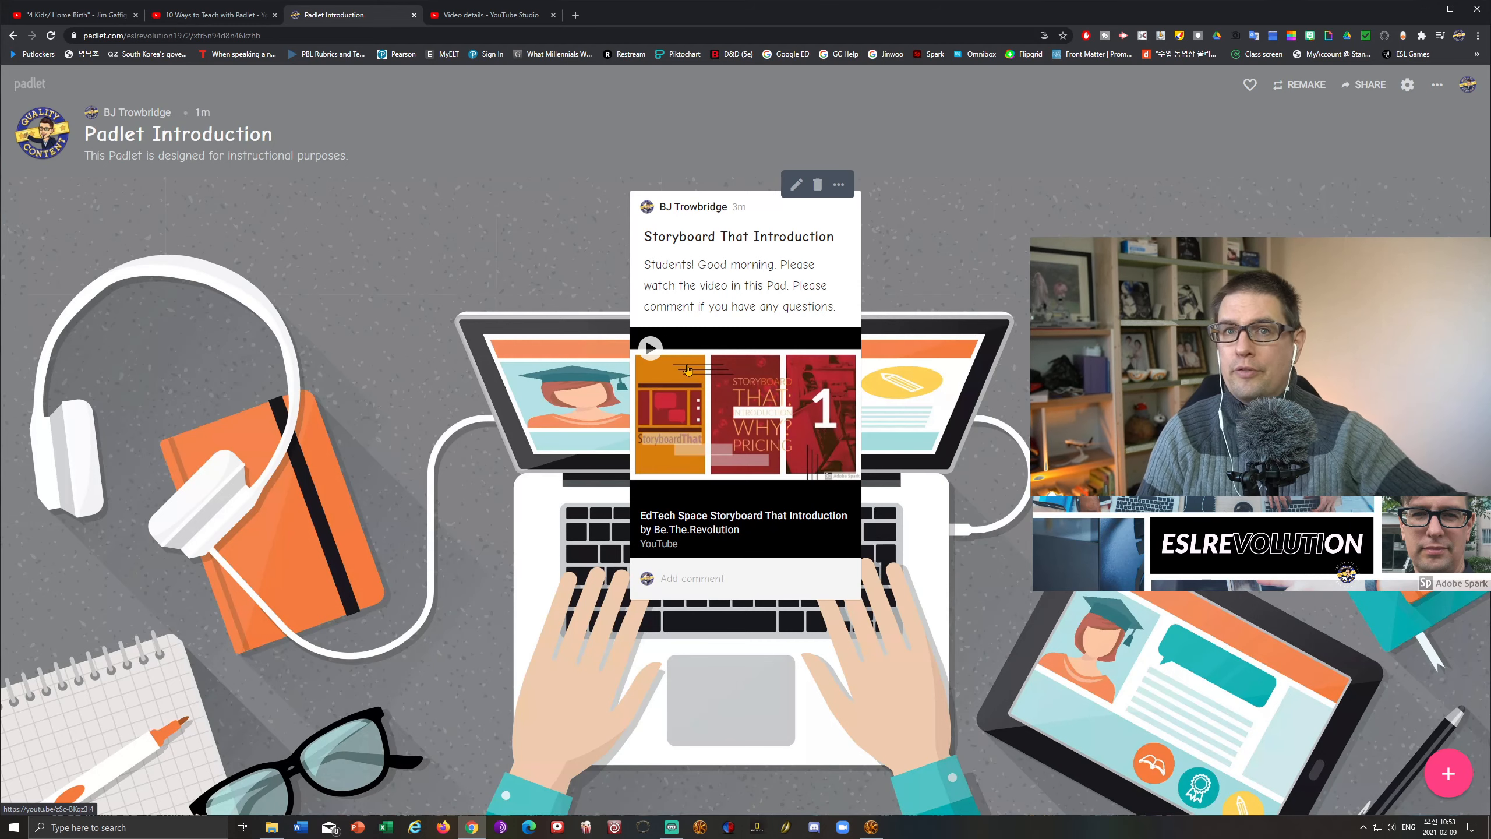
Play the embedded Storyboard That video in the post, then pause it.
left_click(650, 347)
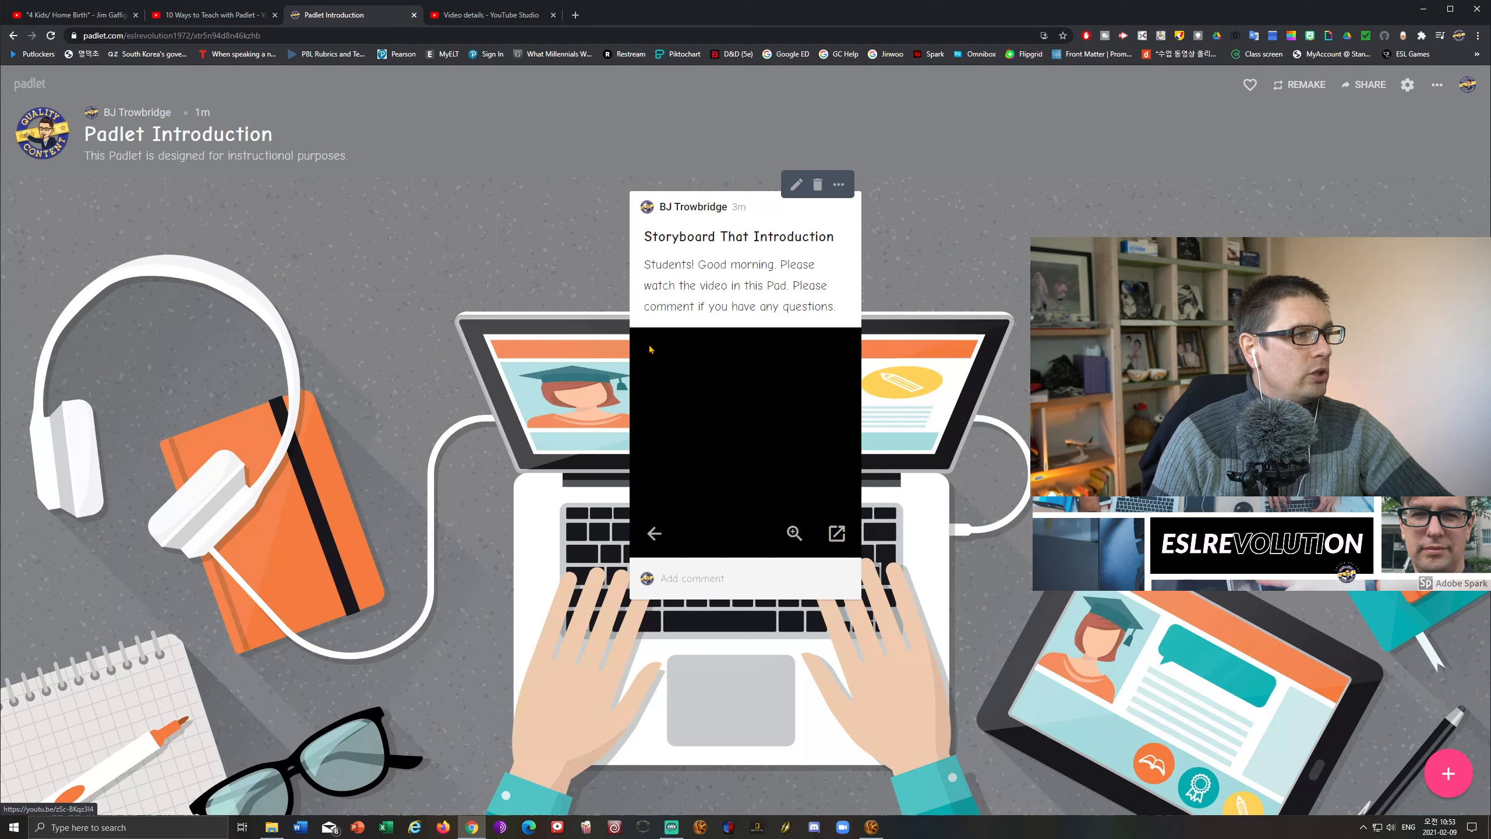
left_click(745, 428)
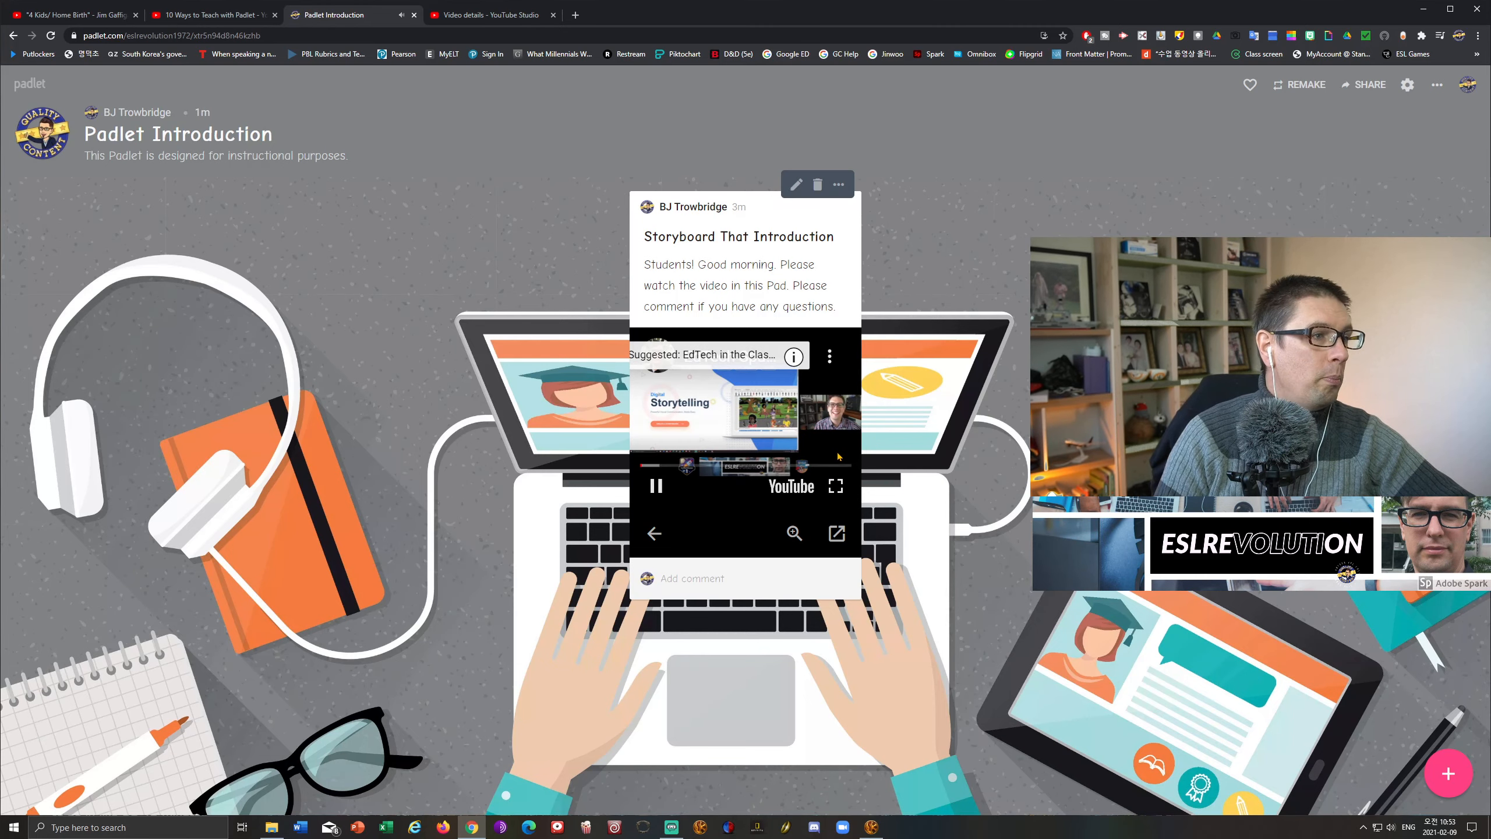
left_click(654, 486)
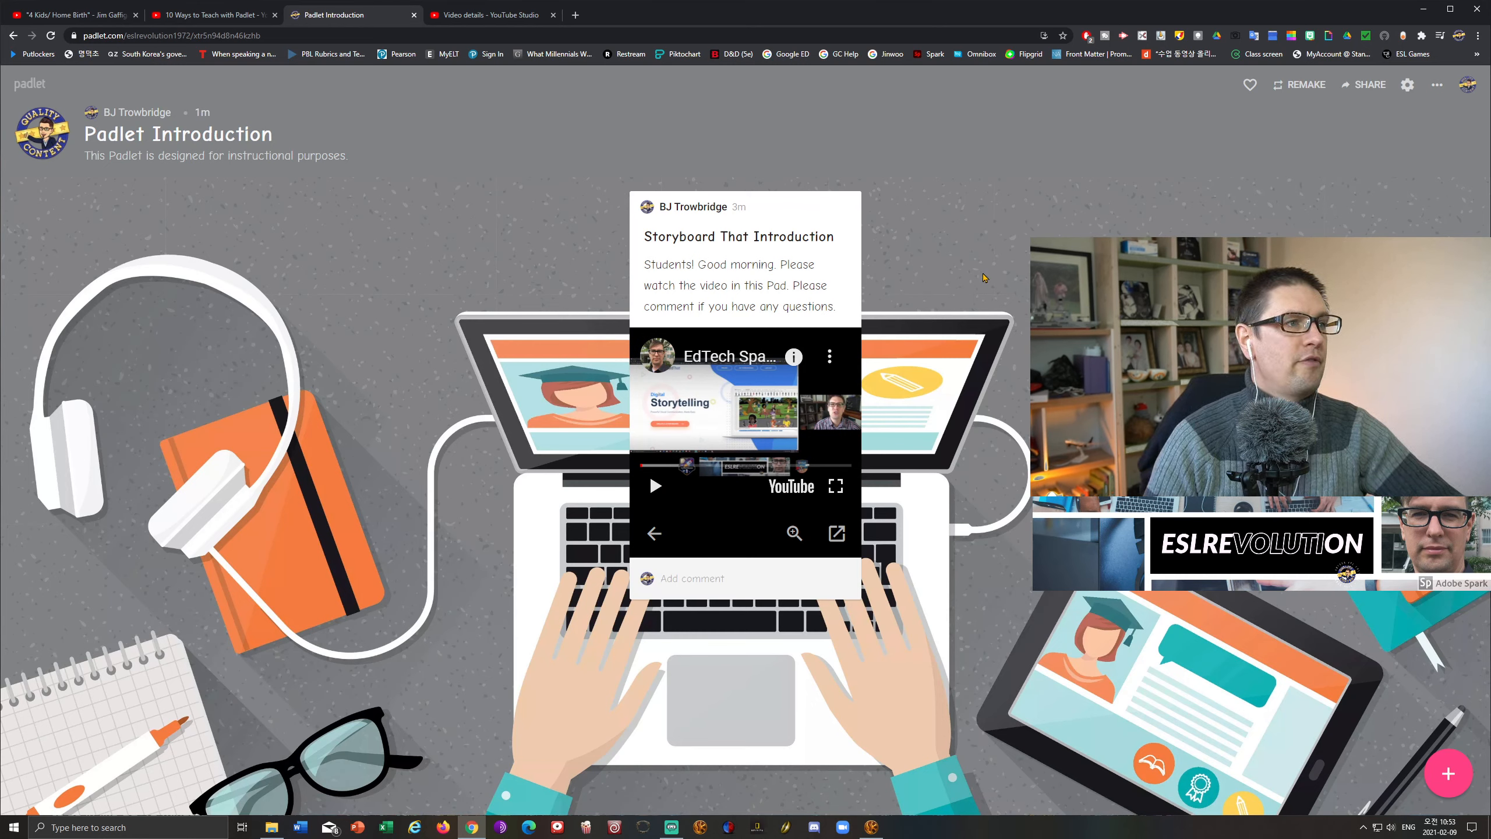
mouse_move(832, 320)
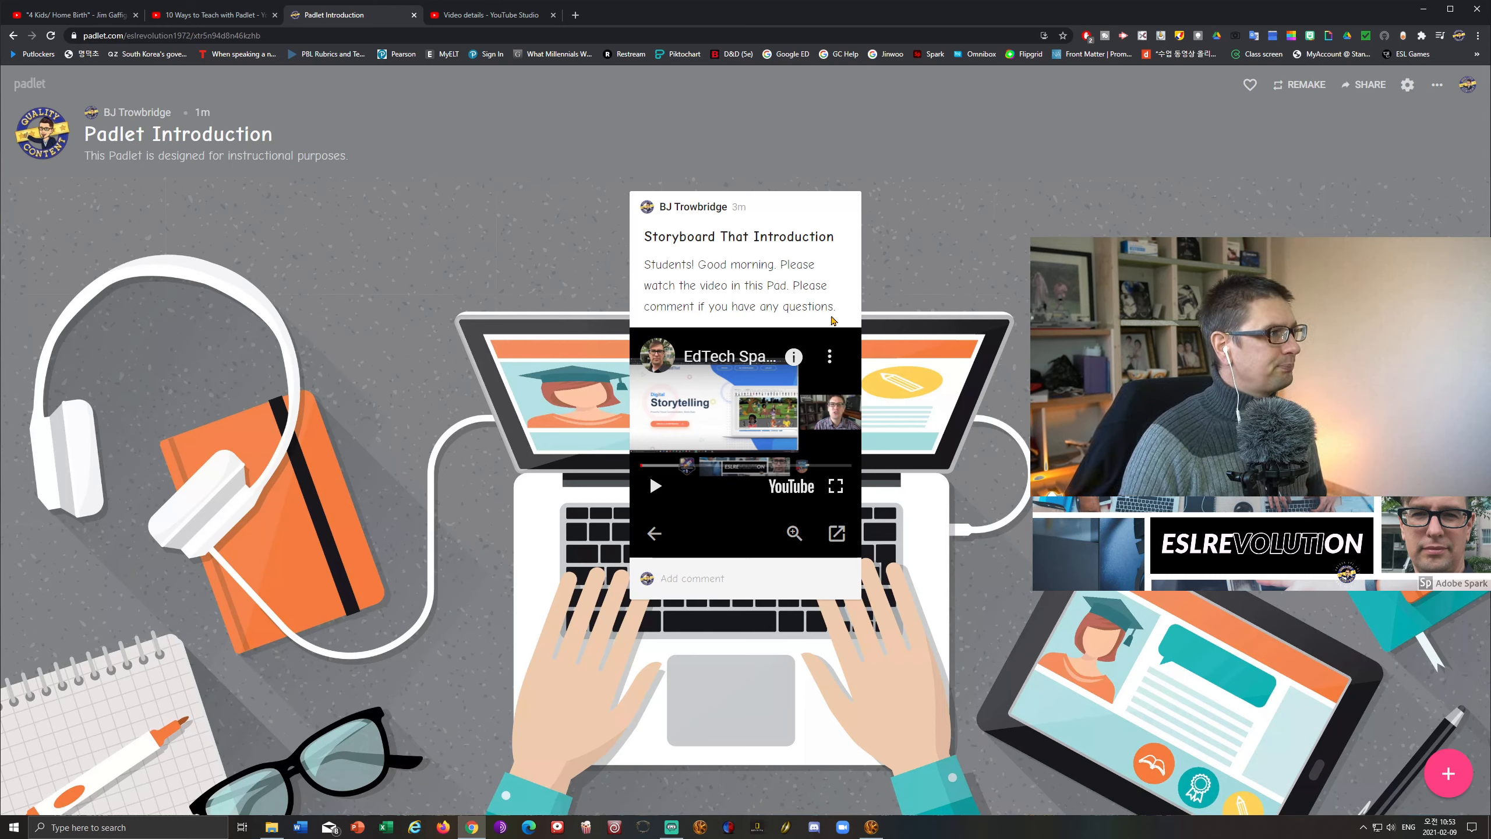